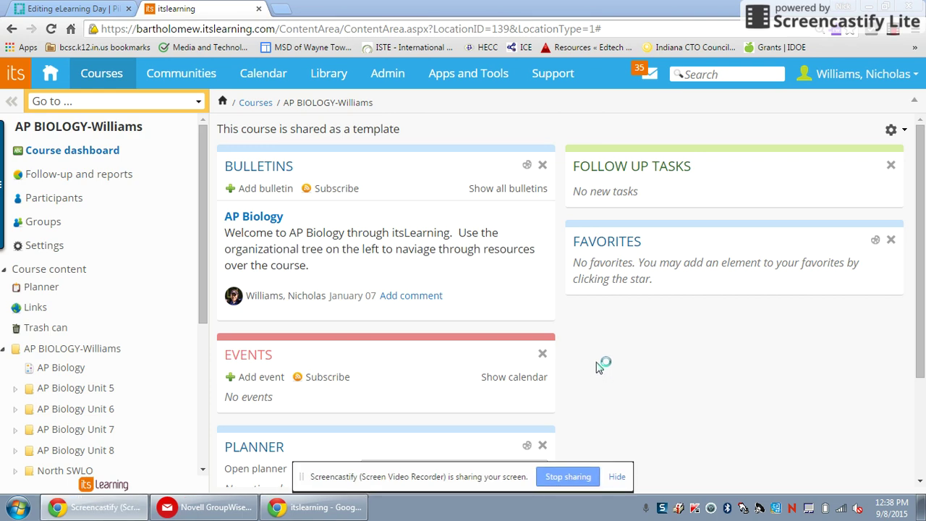
{"action": "mouse_move", "coordinate": [286, 327]}
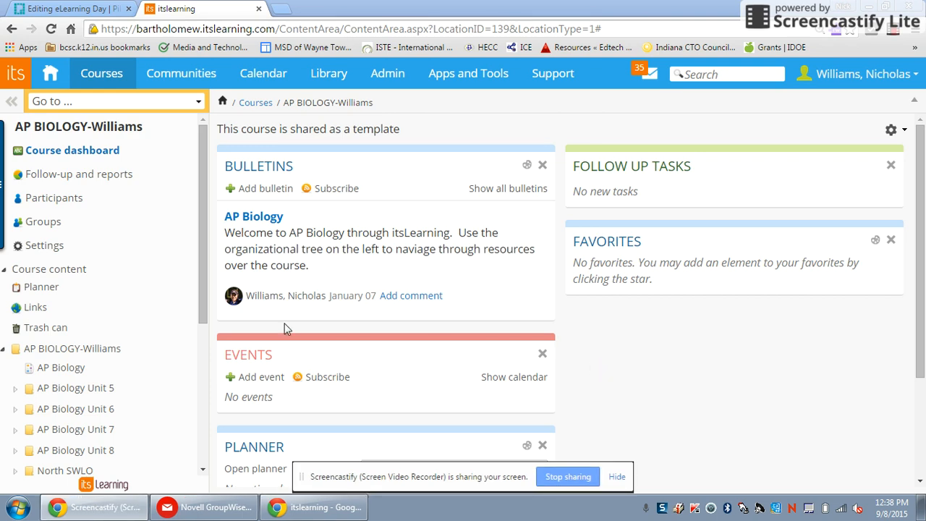
Add a new Test activity to the AP BIOLOGY-Williams course folder.
{"action": "scroll", "scroll_direction": "down", "scroll_amount": 3}
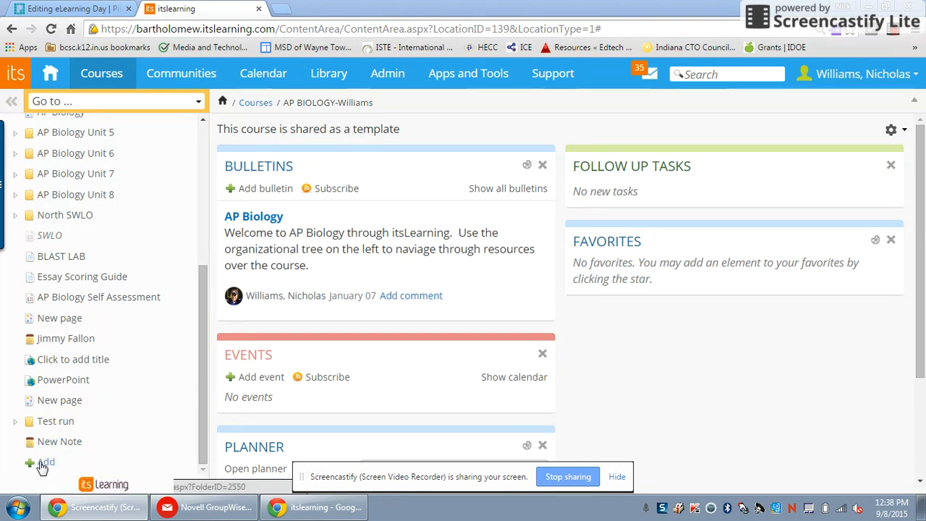
{"action": "mouse_move", "coordinate": [39, 463]}
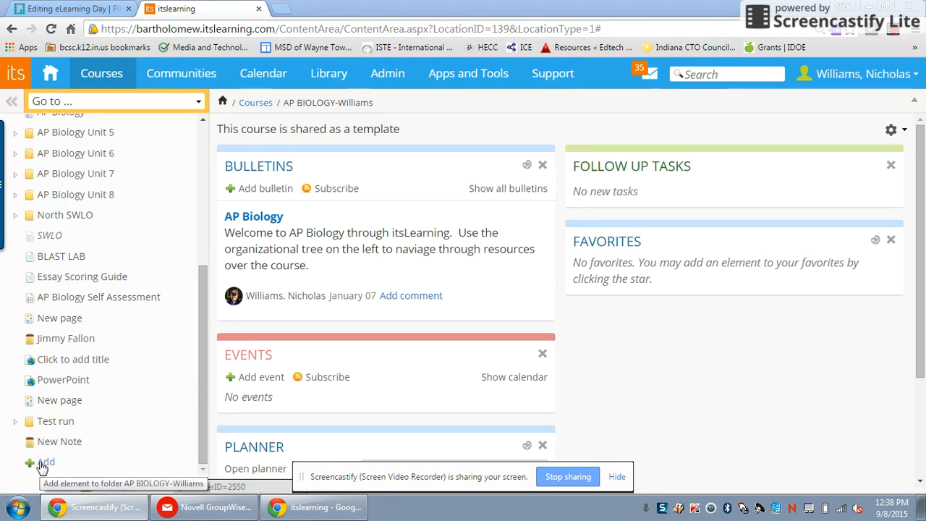
{"action": "left_click", "coordinate": [46, 463]}
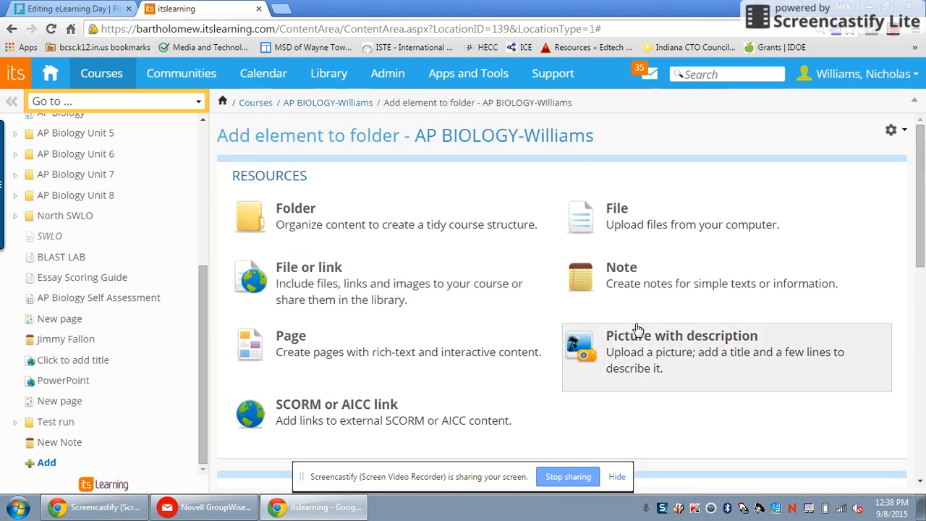
{"action": "scroll", "scroll_direction": "down", "scroll_amount": 3}
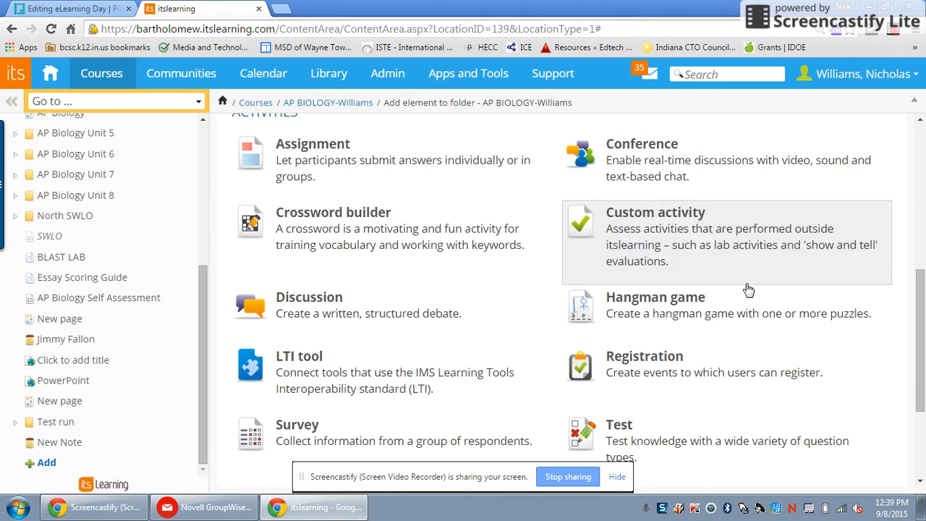
{"action": "left_click", "coordinate": [619, 426]}
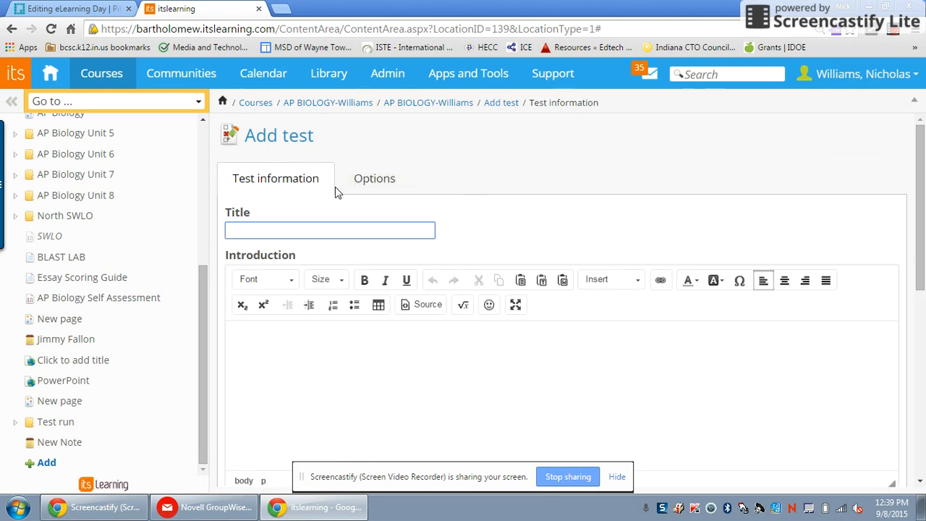
Title the new test 'About Columbus'.
{"action": "left_click", "coordinate": [324, 231]}
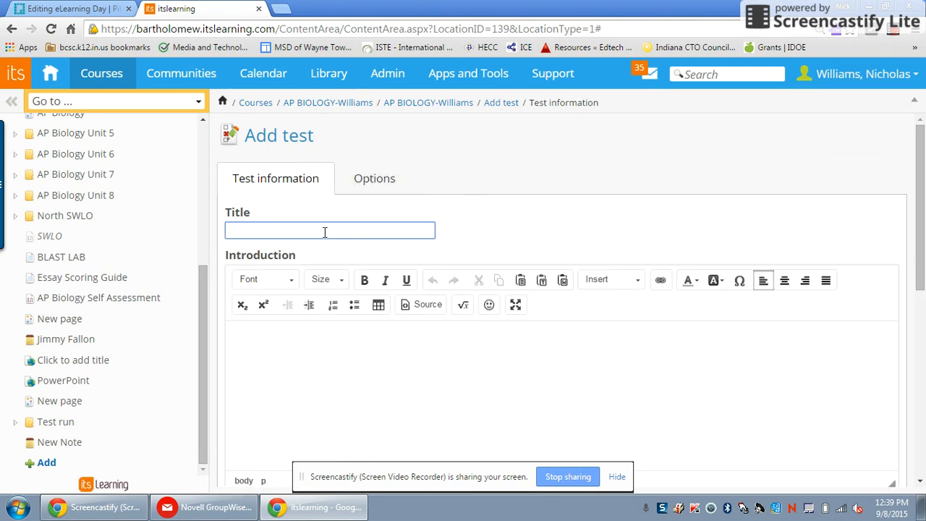
{"action": "type", "text": "About"}
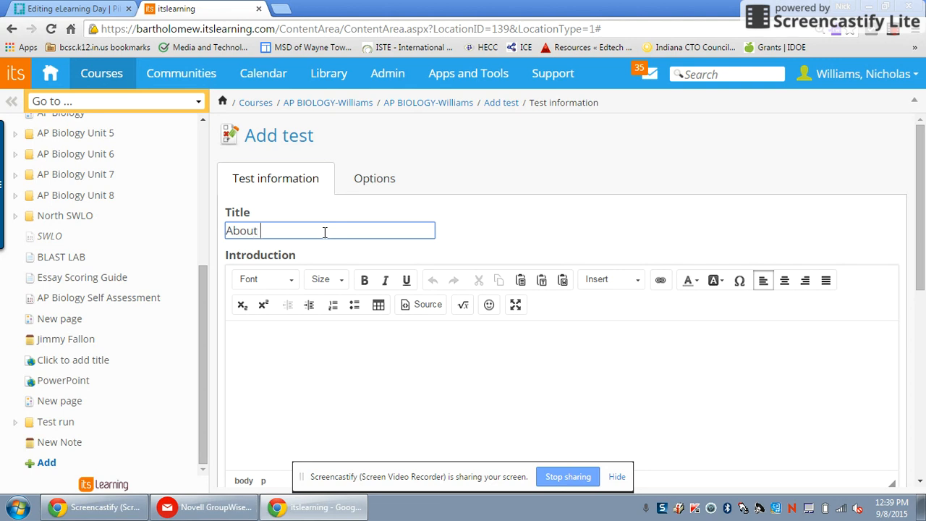
{"action": "type", "text": "Columbus"}
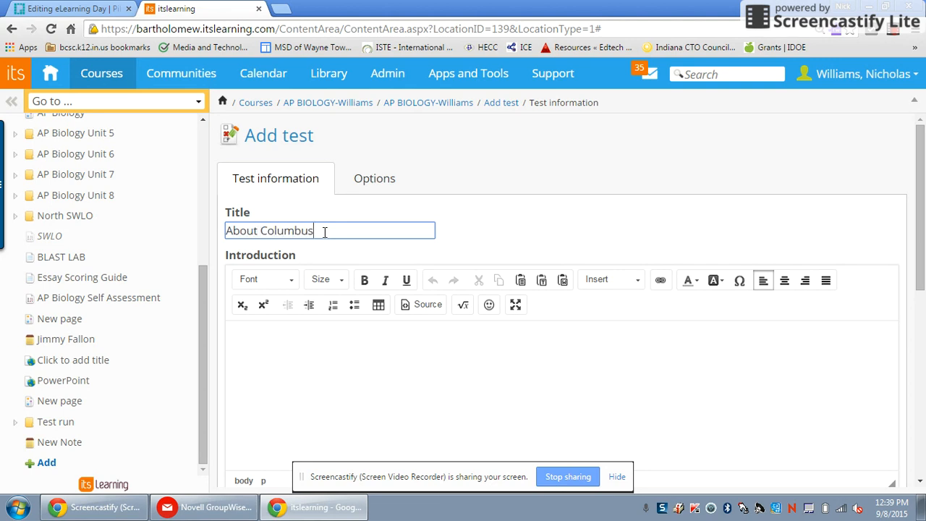
{"action": "scroll", "scroll_direction": "down", "scroll_amount": 3}
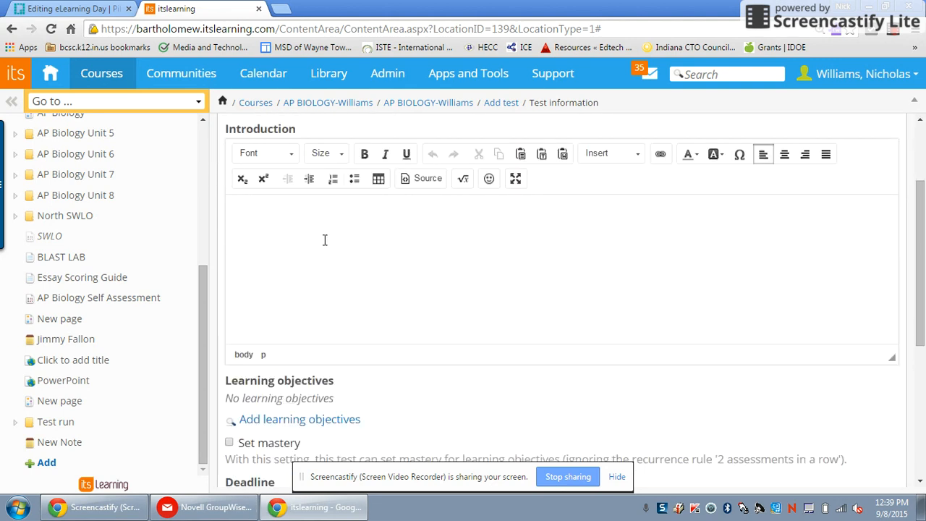
{"action": "mouse_move", "coordinate": [320, 232]}
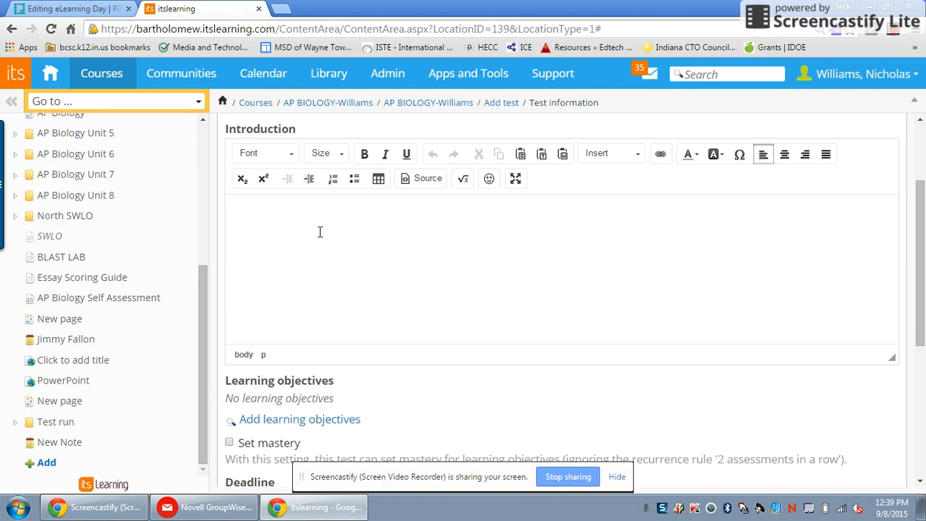
{"action": "mouse_move", "coordinate": [626, 162]}
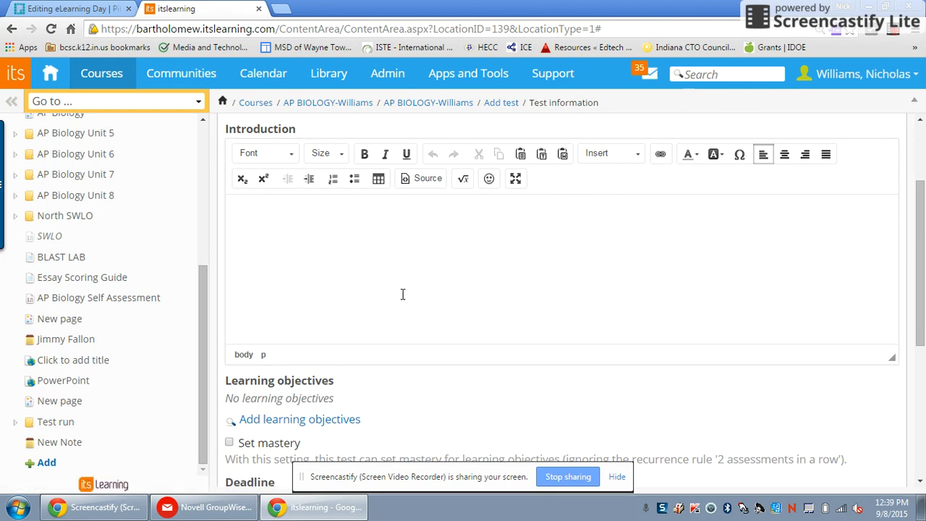
{"action": "scroll", "scroll_direction": "down", "scroll_amount": 3}
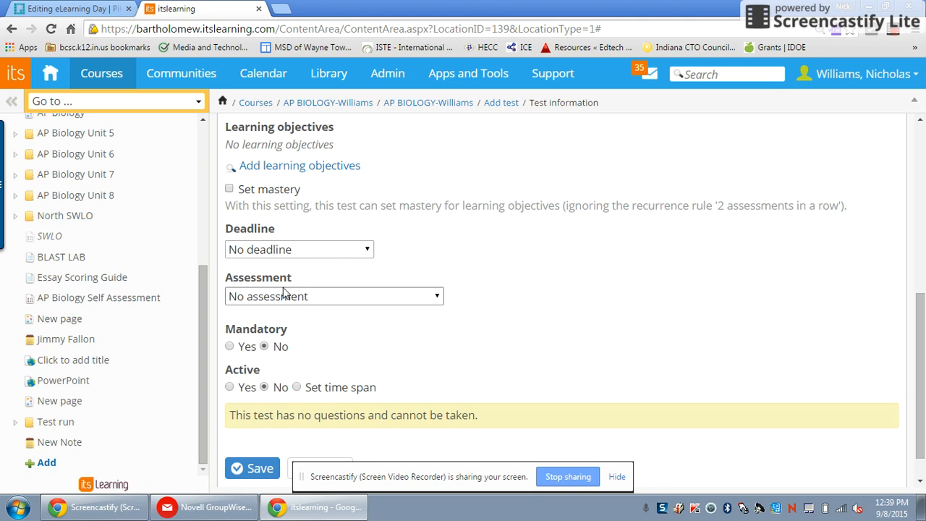
{"action": "mouse_move", "coordinate": [283, 165]}
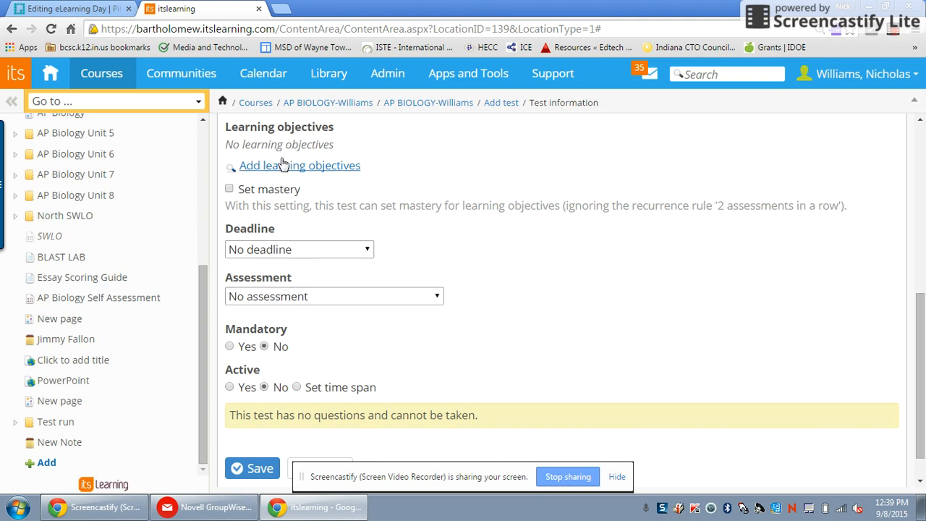
Set the test's assessment type to Score with grade book recording enabled.
{"action": "left_click", "coordinate": [335, 297]}
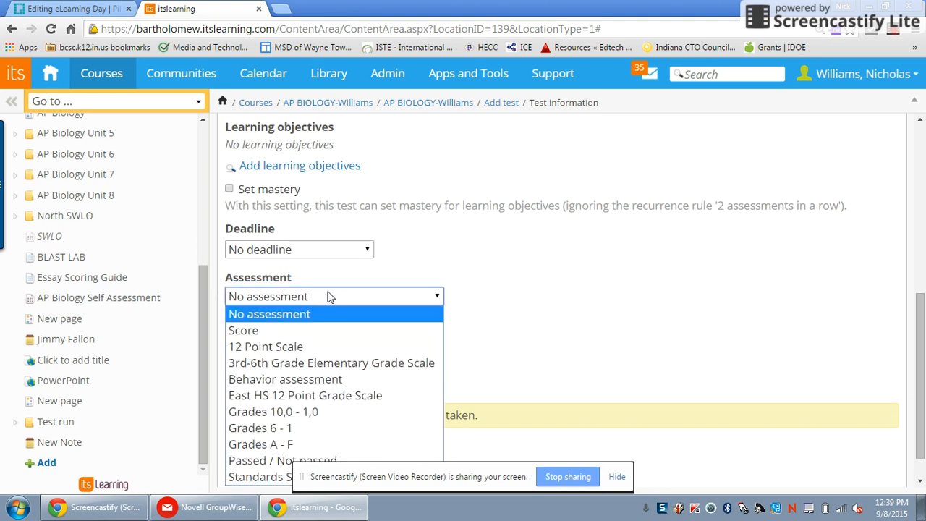
{"action": "mouse_move", "coordinate": [243, 330]}
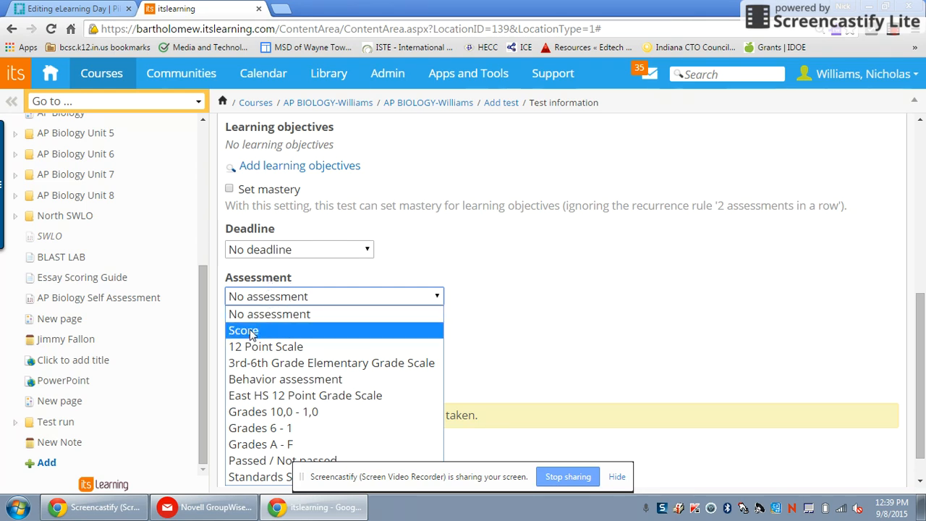
{"action": "left_click", "coordinate": [243, 330]}
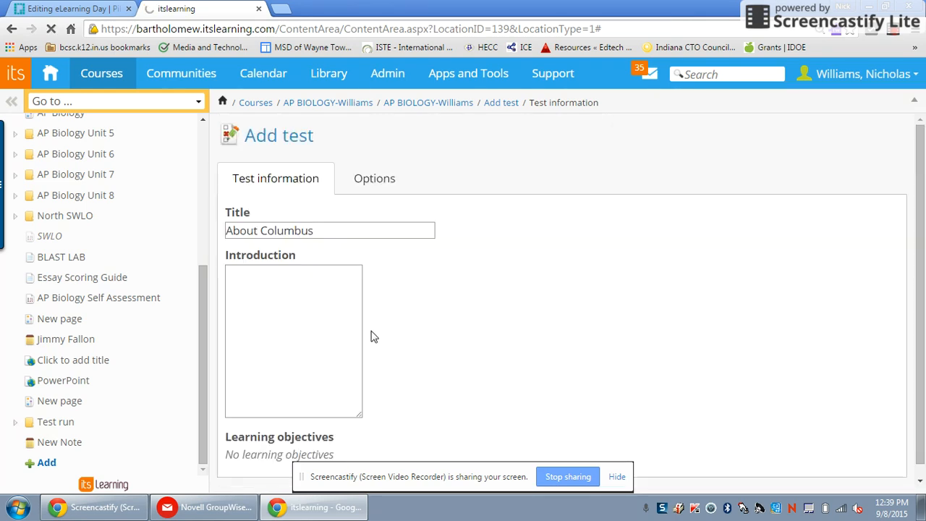
{"action": "scroll", "scroll_direction": "down", "scroll_amount": 3}
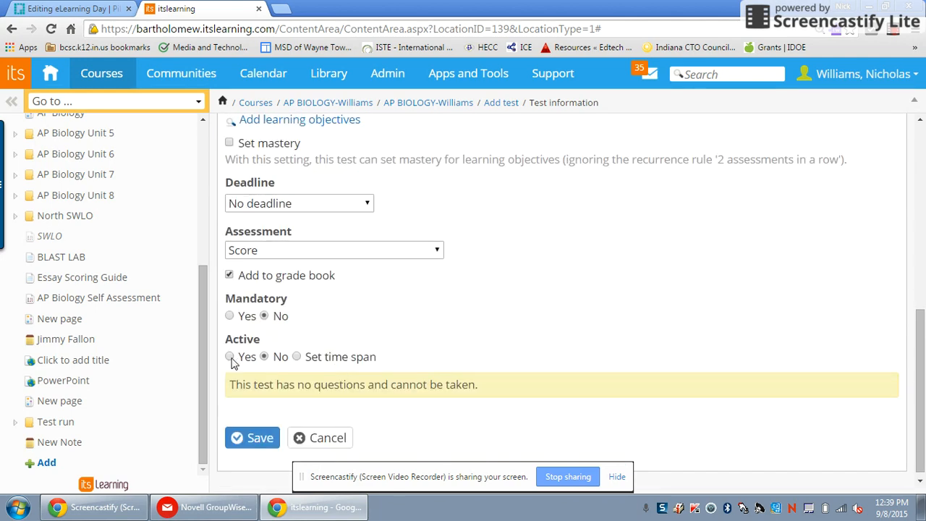
{"action": "mouse_move", "coordinate": [428, 359]}
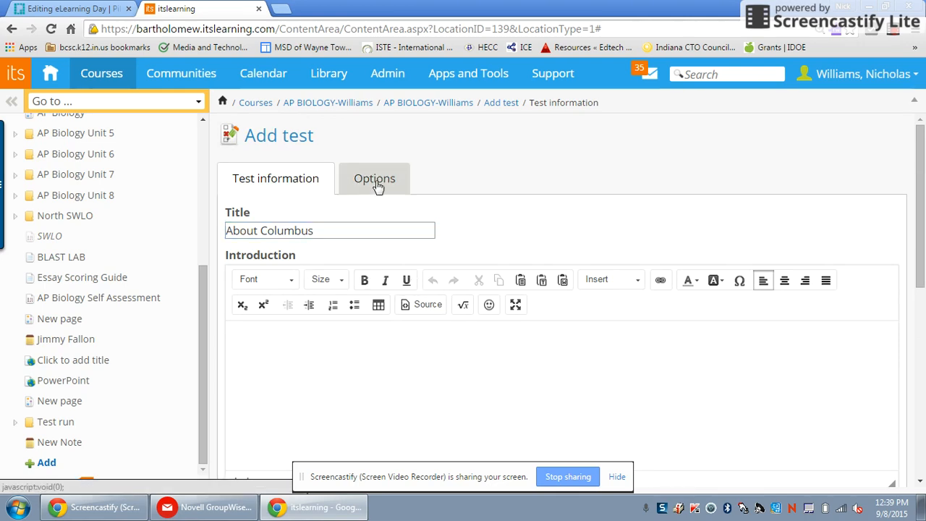
On the Options page, set navigation to show all questions on one page and review remaining options.
{"action": "left_click", "coordinate": [373, 180]}
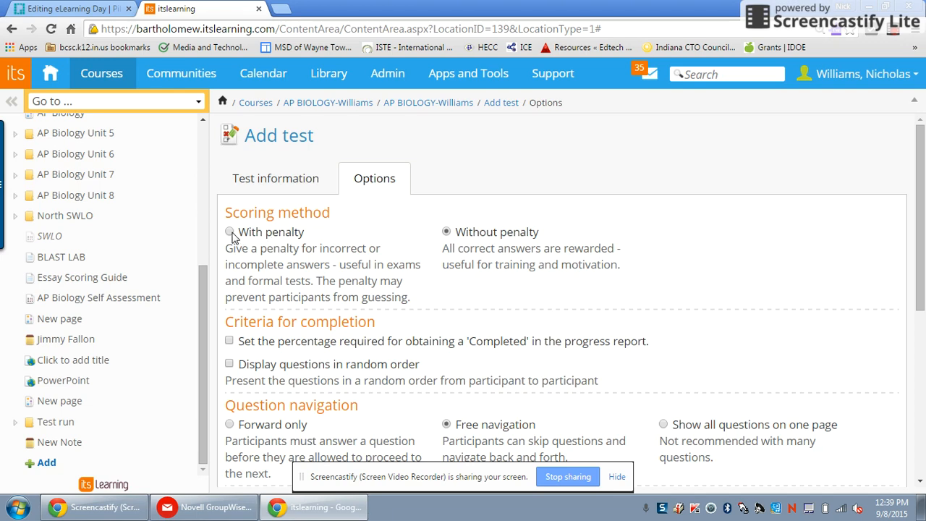
{"action": "scroll", "scroll_direction": "down", "scroll_amount": 3}
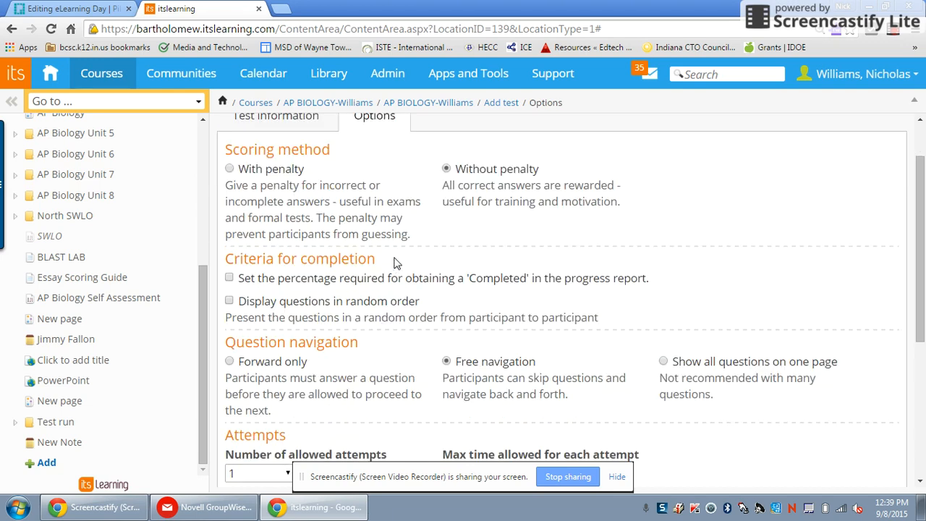
{"action": "scroll", "scroll_direction": "down", "scroll_amount": 3}
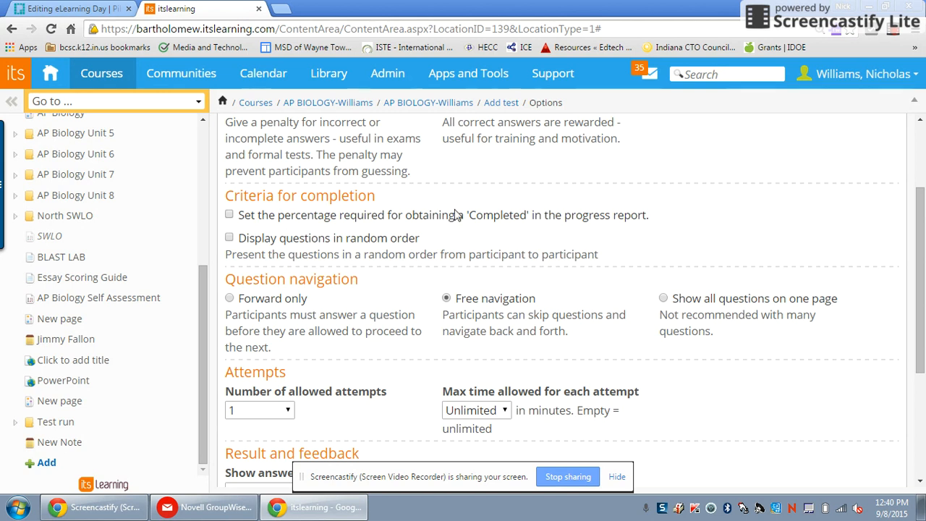
{"action": "mouse_move", "coordinate": [463, 215]}
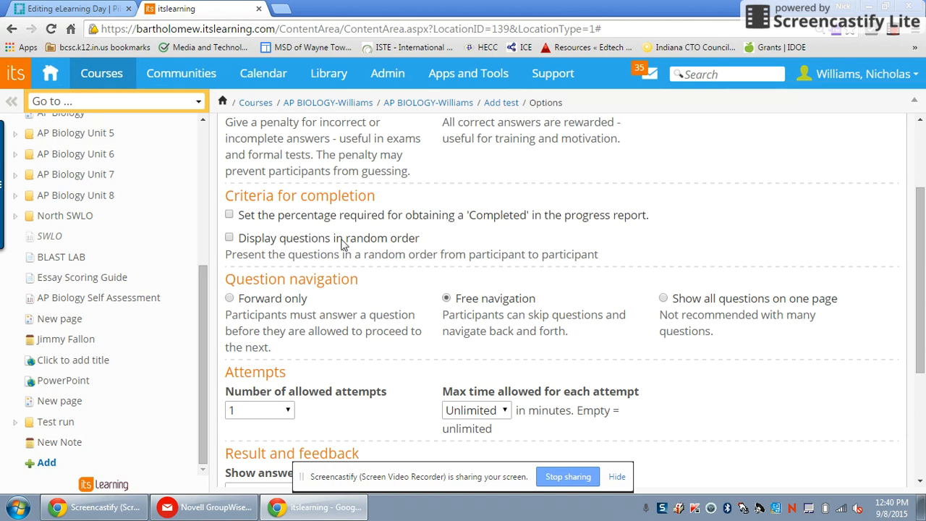
{"action": "mouse_move", "coordinate": [568, 310]}
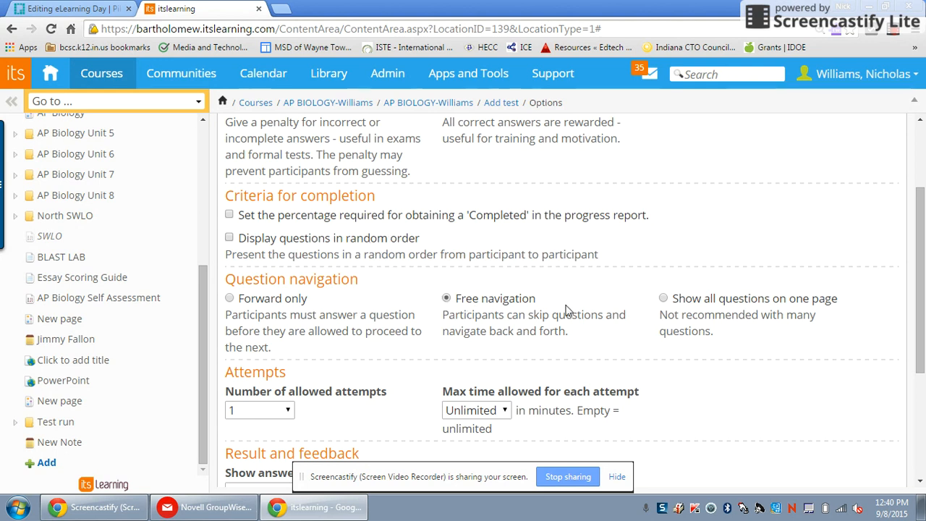
{"action": "left_click", "coordinate": [663, 298]}
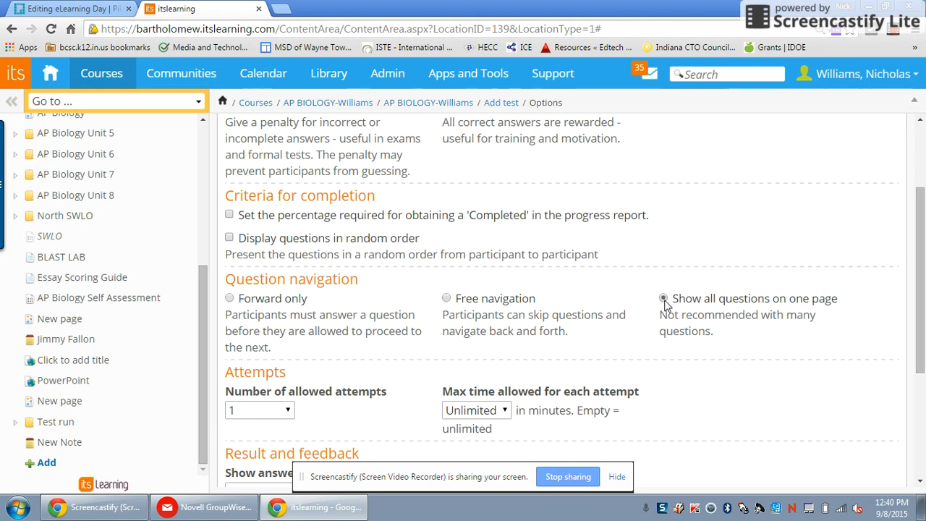
{"action": "left_click", "coordinate": [663, 298]}
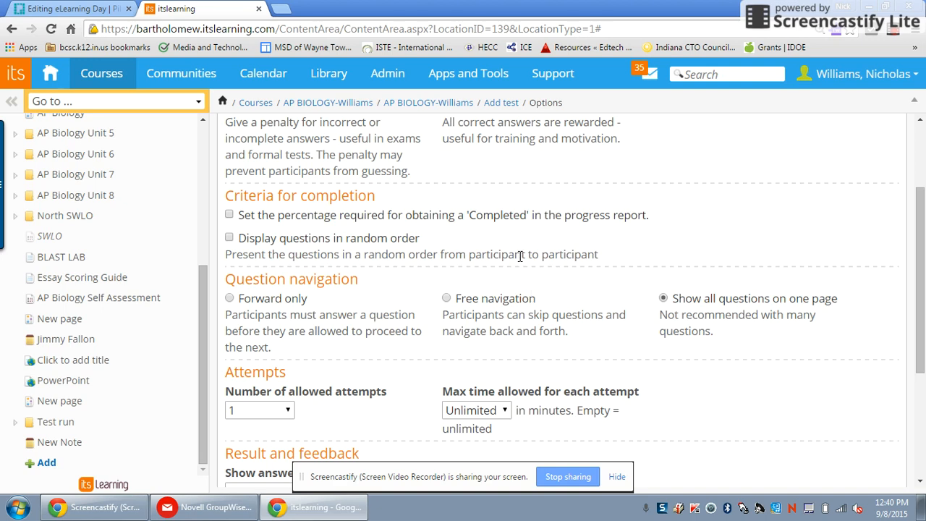
{"action": "mouse_move", "coordinate": [555, 269]}
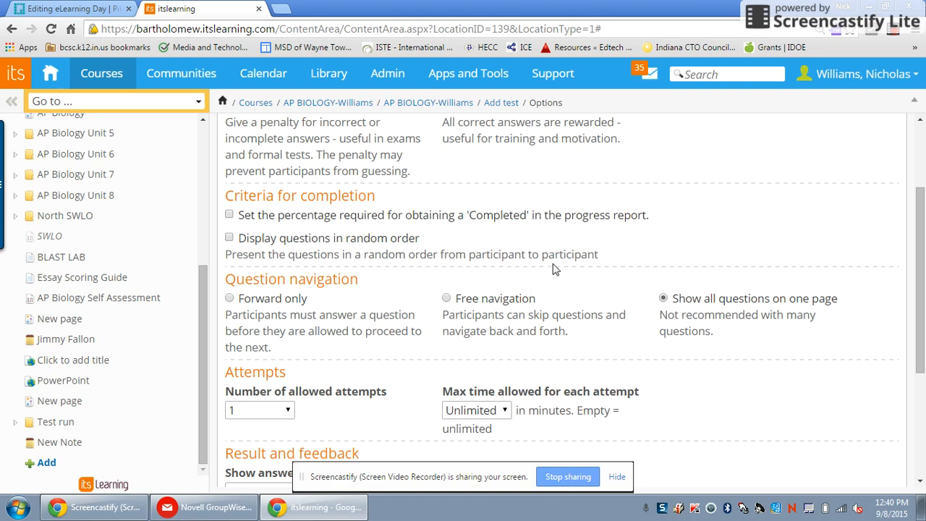
{"action": "mouse_move", "coordinate": [597, 280]}
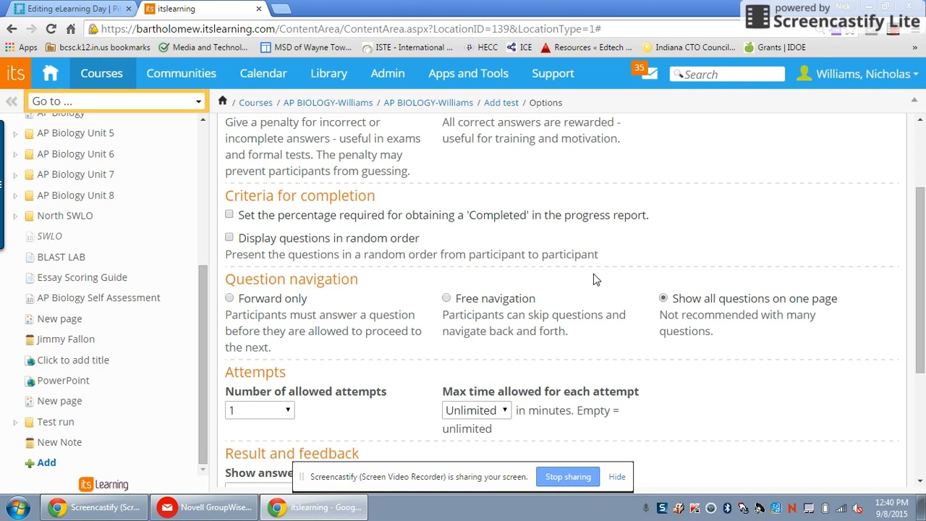
{"action": "scroll", "scroll_direction": "down", "scroll_amount": 3}
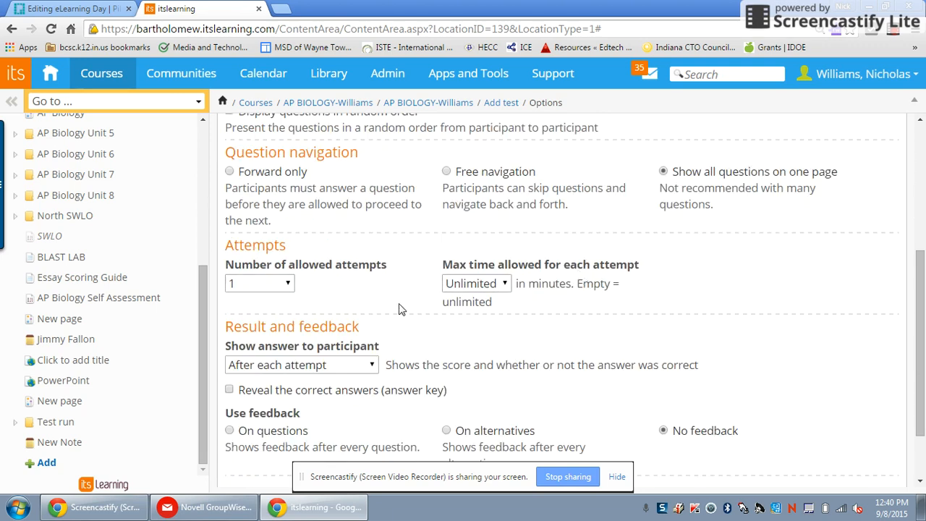
{"action": "scroll", "scroll_direction": "down", "scroll_amount": 3}
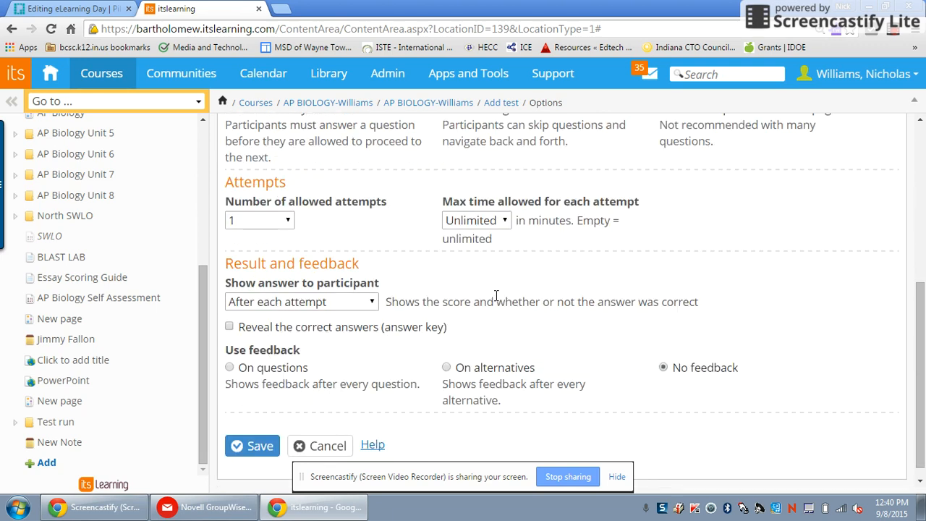
{"action": "scroll", "scroll_direction": "down", "scroll_amount": 3}
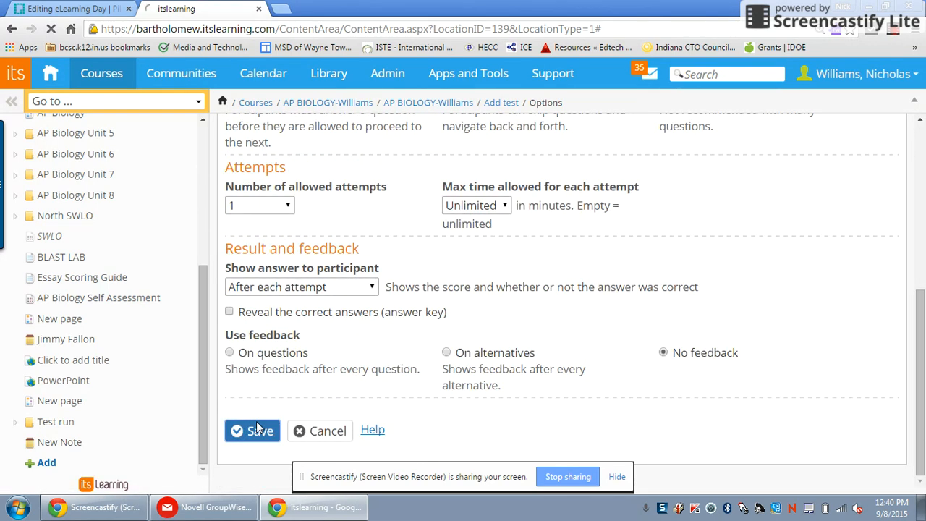
Save the About Columbus test into the AP BIOLOGY-Williams folder.
{"action": "left_click", "coordinate": [252, 431]}
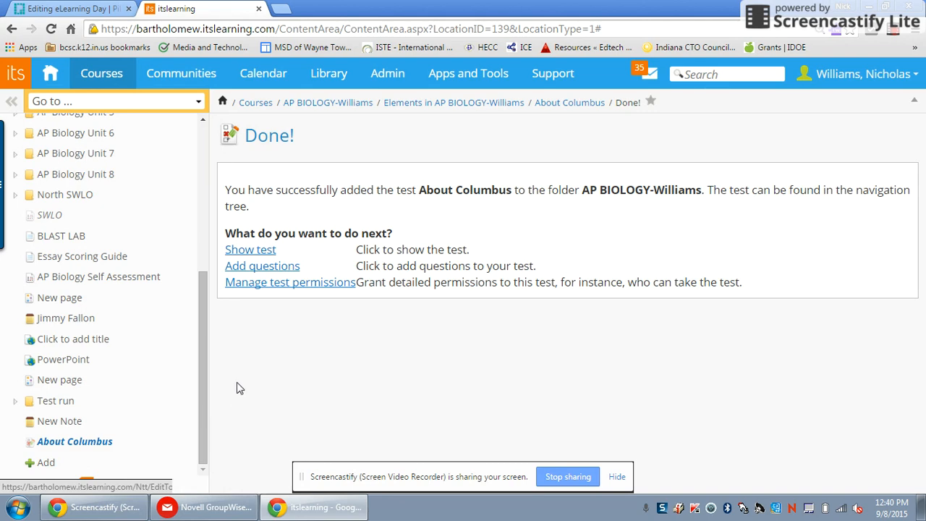
{"action": "mouse_move", "coordinate": [275, 272]}
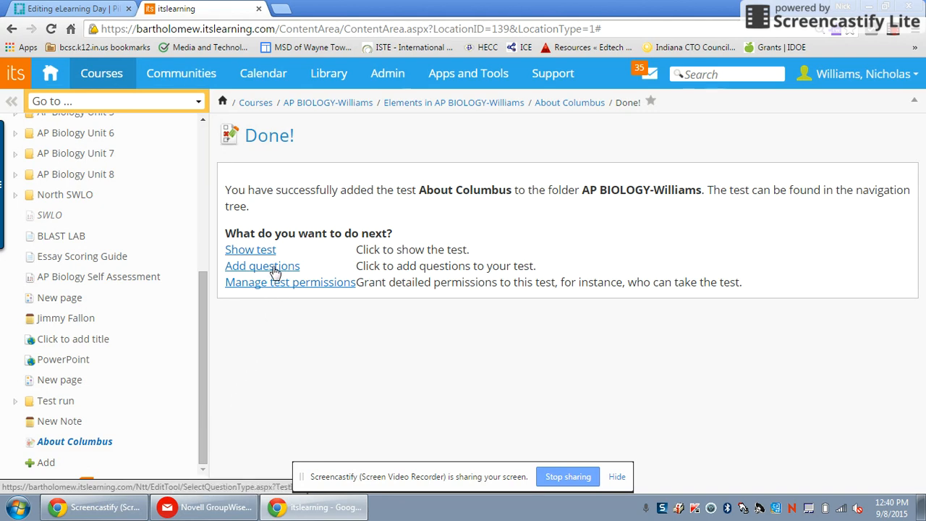
Start adding questions to the About Columbus test from the confirmation page.
{"action": "left_click", "coordinate": [262, 266]}
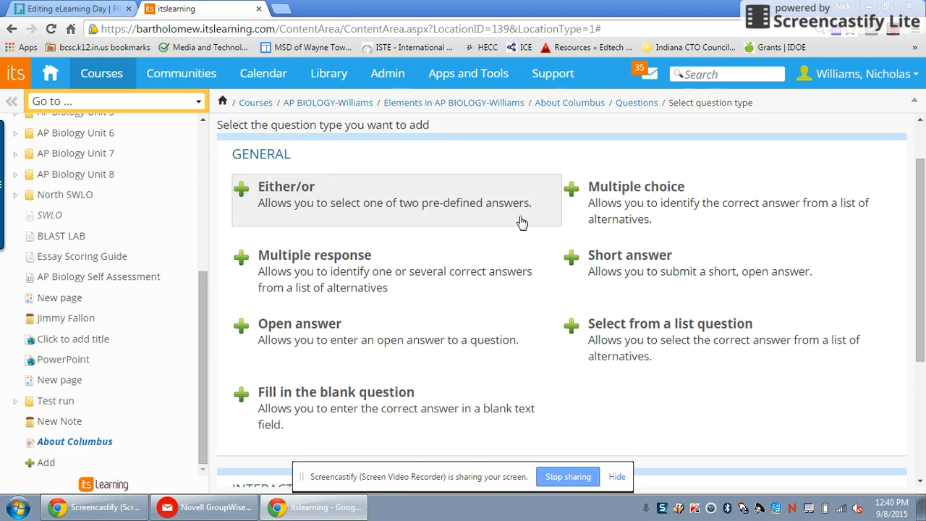
{"action": "mouse_move", "coordinate": [570, 385]}
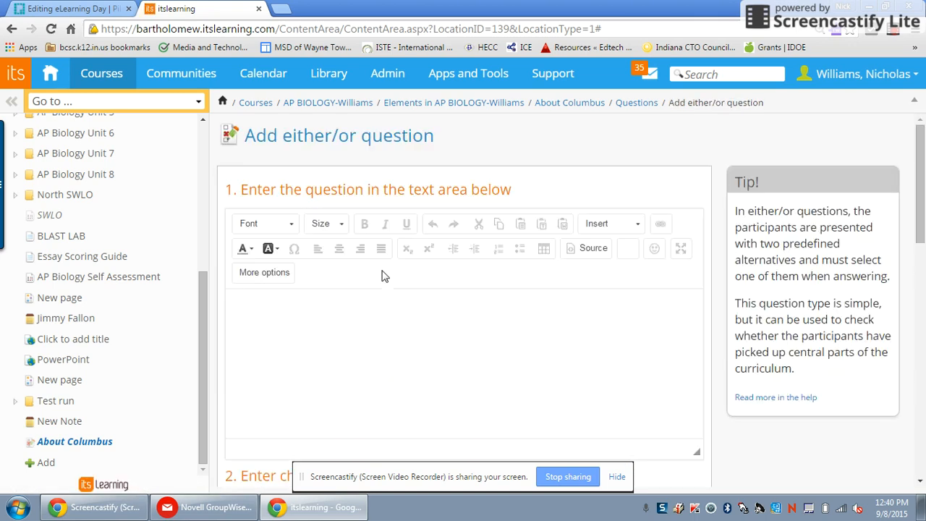
Write the either/or question 'Do you like Columbus?' and check its Yes/No choices and score of 1.
{"action": "left_click", "coordinate": [346, 313]}
{"action": "type", "text": "Do"}
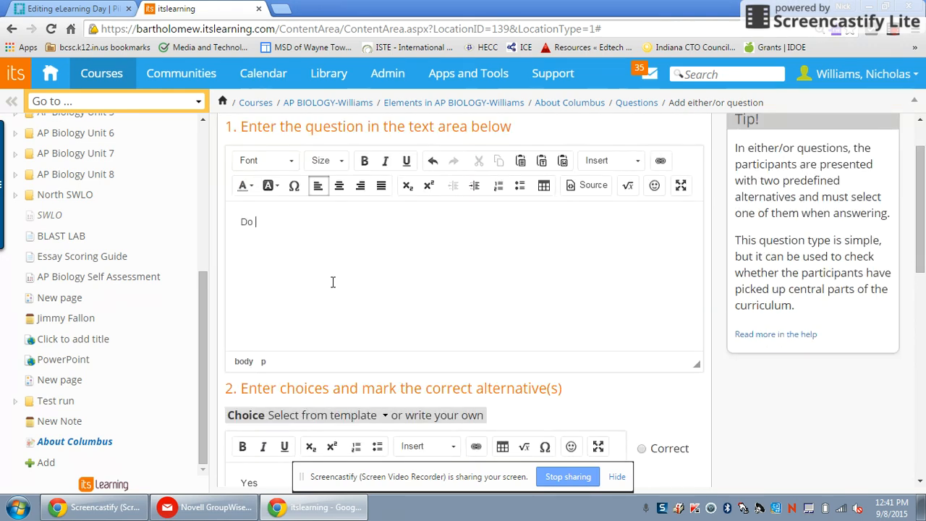
{"action": "type", "text": "you like Colu"}
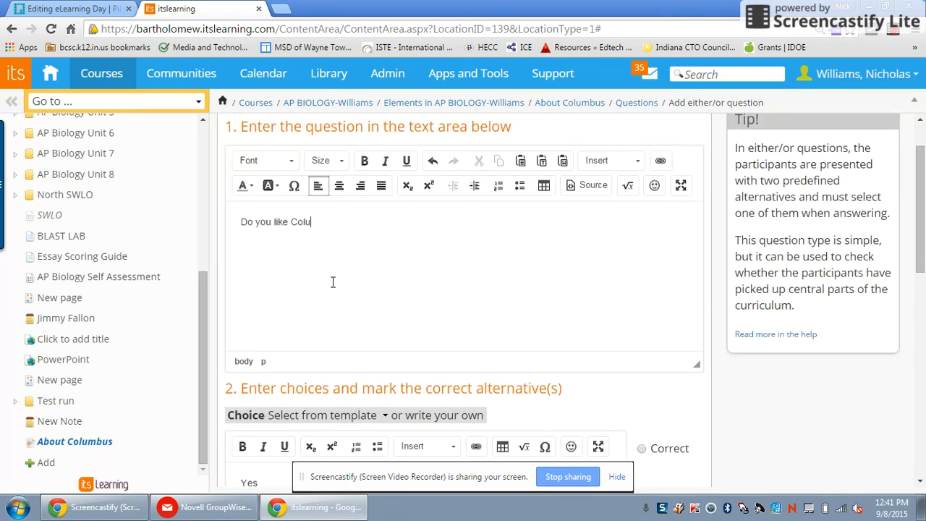
{"action": "type", "text": "mbus?"}
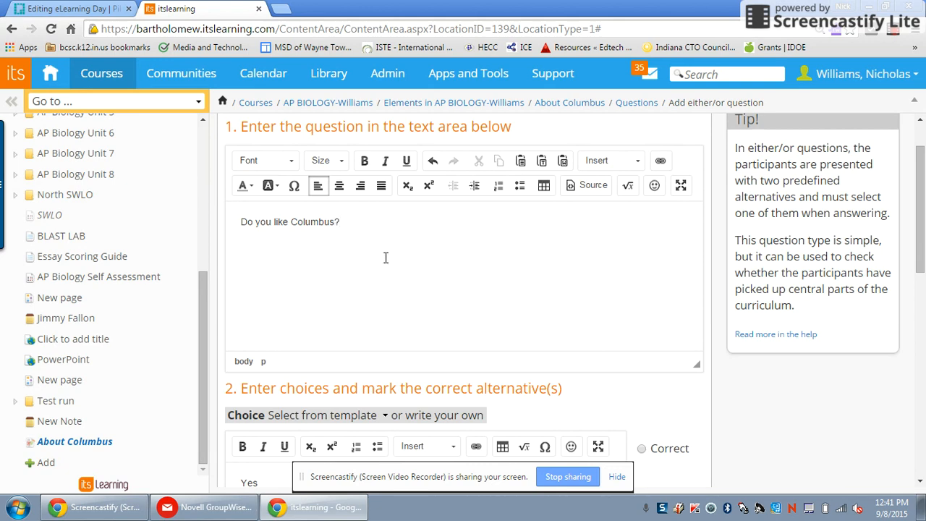
{"action": "scroll", "scroll_direction": "down", "scroll_amount": 3}
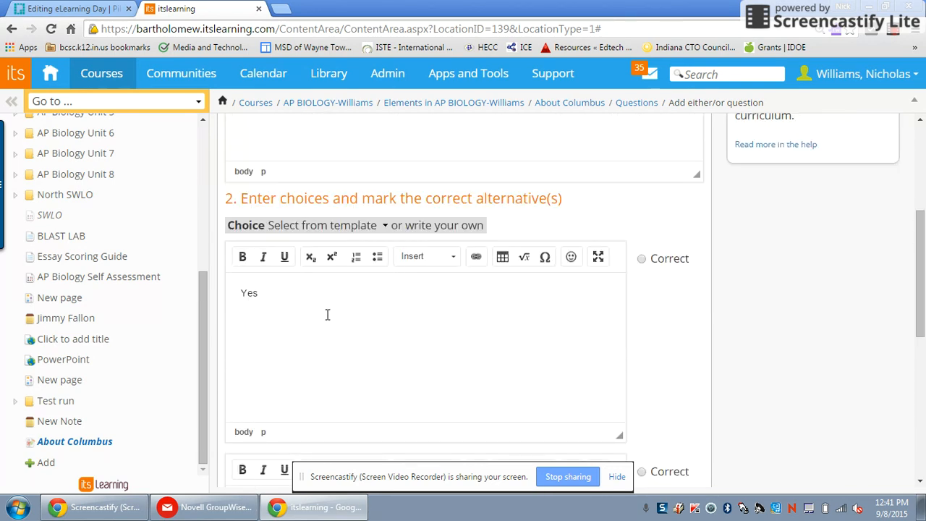
{"action": "scroll", "scroll_direction": "down", "scroll_amount": 3}
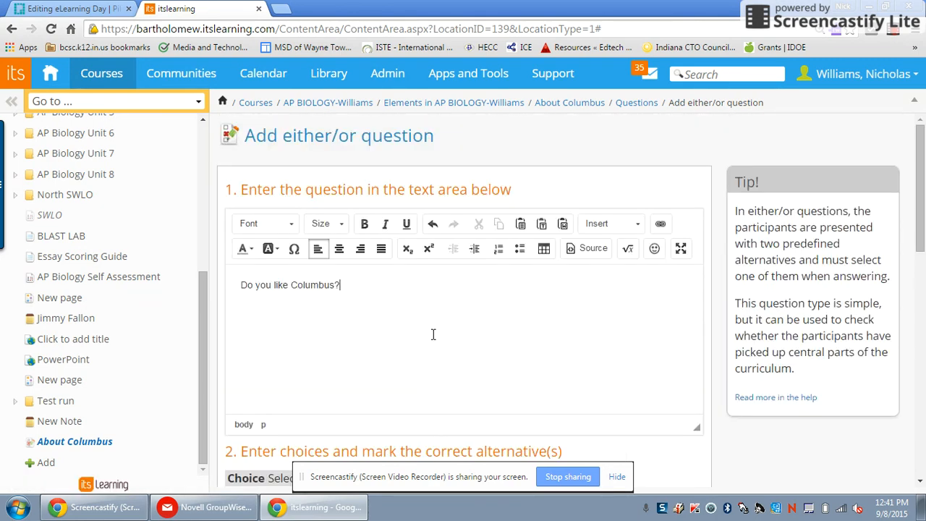
{"action": "scroll", "scroll_direction": "down", "scroll_amount": 3}
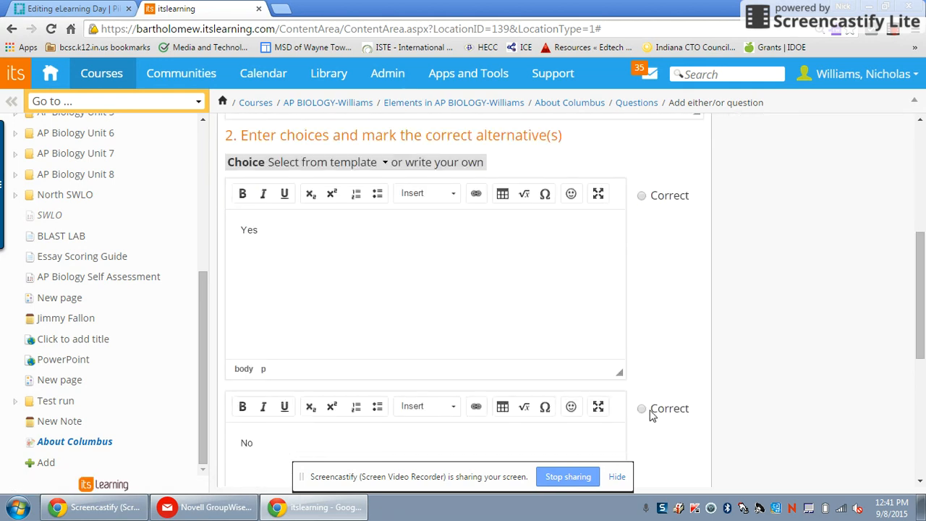
{"action": "scroll", "scroll_direction": "down", "scroll_amount": 3}
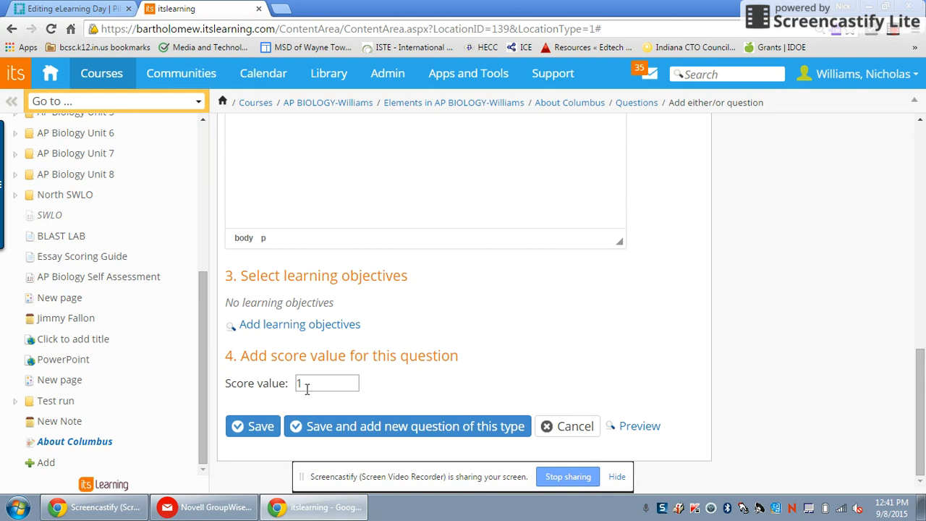
{"action": "mouse_move", "coordinate": [305, 333]}
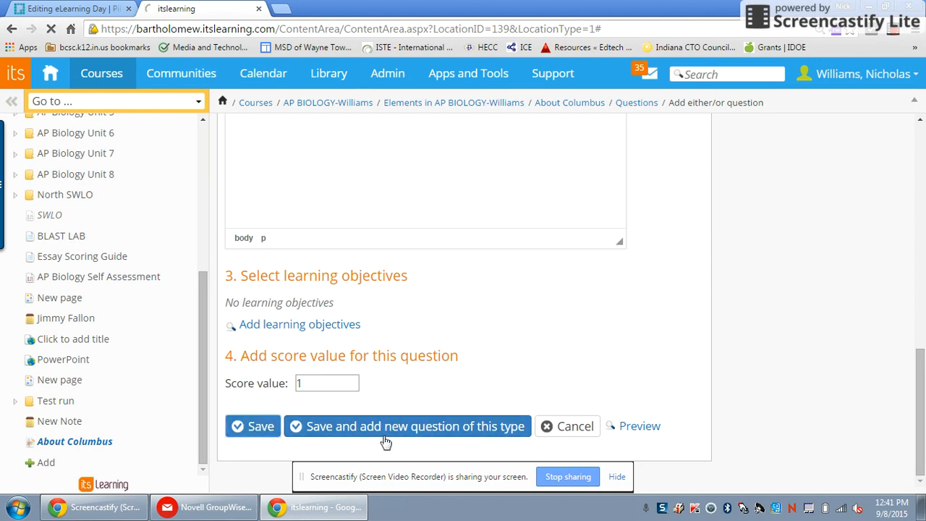
Save the either/or question as question 1 and start a new Multiple choice question.
{"action": "left_click", "coordinate": [252, 425]}
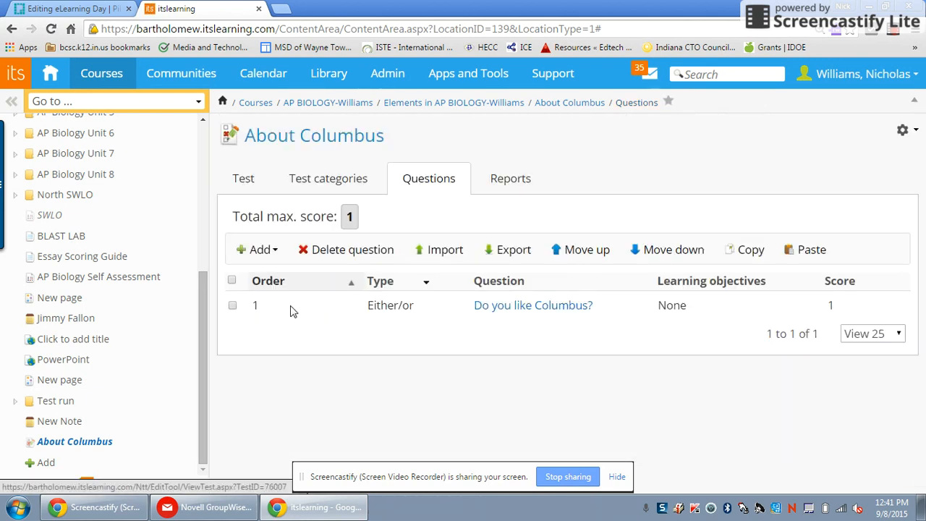
{"action": "left_click", "coordinate": [257, 249]}
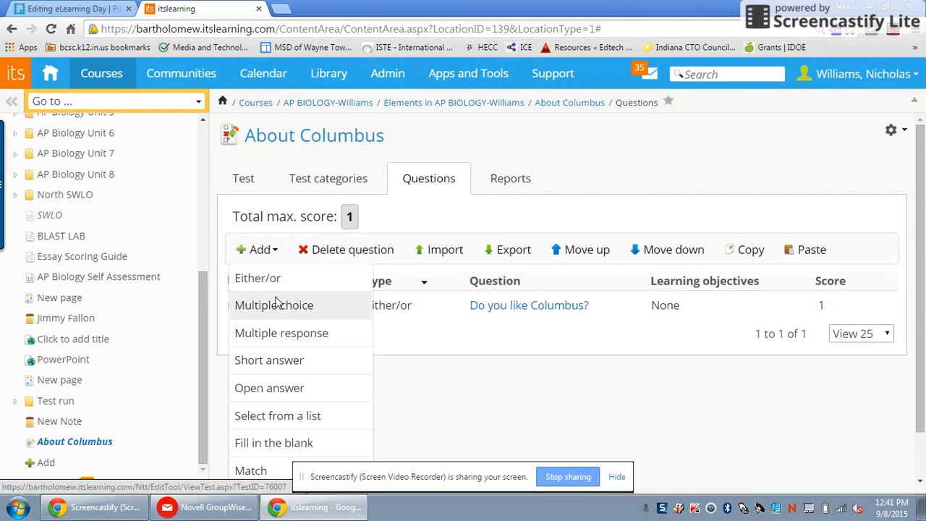
{"action": "left_click", "coordinate": [273, 304]}
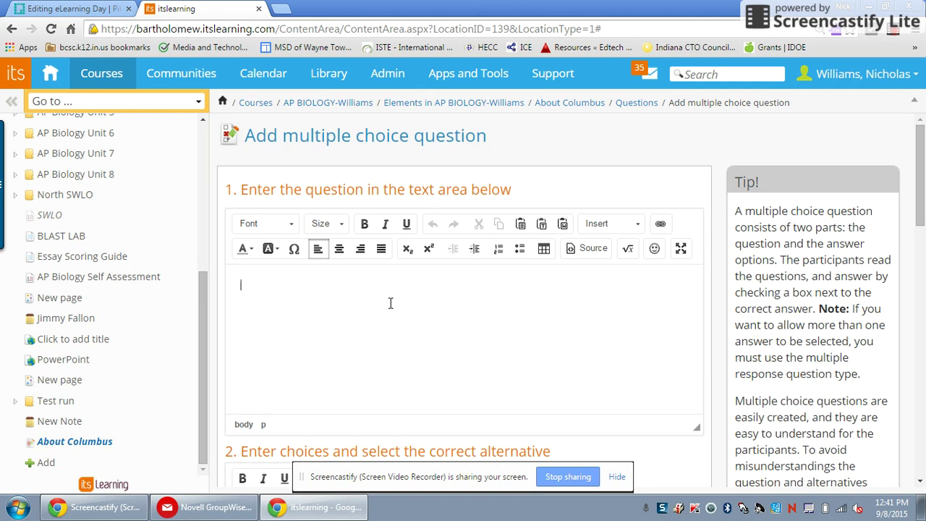
Write the question text 'What do you like about Columbus?'.
{"action": "type", "text": "What do you like about Col"}
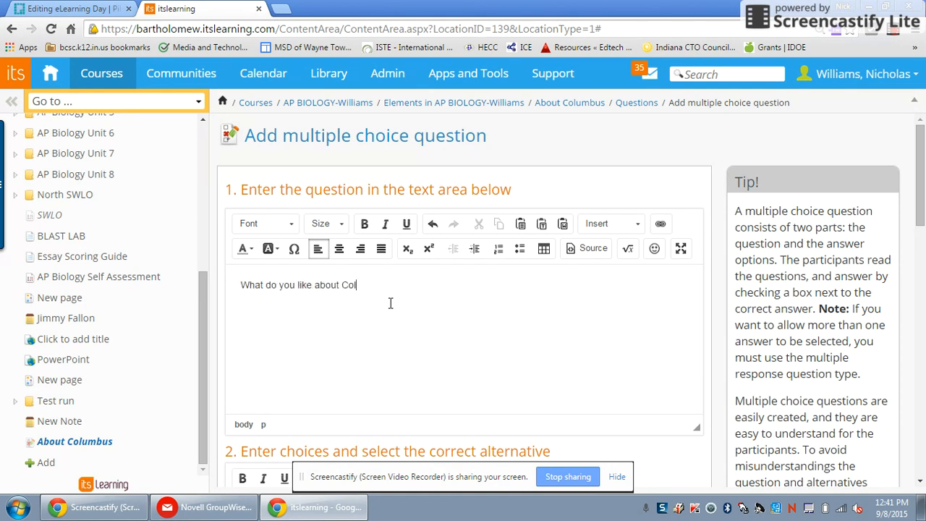
{"action": "scroll", "scroll_direction": "down", "scroll_amount": 3}
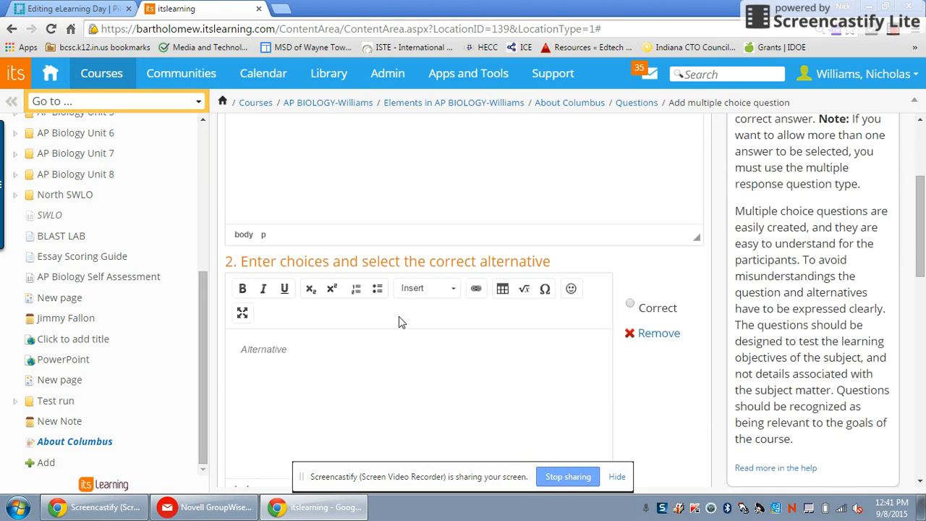
{"action": "scroll", "scroll_direction": "down", "scroll_amount": 3}
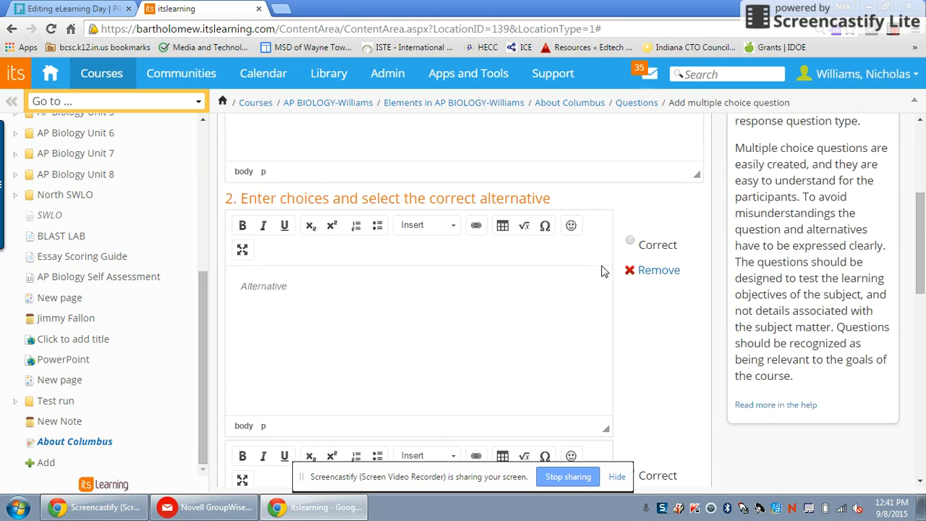
Enter alternatives Ethnic Expo, Downtown and The schools, and save as question 2.
{"action": "left_click", "coordinate": [324, 299]}
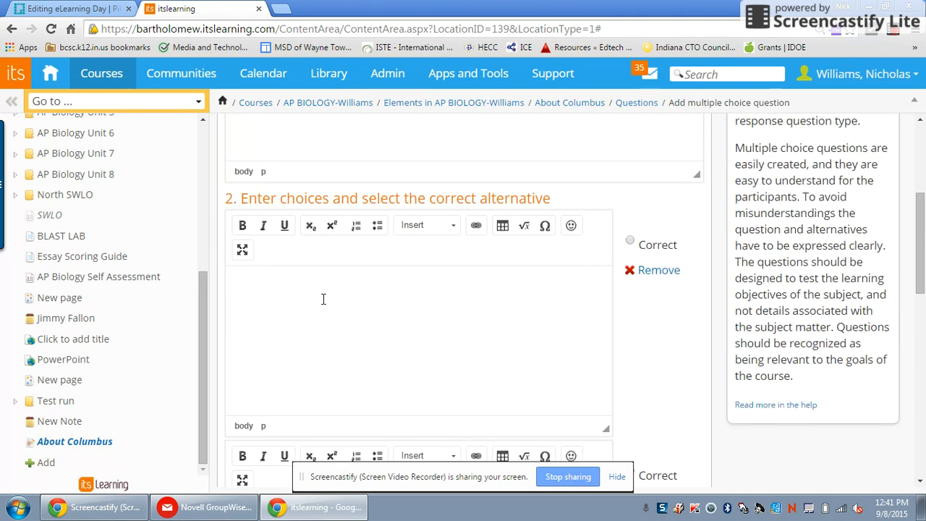
{"action": "type", "text": "Ethnic Expo"}
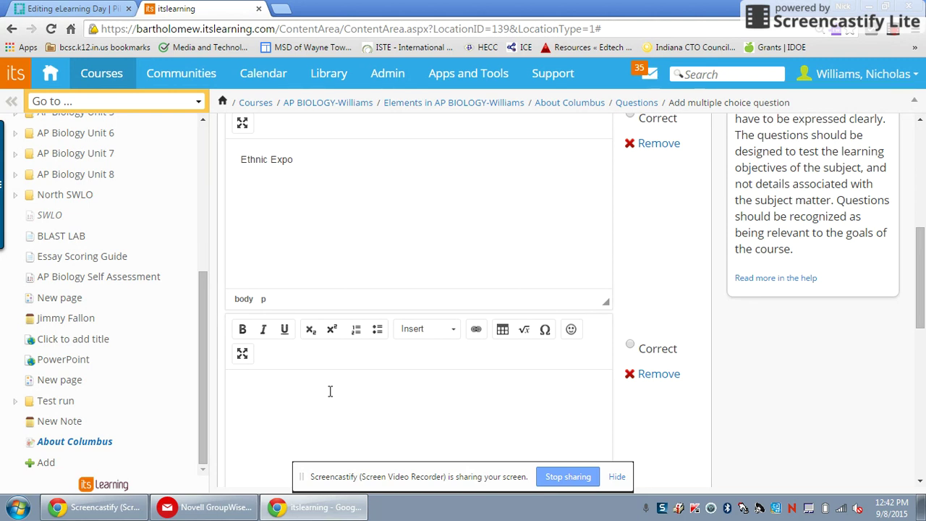
{"action": "type", "text": "D"}
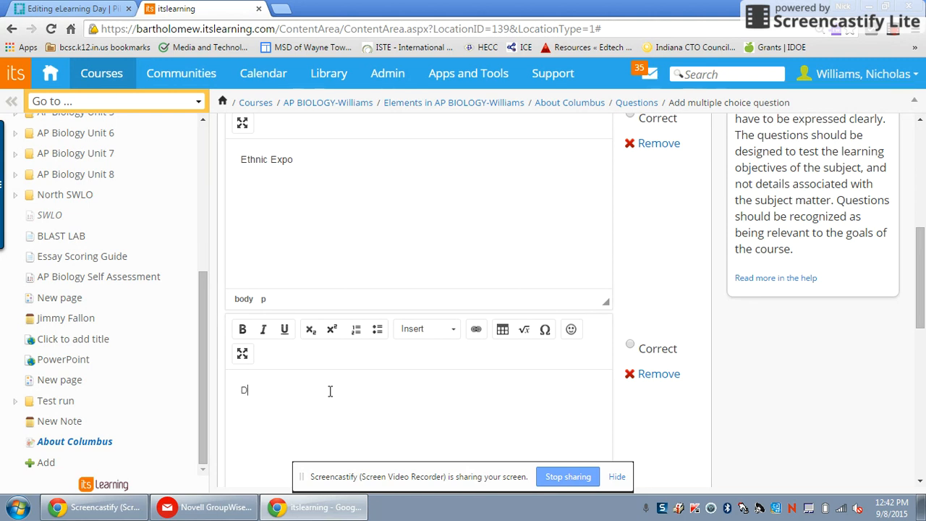
{"action": "type", "text": "Downtown"}
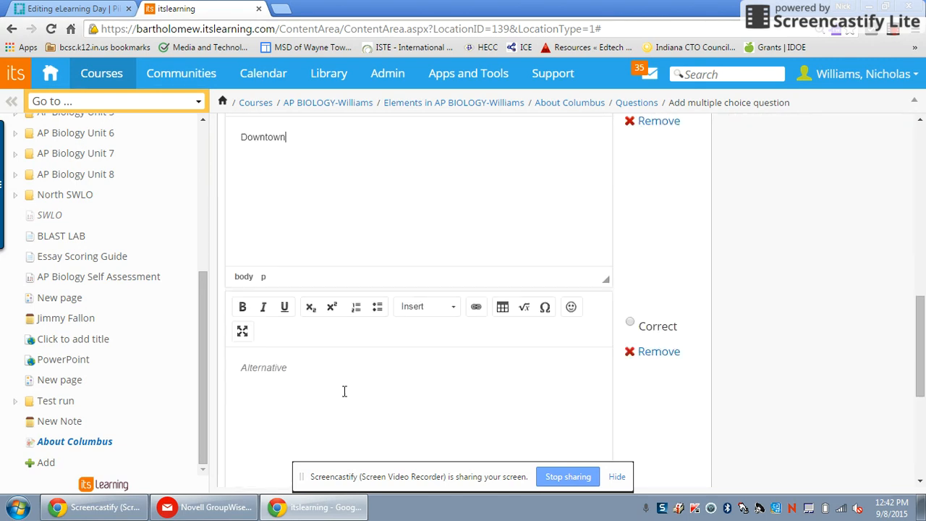
{"action": "scroll", "scroll_direction": "down", "scroll_amount": 3}
{"action": "type", "text": "The S"}
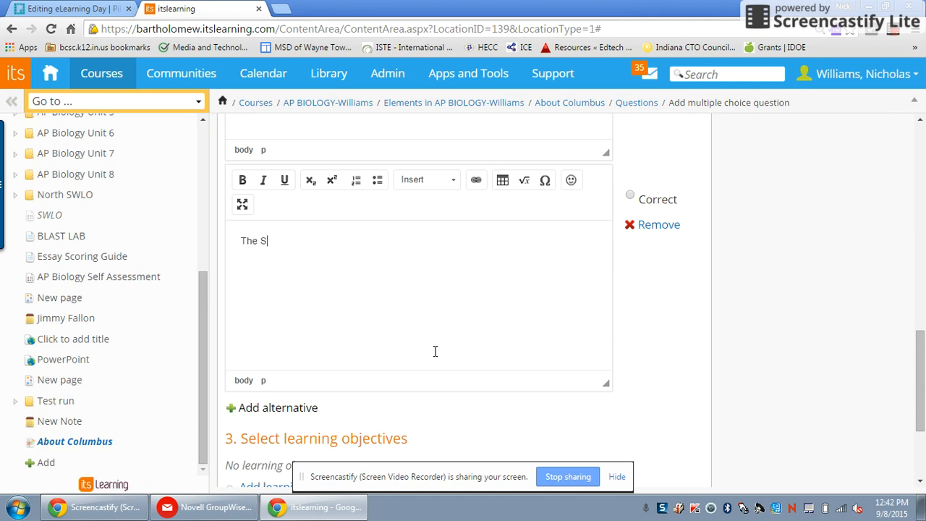
{"action": "type", "text": "chools"}
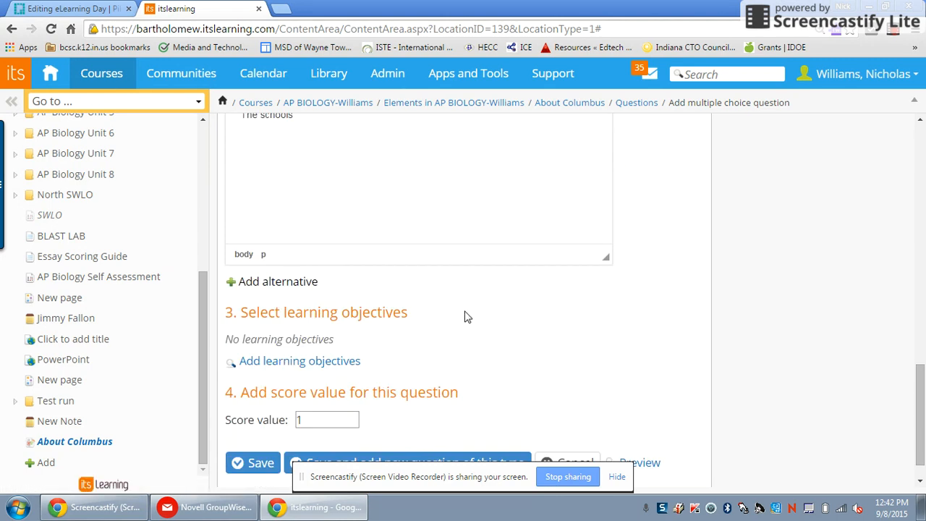
{"action": "scroll", "scroll_direction": "down", "scroll_amount": 3}
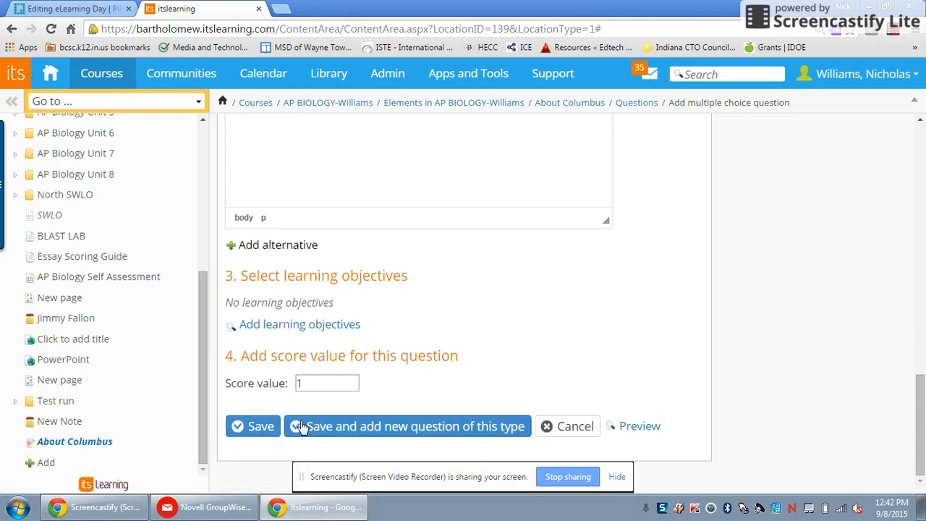
{"action": "left_click", "coordinate": [252, 425]}
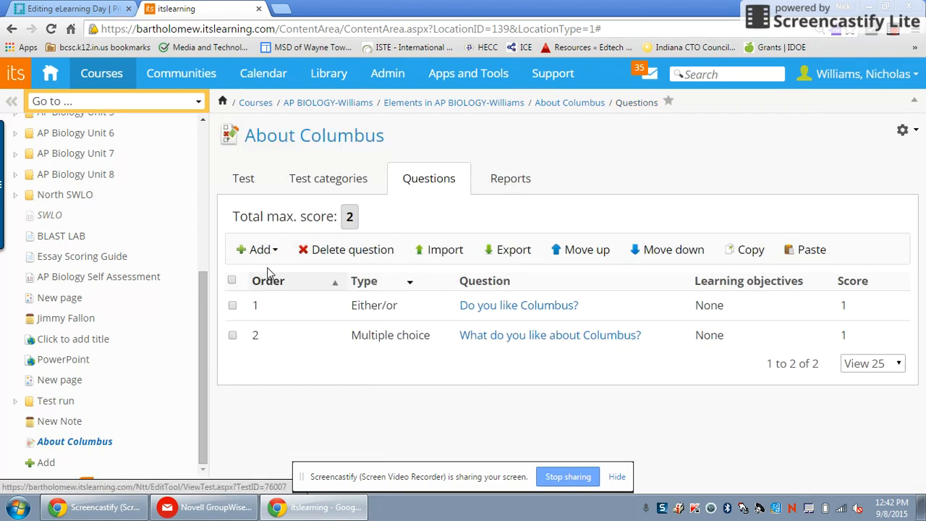
Start a new Multiple response question for the About Columbus test.
{"action": "left_click", "coordinate": [258, 249]}
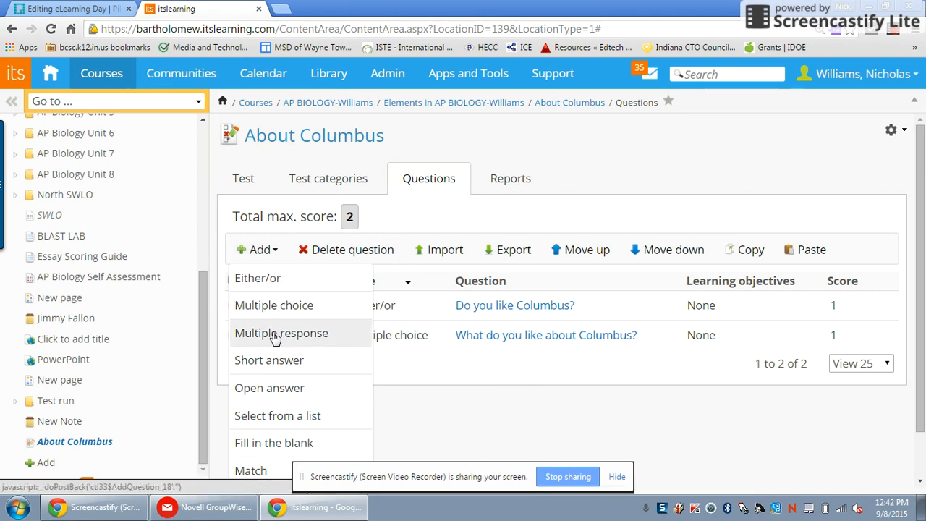
{"action": "left_click", "coordinate": [280, 332]}
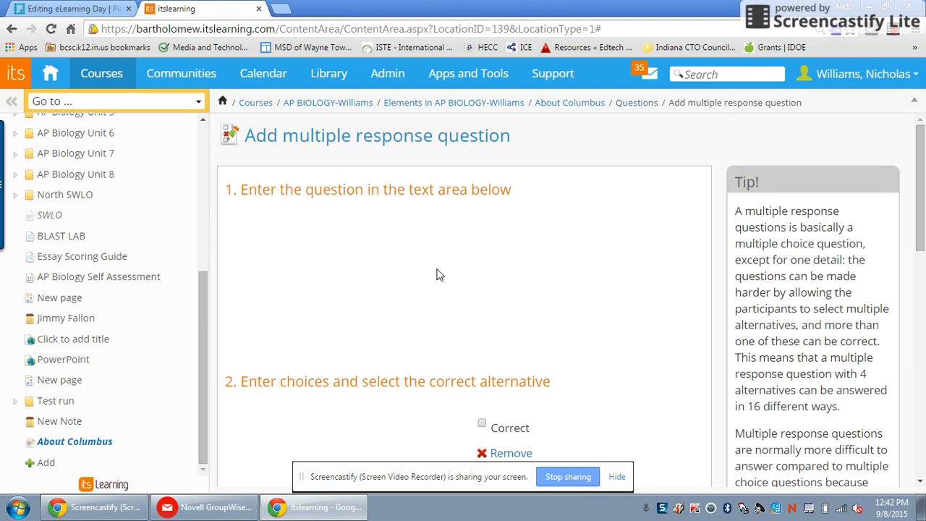
{"action": "mouse_move", "coordinate": [360, 284]}
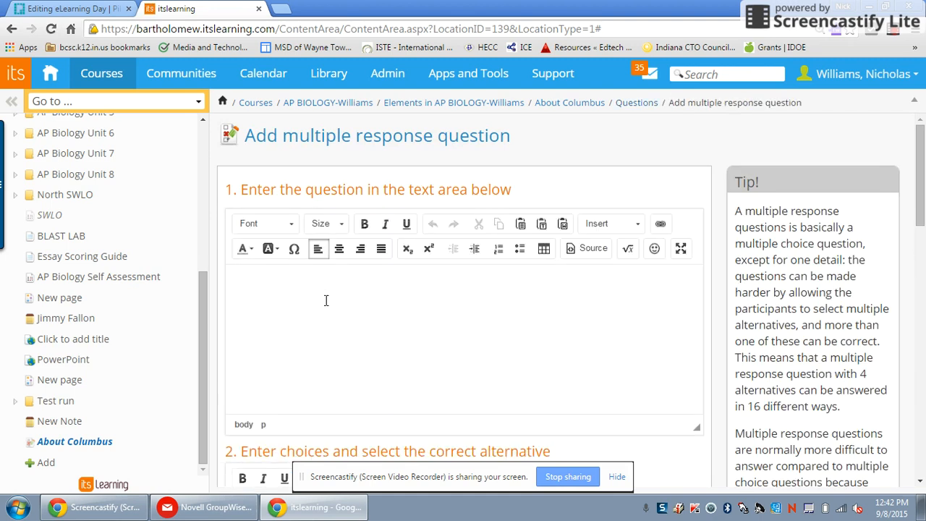
{"action": "mouse_move", "coordinate": [279, 315]}
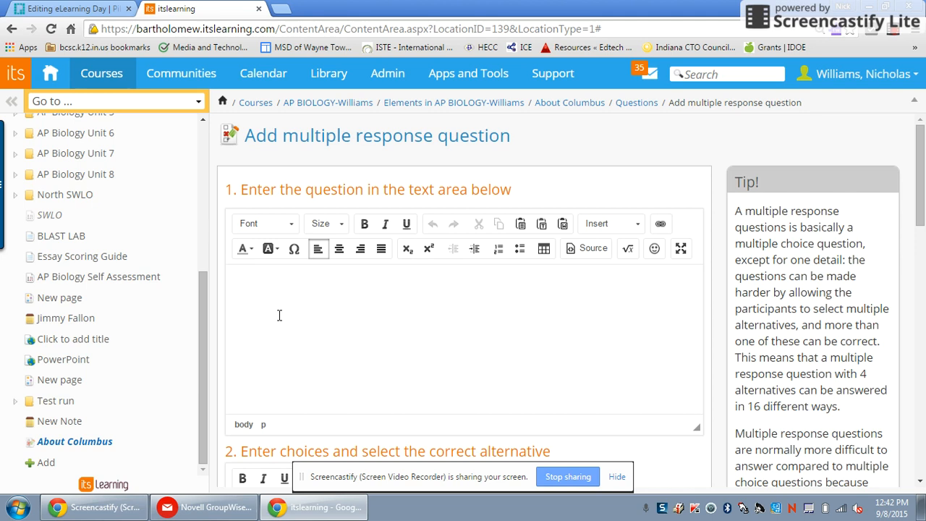
Write 'What do you like about Columbus?' with alternatives Ethnic Expo, Schools and Downtown, and save as question 3.
{"action": "type", "text": "What do you liek"}
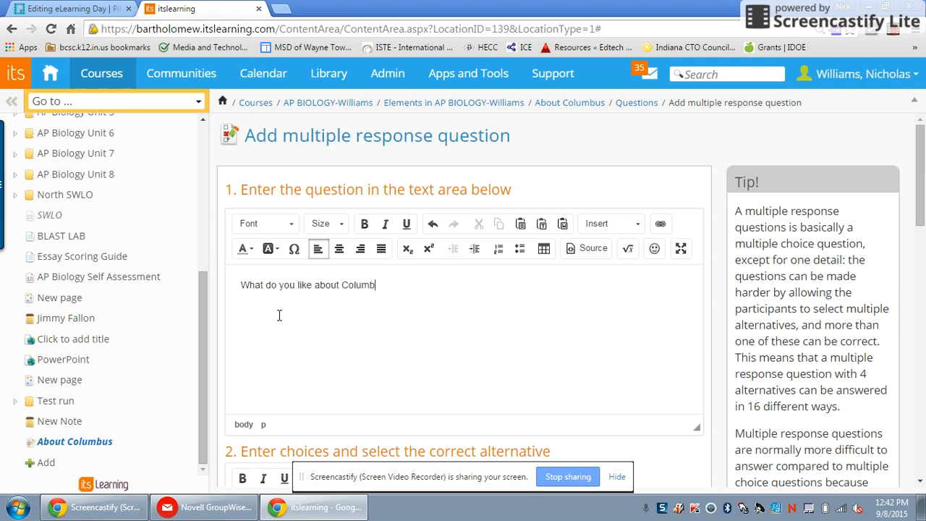
{"action": "scroll", "scroll_direction": "down", "scroll_amount": 3}
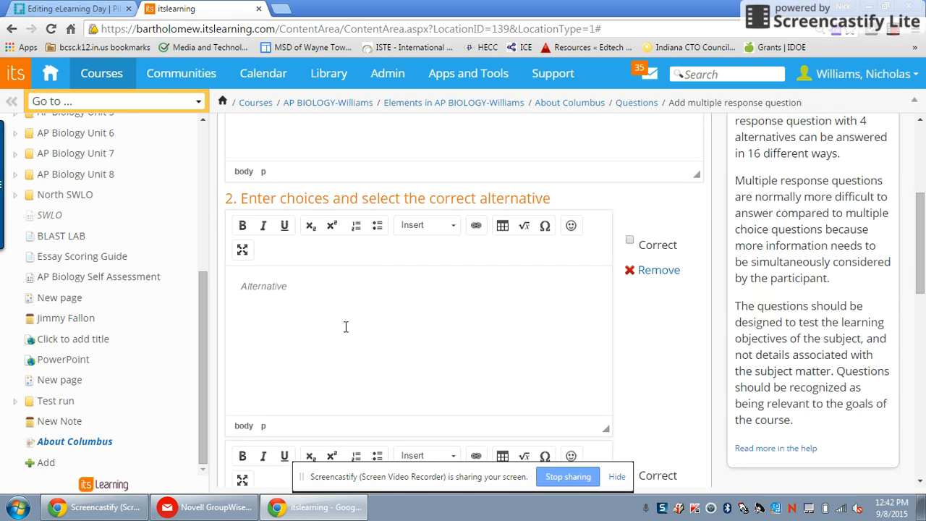
{"action": "type", "text": "Et"}
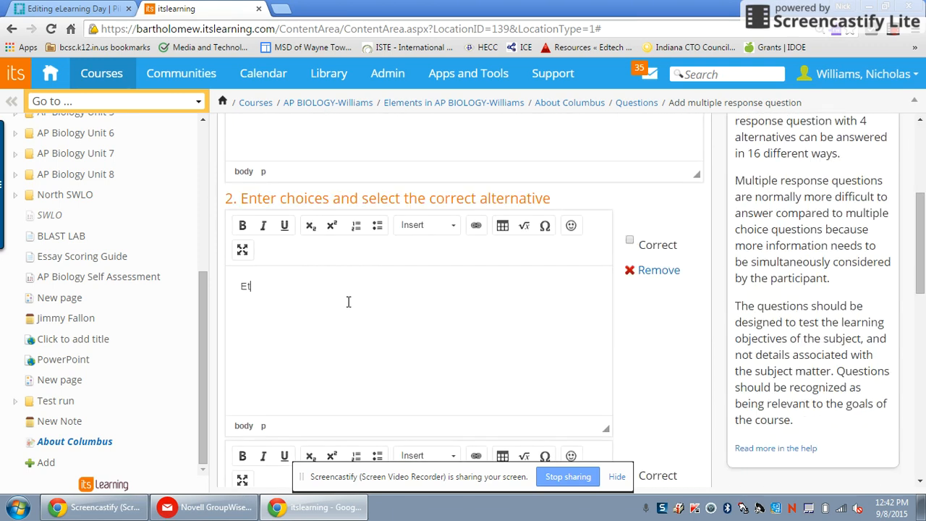
{"action": "type", "text": "thnic Exp"}
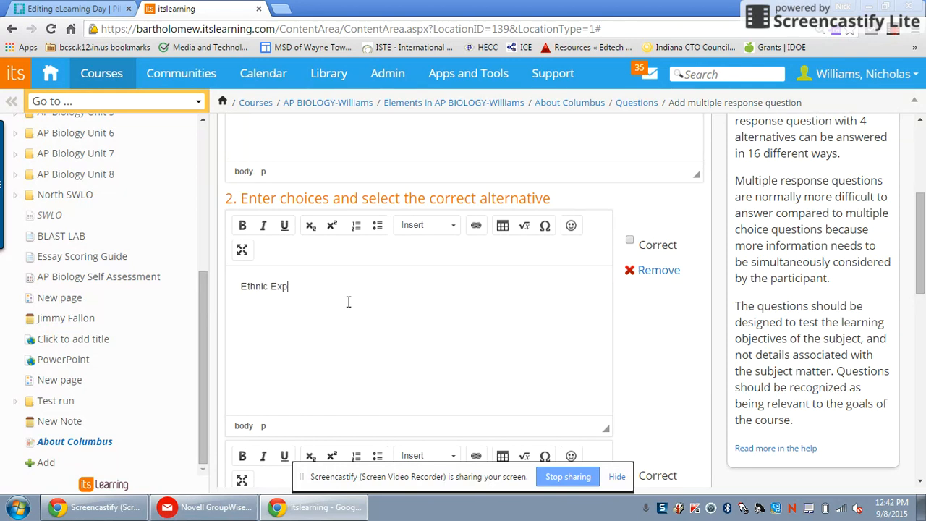
{"action": "type", "text": "o"}
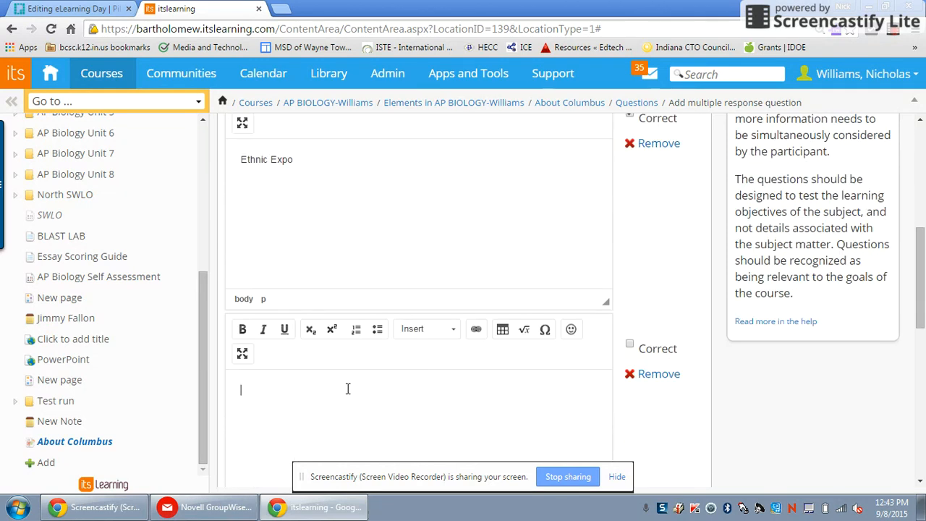
{"action": "type", "text": "Schools"}
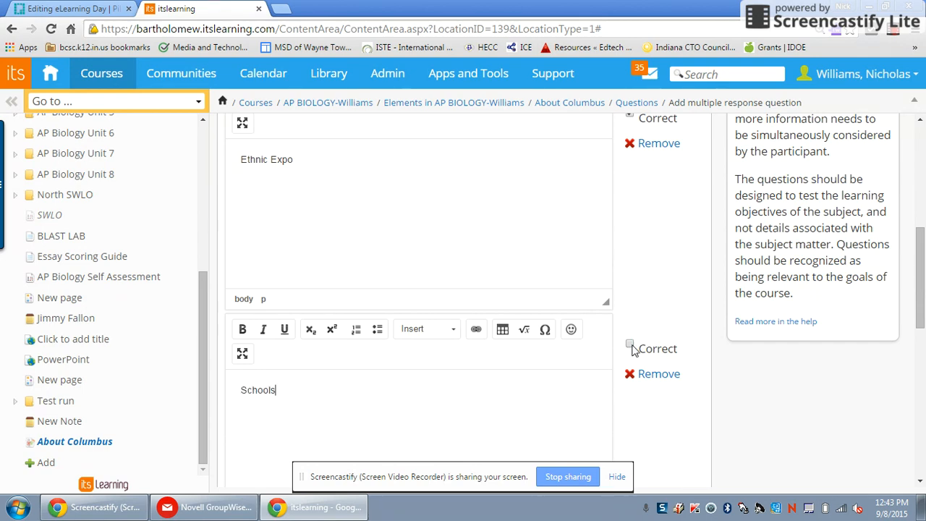
{"action": "scroll", "scroll_direction": "down", "scroll_amount": 3}
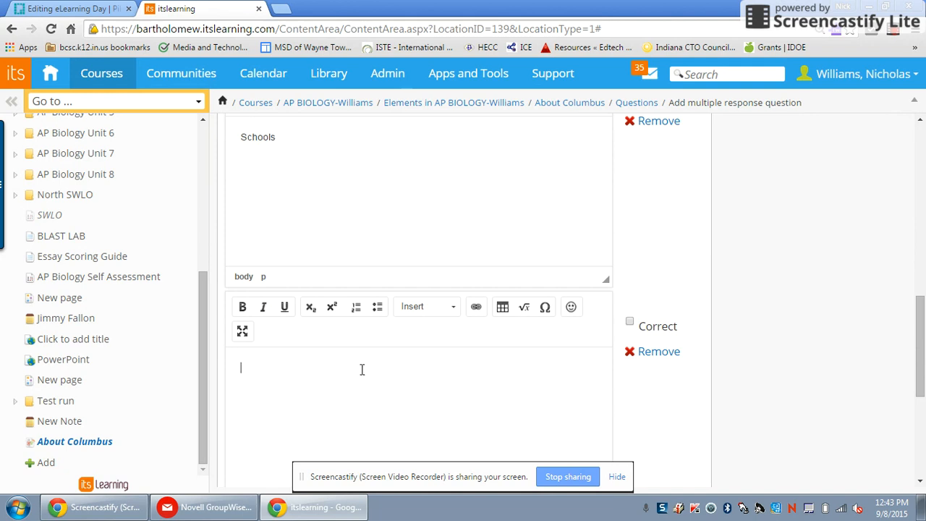
{"action": "mouse_move", "coordinate": [358, 367]}
{"action": "type", "text": "Downtown"}
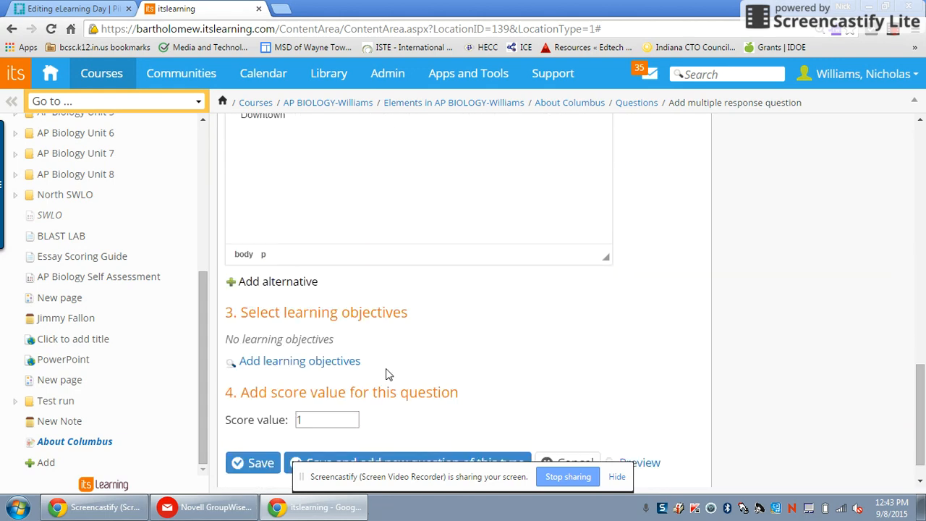
{"action": "scroll", "scroll_direction": "down", "scroll_amount": 3}
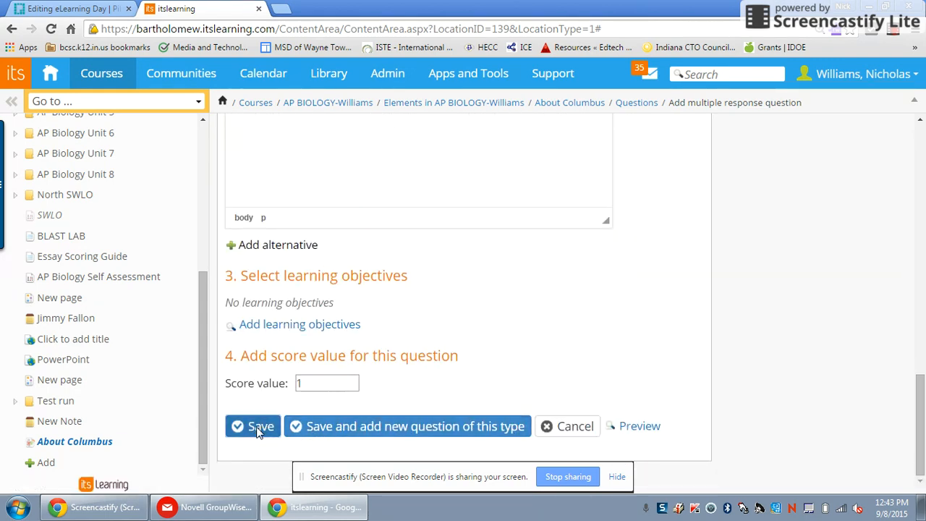
{"action": "left_click", "coordinate": [259, 425]}
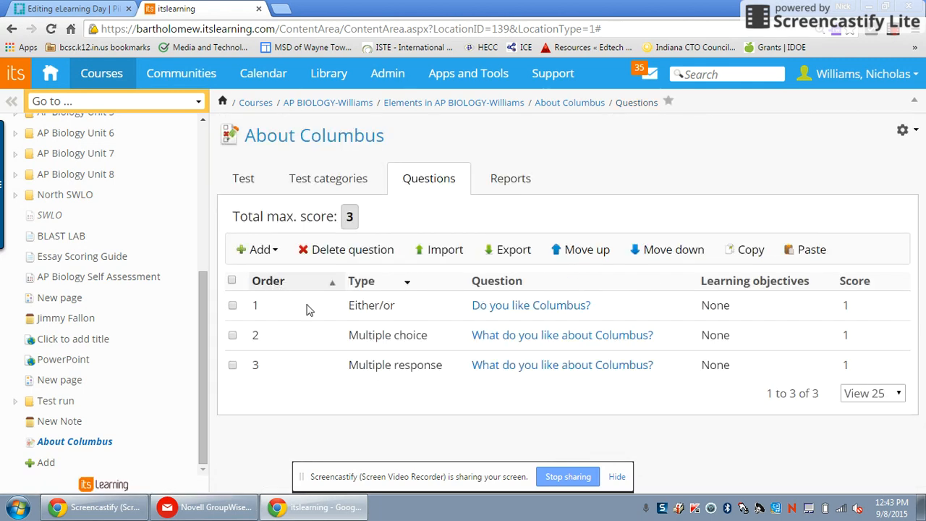
Add a short answer question reading 'Why do you like Columbus?'.
{"action": "left_click", "coordinate": [257, 249]}
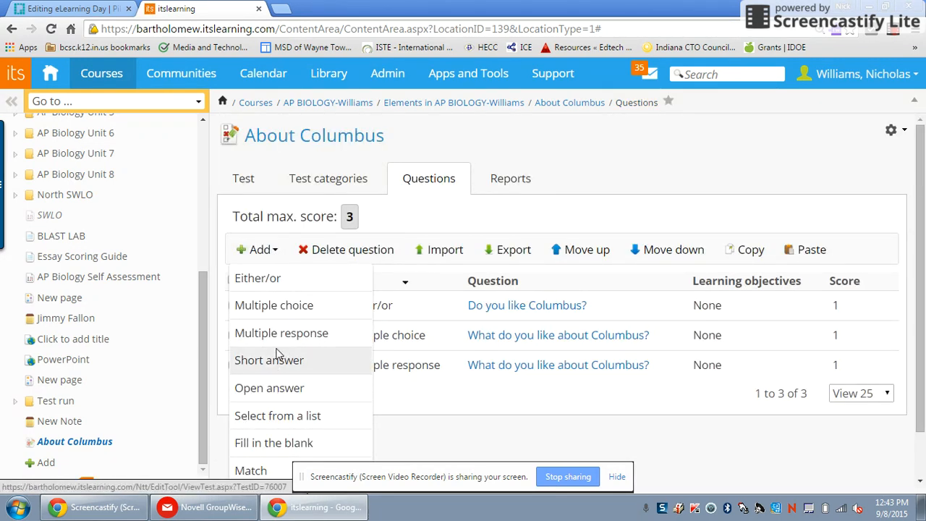
{"action": "left_click", "coordinate": [269, 361]}
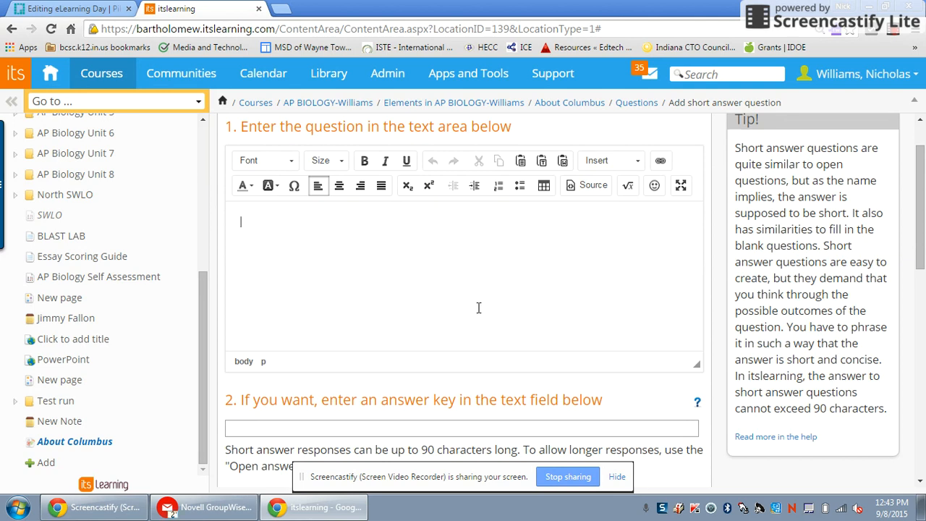
{"action": "type", "text": "Why do you like"}
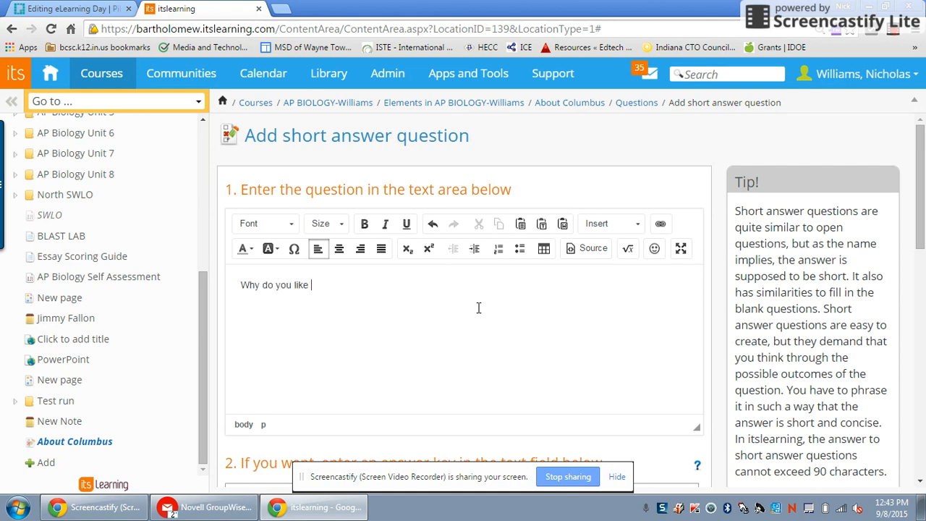
{"action": "type", "text": "Columbus?"}
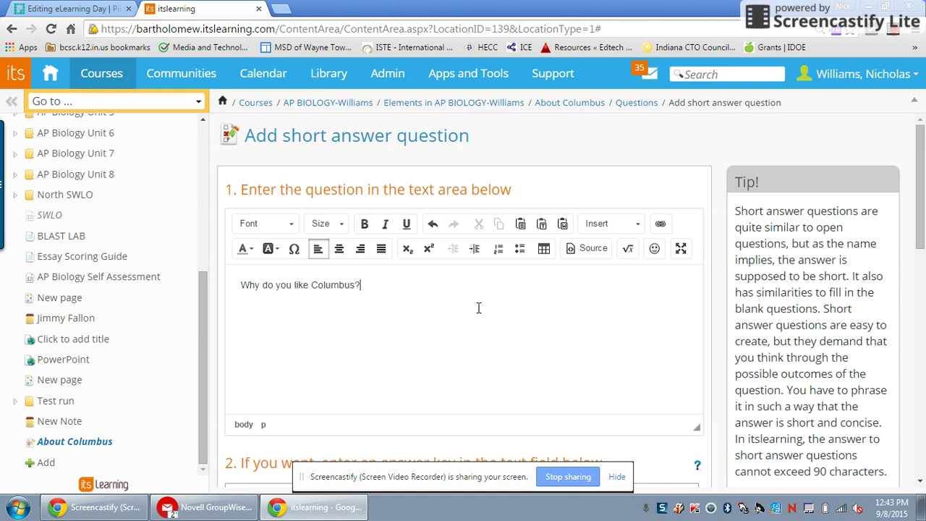
{"action": "scroll", "scroll_direction": "down", "scroll_amount": 3}
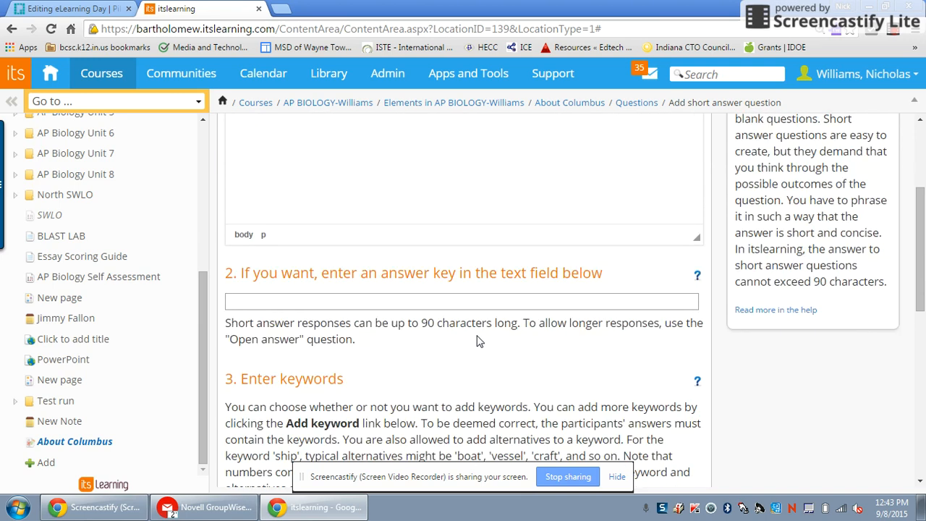
{"action": "mouse_move", "coordinate": [303, 282]}
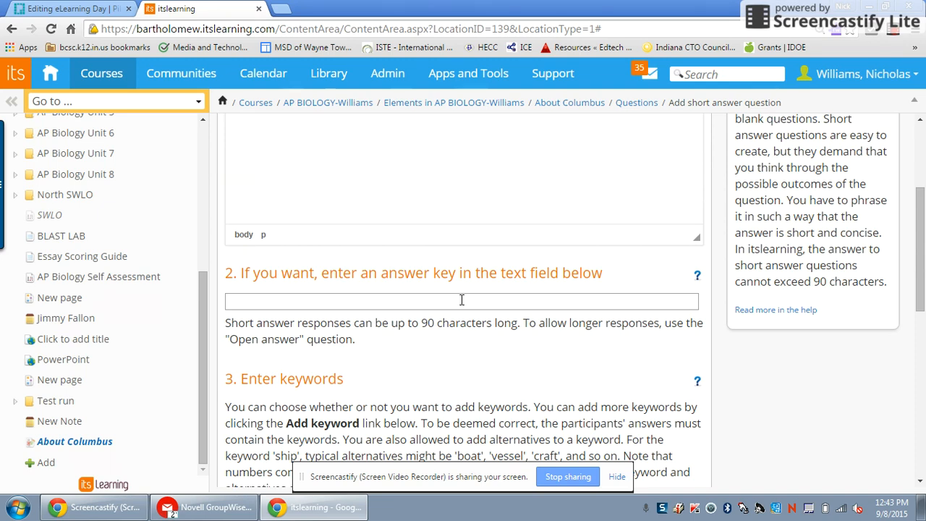
{"action": "scroll", "scroll_direction": "down", "scroll_amount": 3}
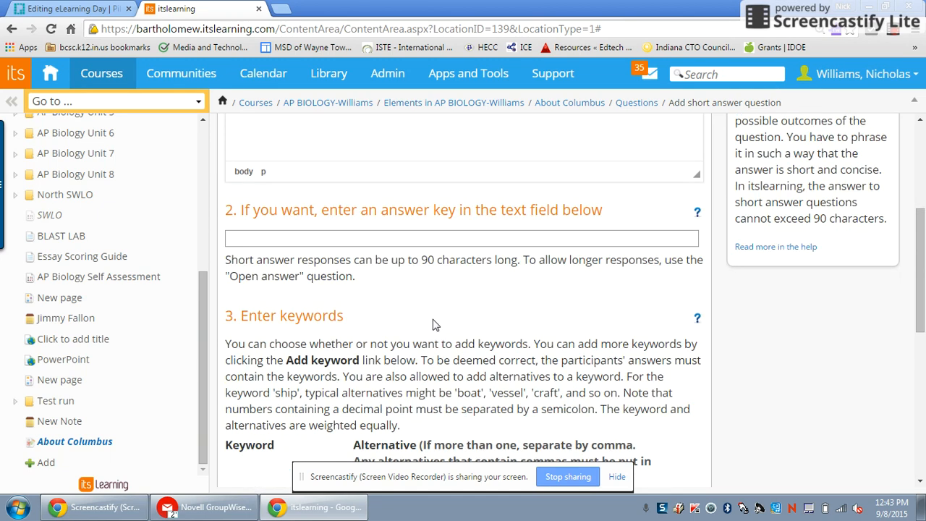
{"action": "scroll", "scroll_direction": "down", "scroll_amount": 3}
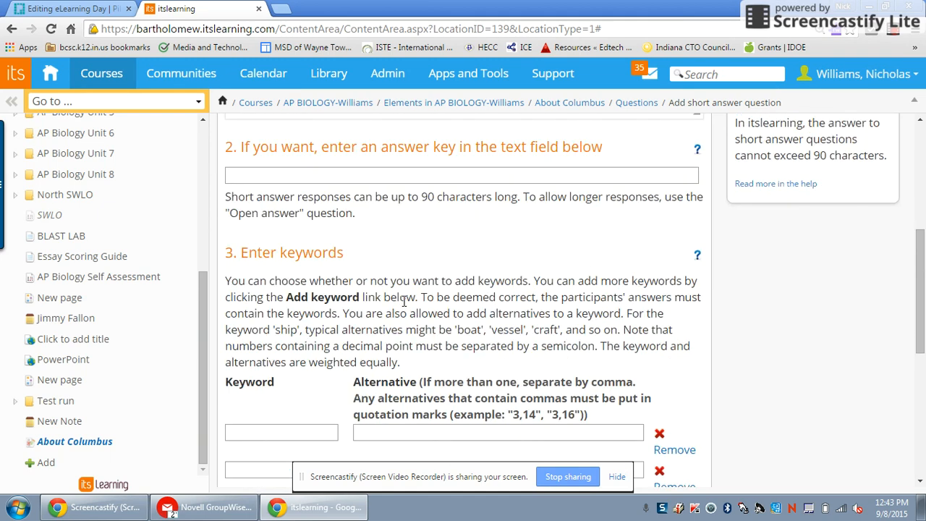
{"action": "scroll", "scroll_direction": "down", "scroll_amount": 3}
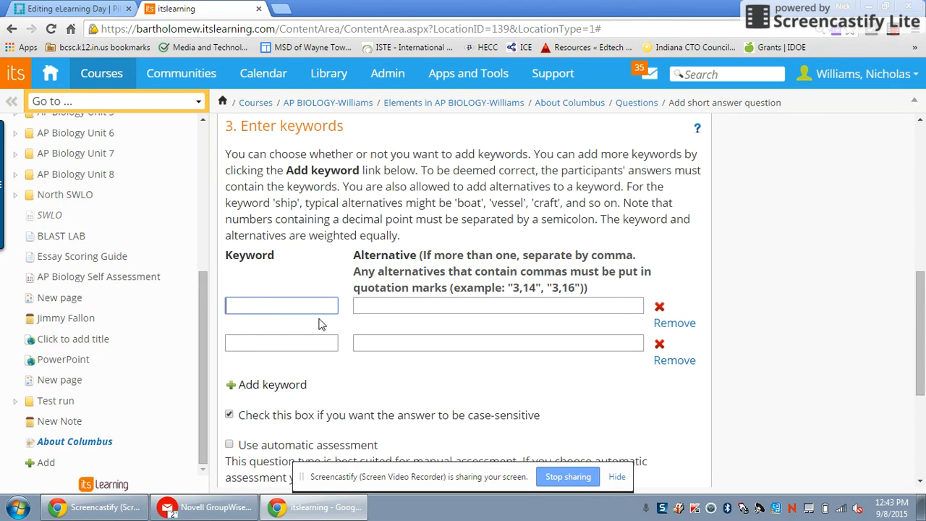
Enter keywords Ethnic Expo and Schools with alternatives Ethnic, Expo and North, East.
{"action": "type", "text": "Ethnic Ex"}
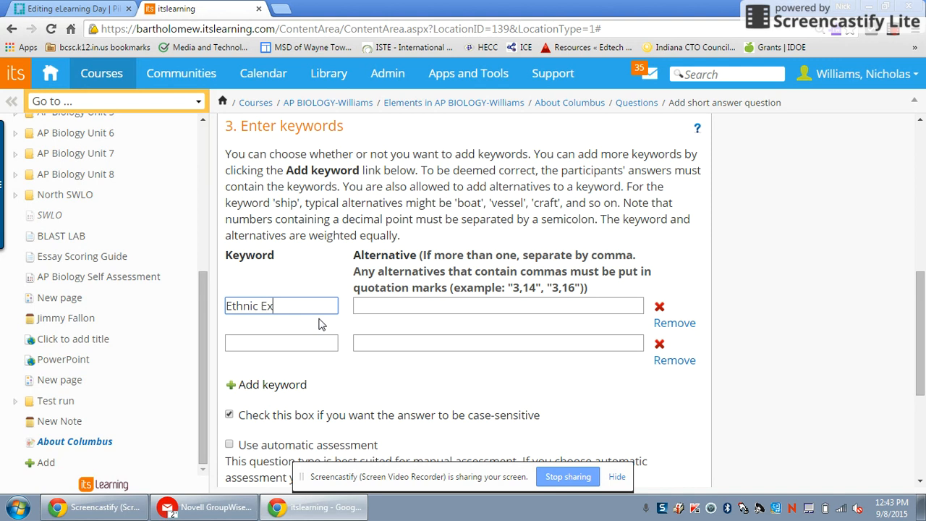
{"action": "type", "text": "po"}
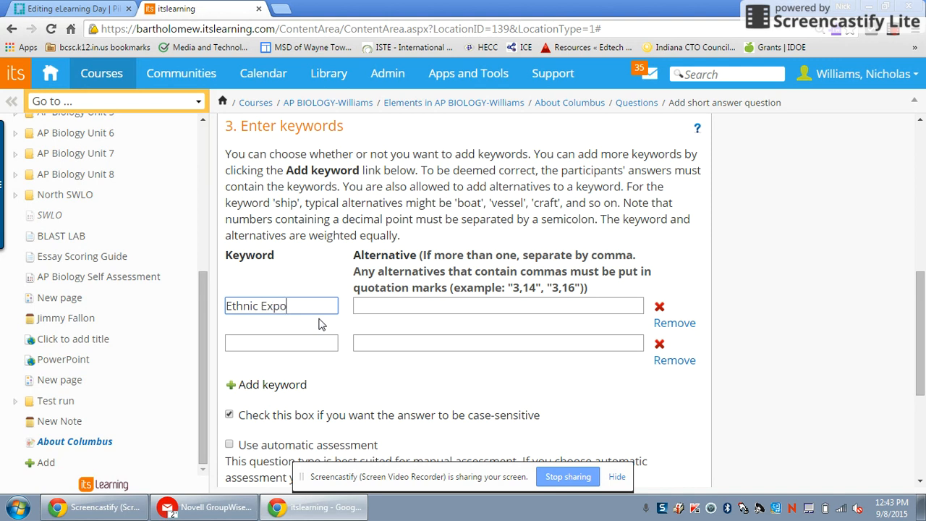
{"action": "left_click", "coordinate": [498, 305]}
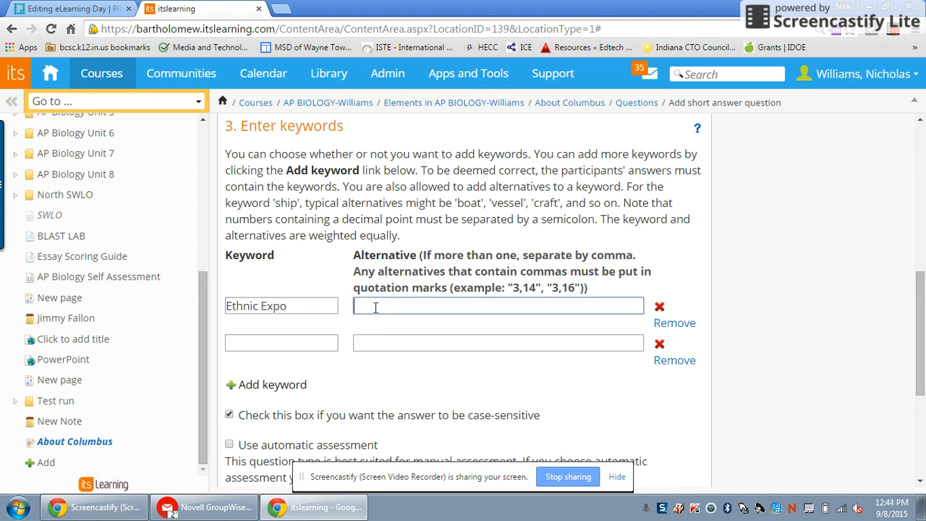
{"action": "type", "text": "Ethnic, Expo"}
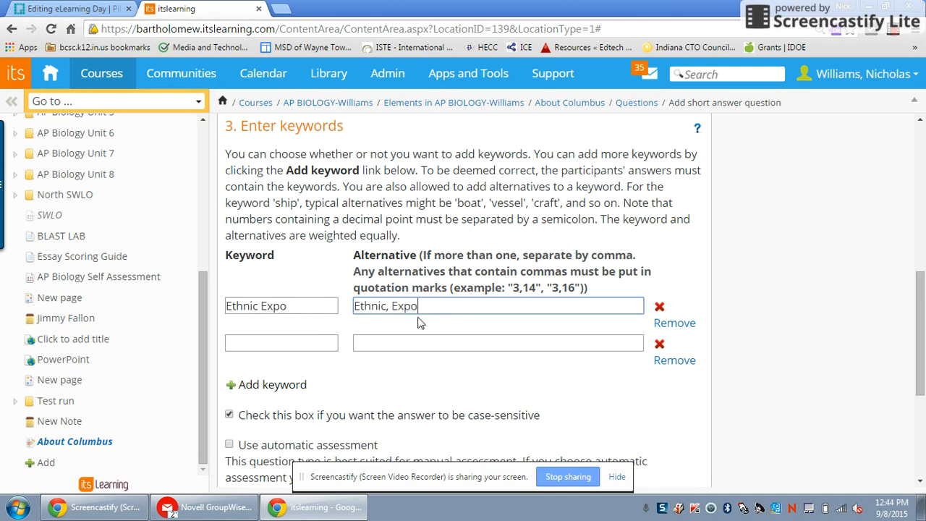
{"action": "mouse_move", "coordinate": [424, 339]}
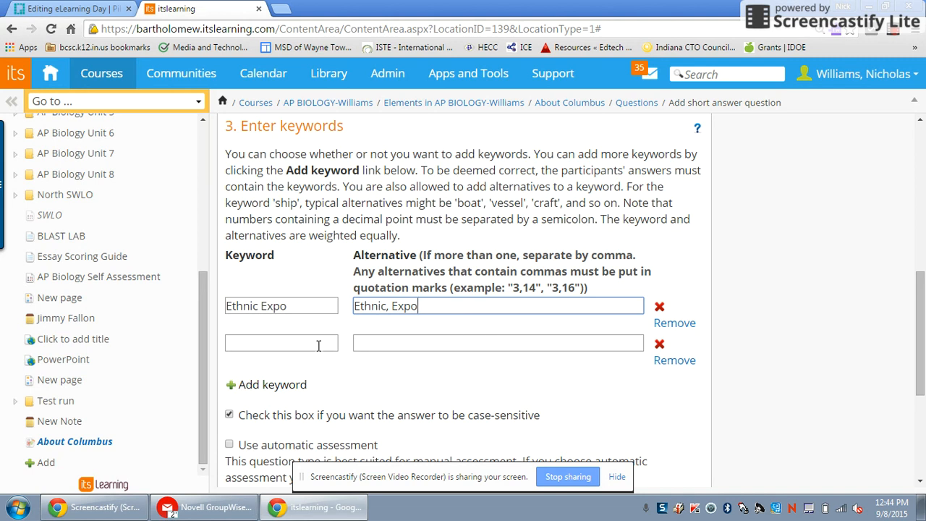
{"action": "type", "text": "Schools"}
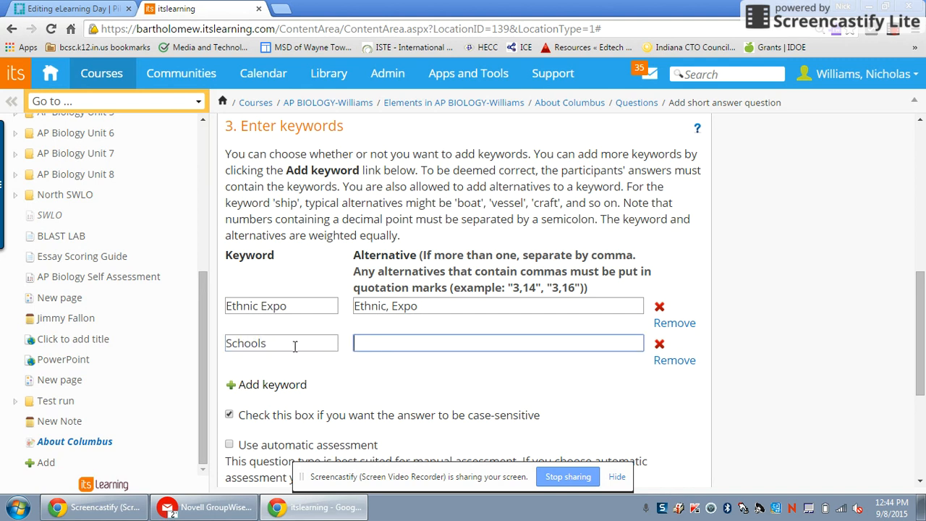
{"action": "mouse_move", "coordinate": [382, 368]}
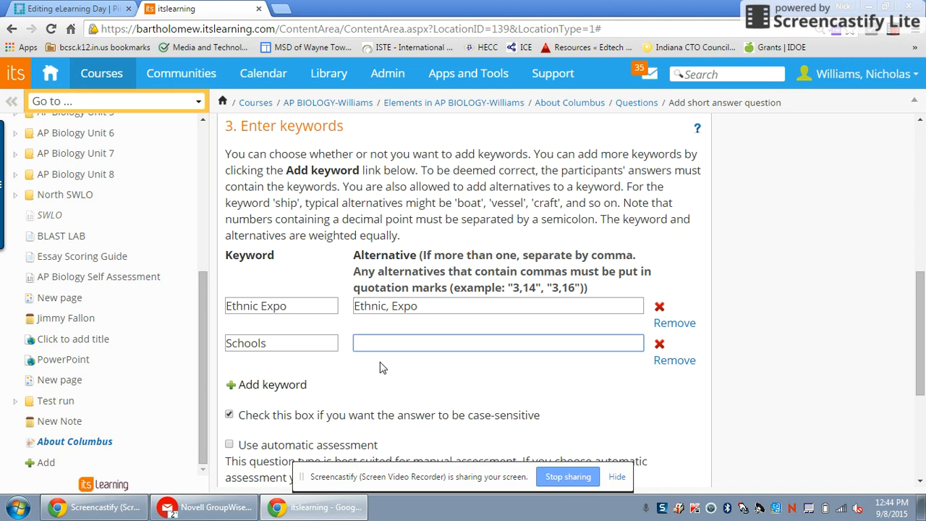
{"action": "type", "text": "North, East"}
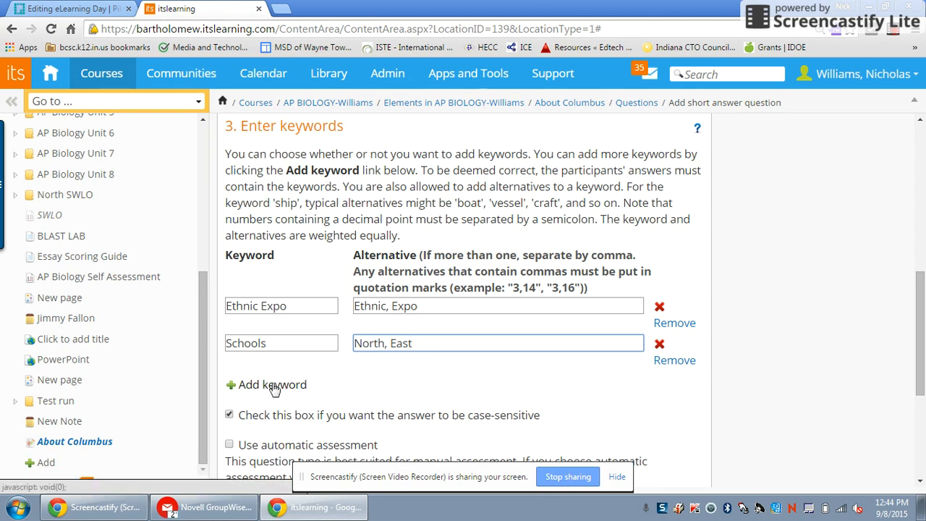
{"action": "scroll", "scroll_direction": "down", "scroll_amount": 3}
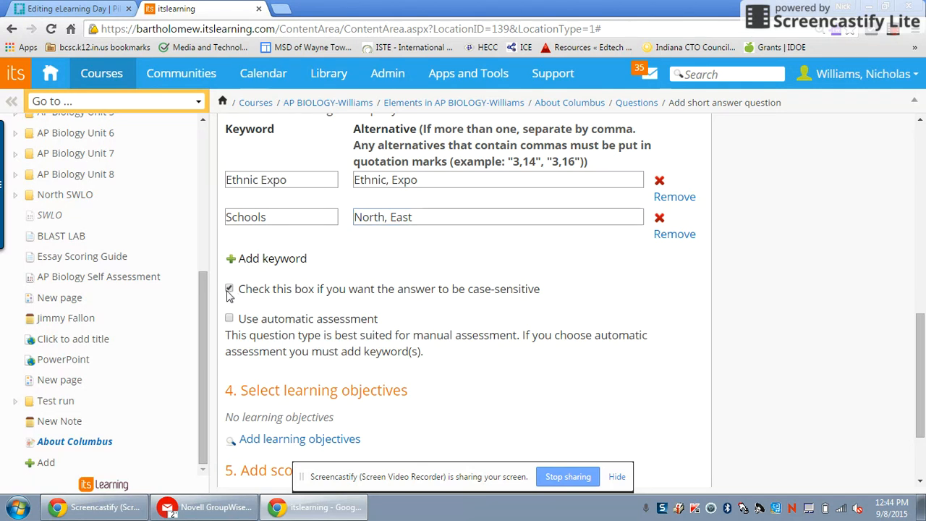
Enable automatic assessment without case matching and save the short answer as question 4.
{"action": "left_click", "coordinate": [230, 290]}
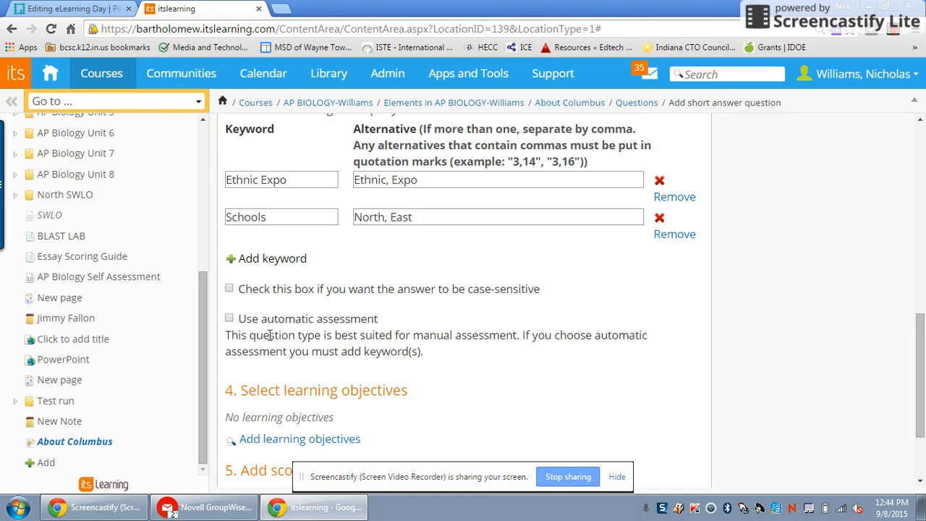
{"action": "mouse_move", "coordinate": [252, 335]}
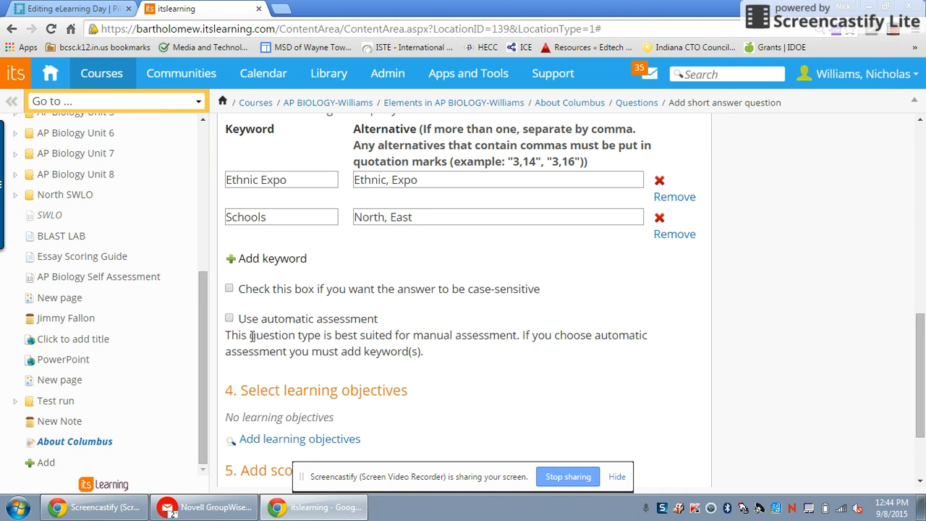
{"action": "left_click", "coordinate": [229, 318]}
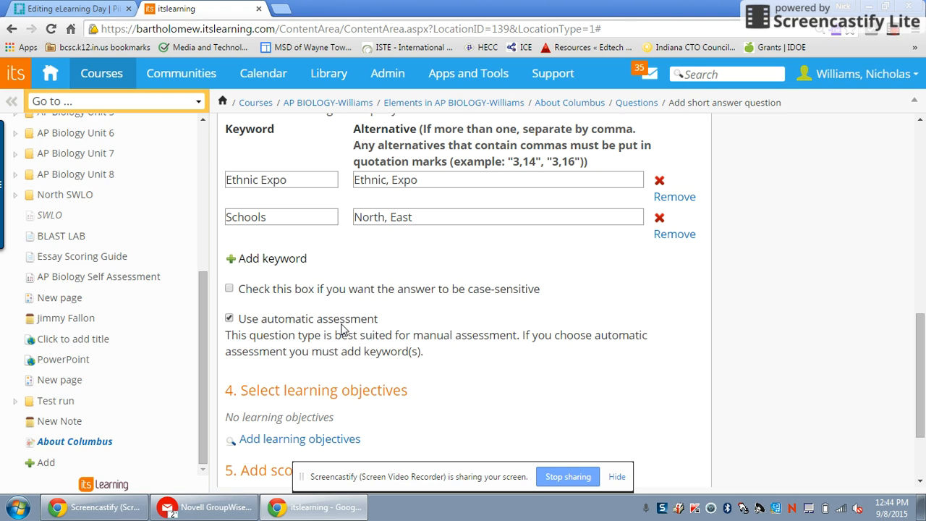
{"action": "mouse_move", "coordinate": [297, 339]}
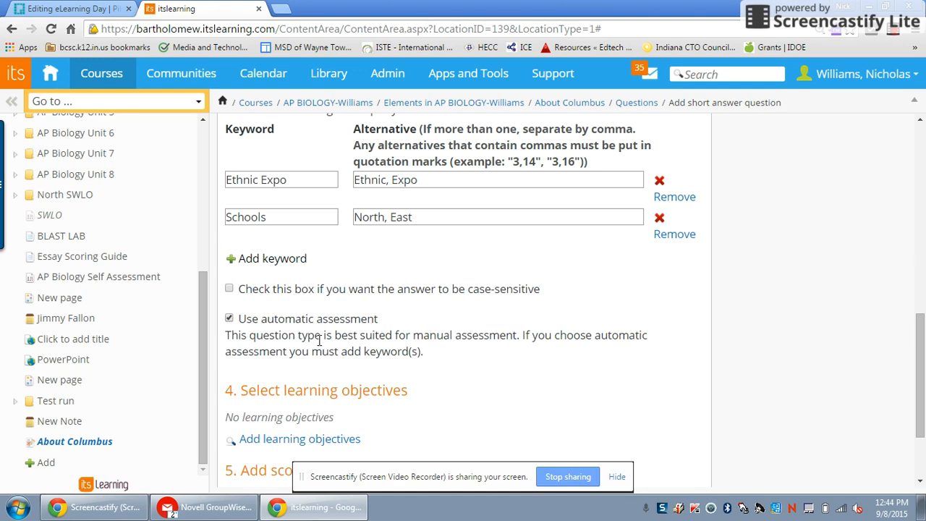
{"action": "scroll", "scroll_direction": "down", "scroll_amount": 3}
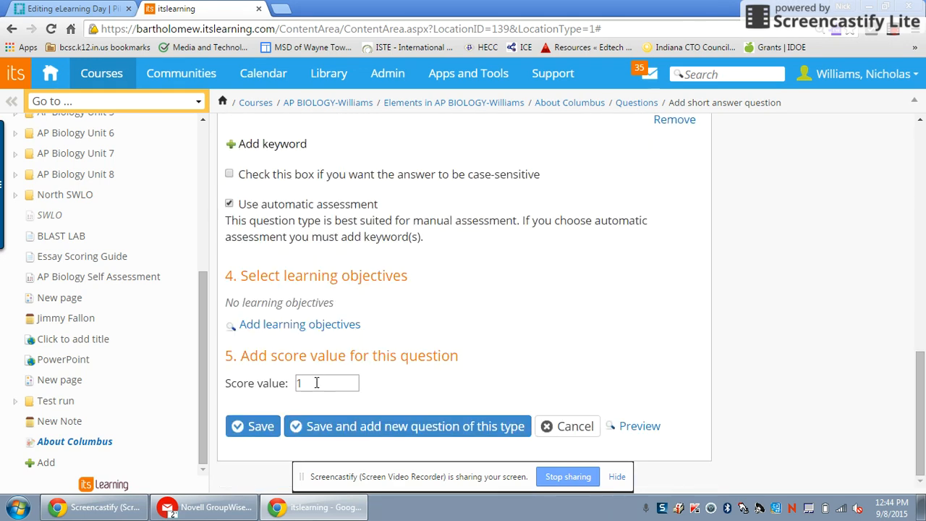
{"action": "mouse_move", "coordinate": [321, 401]}
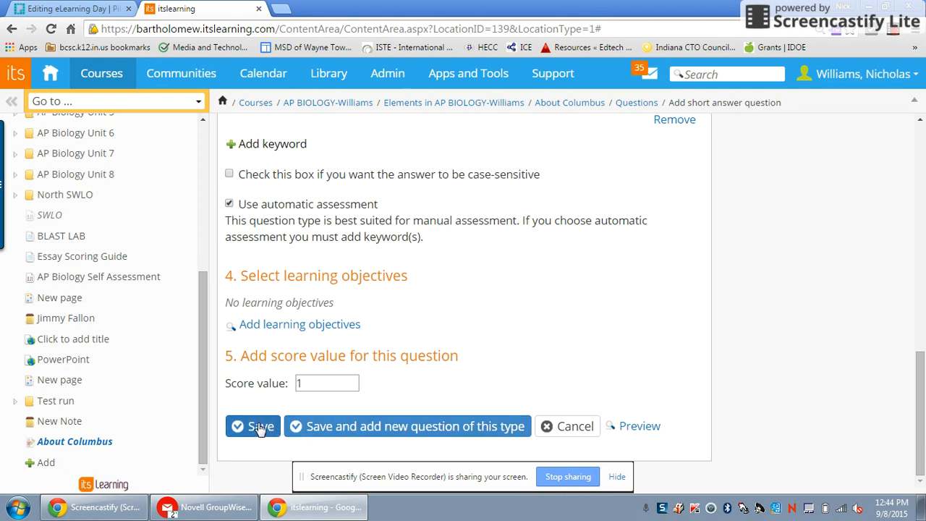
{"action": "left_click", "coordinate": [252, 426]}
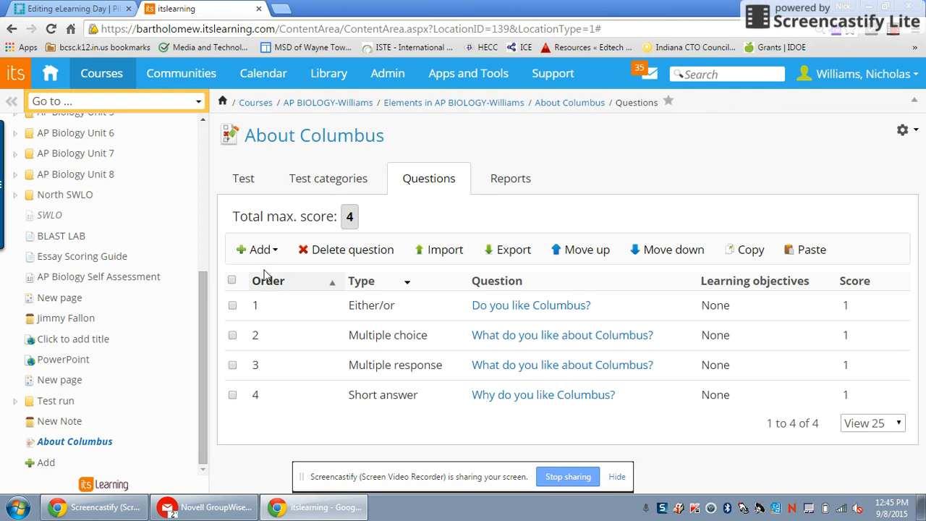
Start a new 'Select from a list' question for the About Columbus test.
{"action": "left_click", "coordinate": [258, 249]}
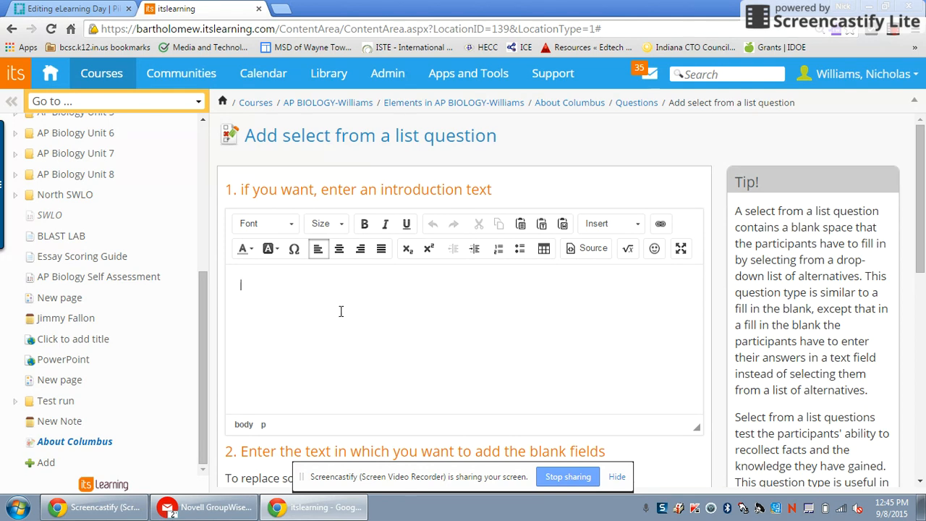
Write 'Columbus in in the state of Indiana' and make Indiana a blank.
{"action": "scroll", "scroll_direction": "down", "scroll_amount": 3}
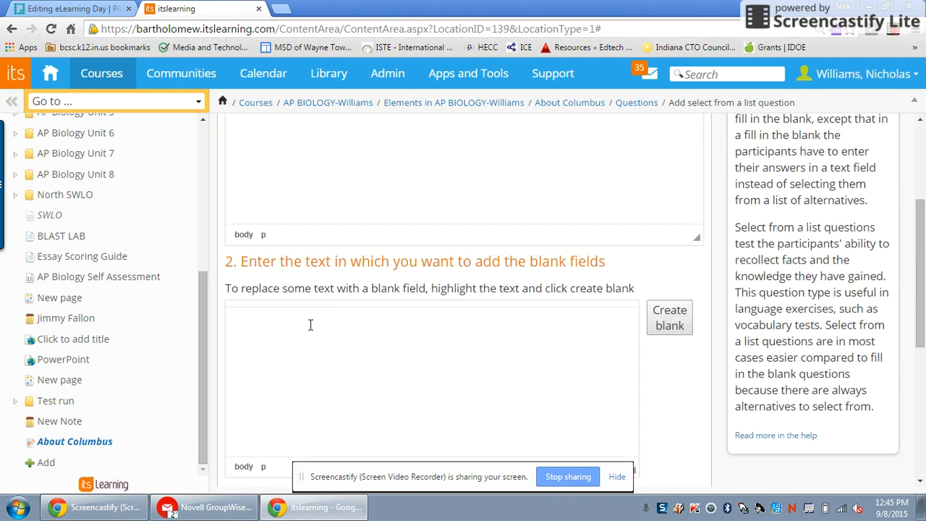
{"action": "mouse_move", "coordinate": [338, 336]}
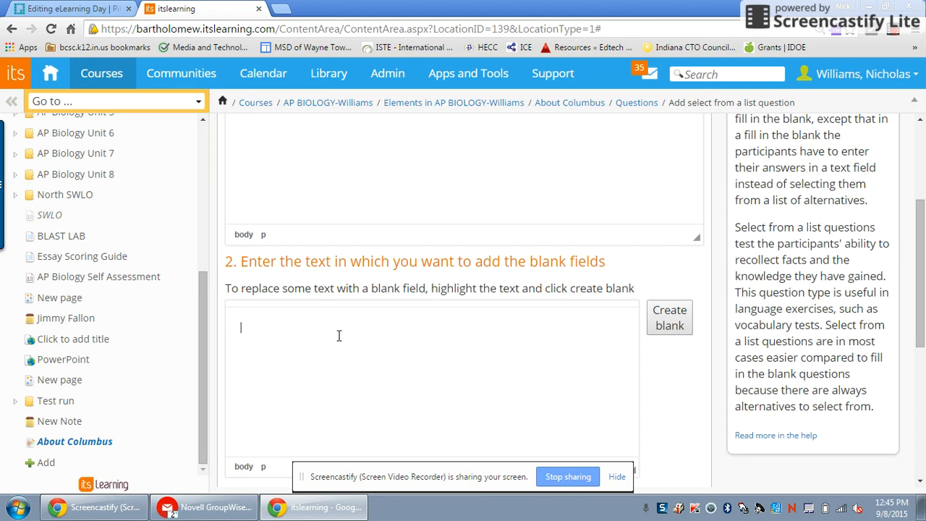
{"action": "type", "text": "Colum"}
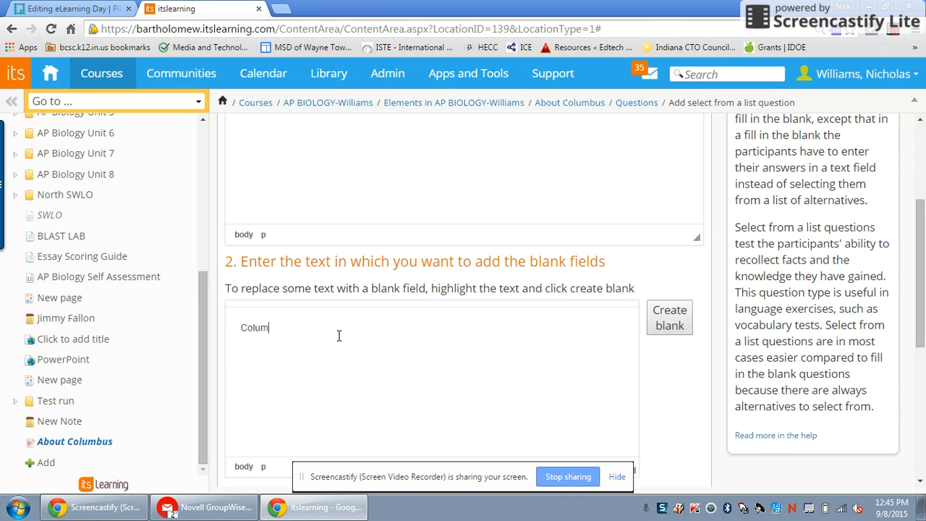
{"action": "type", "text": "bus in in"}
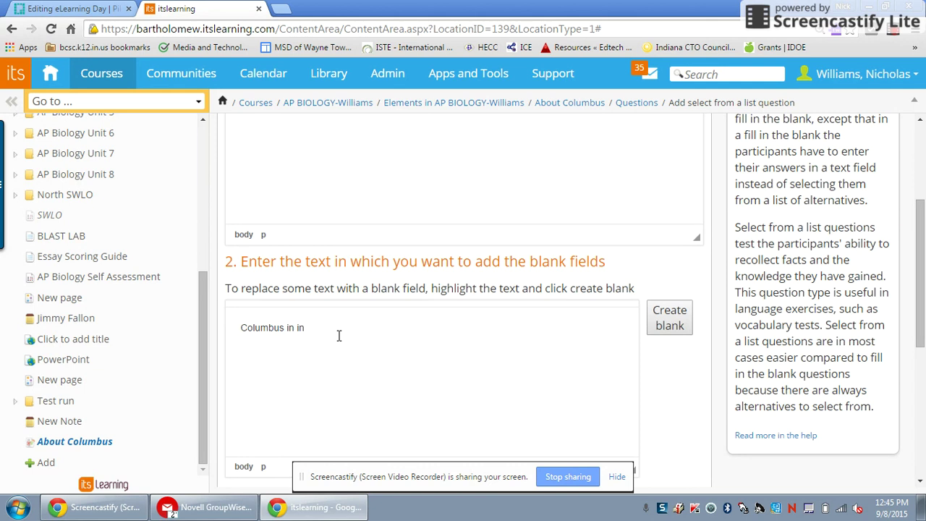
{"action": "type", "text": "Indiana."}
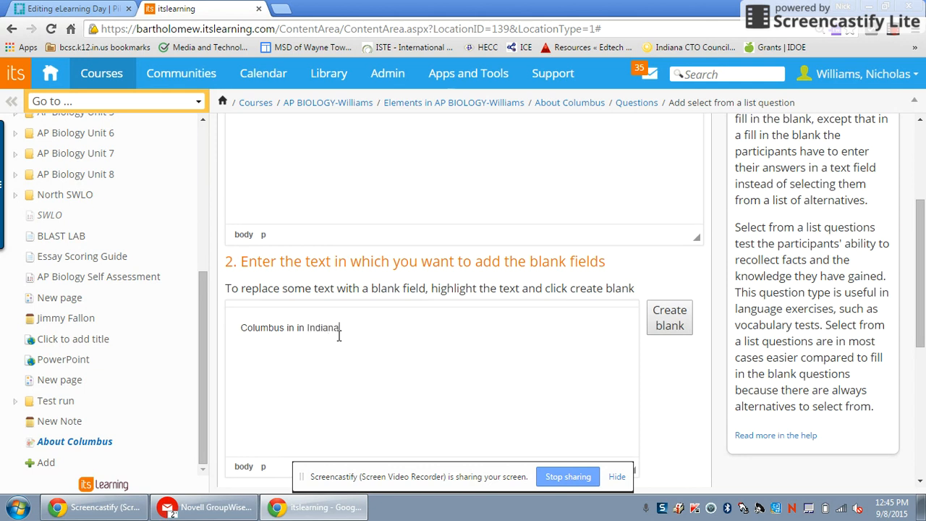
{"action": "key", "text": "Backspace"}
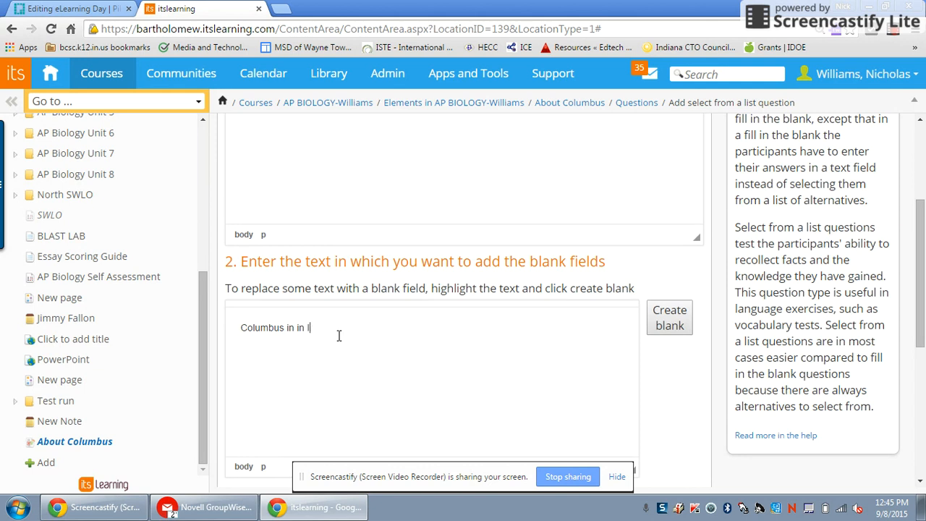
{"action": "type", "text": "the state of Indiana"}
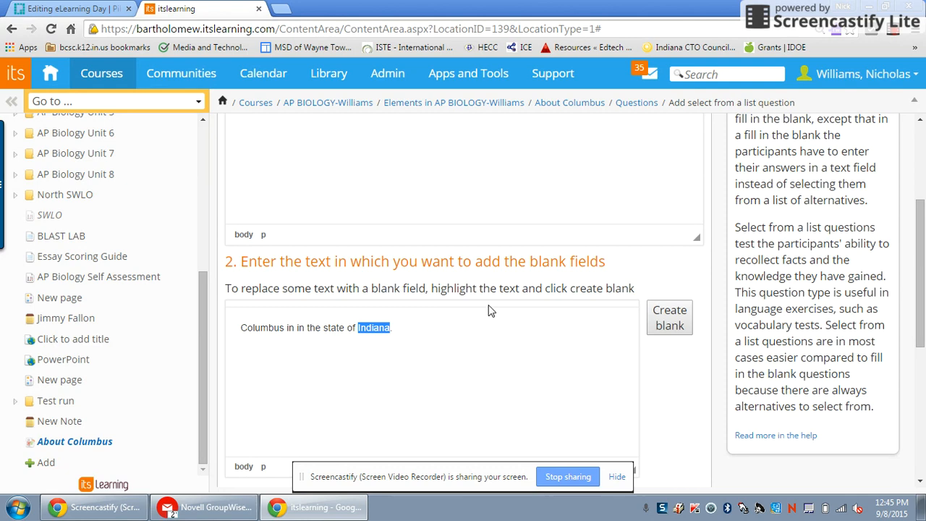
{"action": "left_click", "coordinate": [668, 318]}
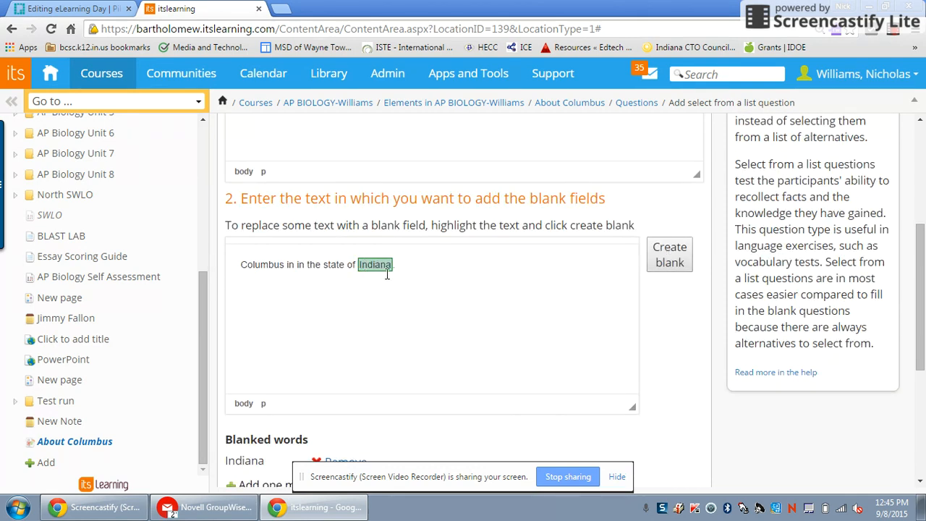
Add Ohio and Kentucky as alternatives alongside Indiana for the blank.
{"action": "scroll", "scroll_direction": "down", "scroll_amount": 3}
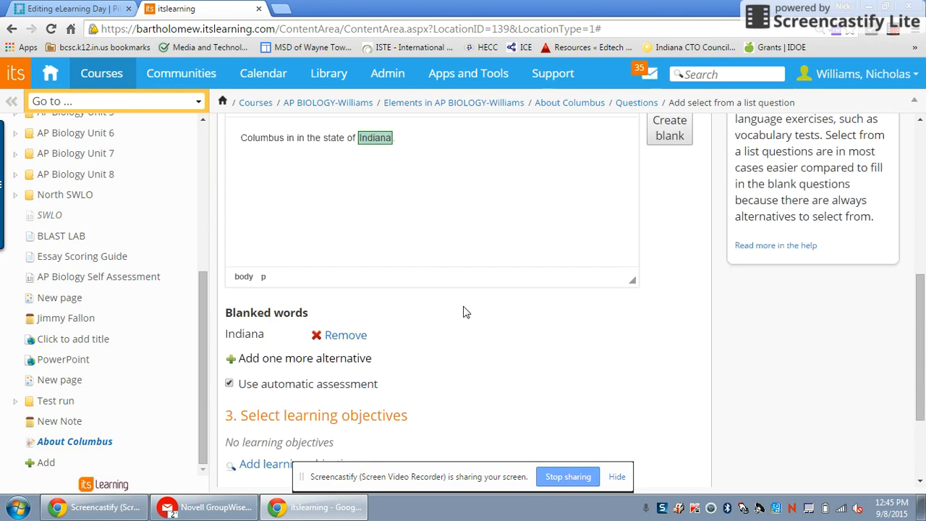
{"action": "mouse_move", "coordinate": [469, 314]}
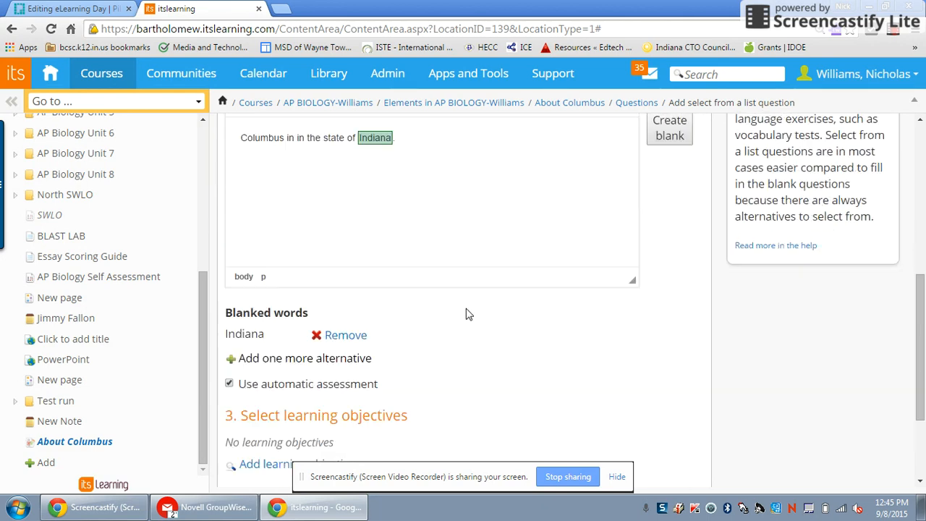
{"action": "scroll", "scroll_direction": "down", "scroll_amount": 3}
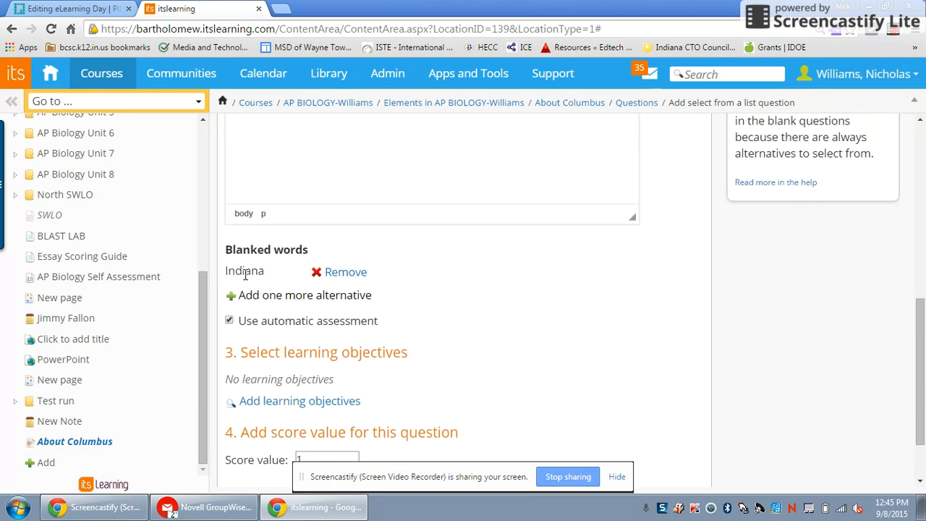
{"action": "mouse_move", "coordinate": [263, 297]}
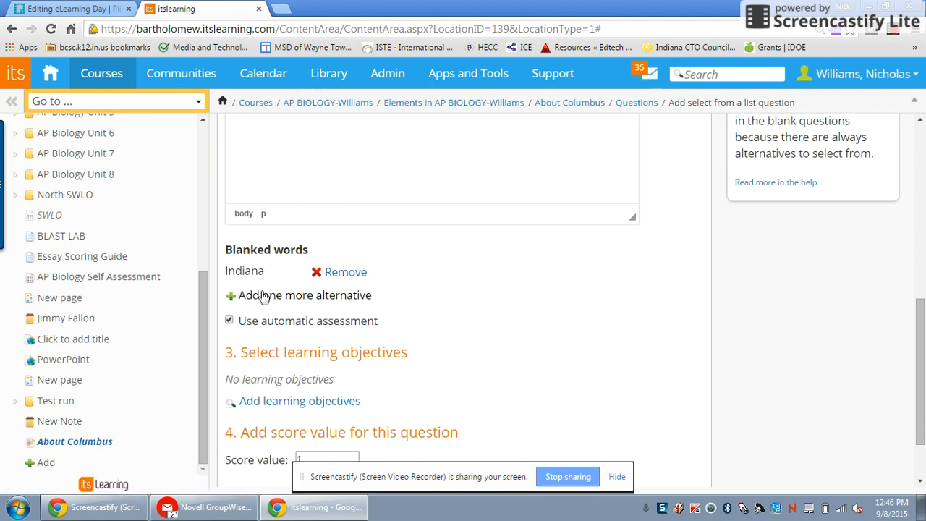
{"action": "left_click", "coordinate": [266, 295]}
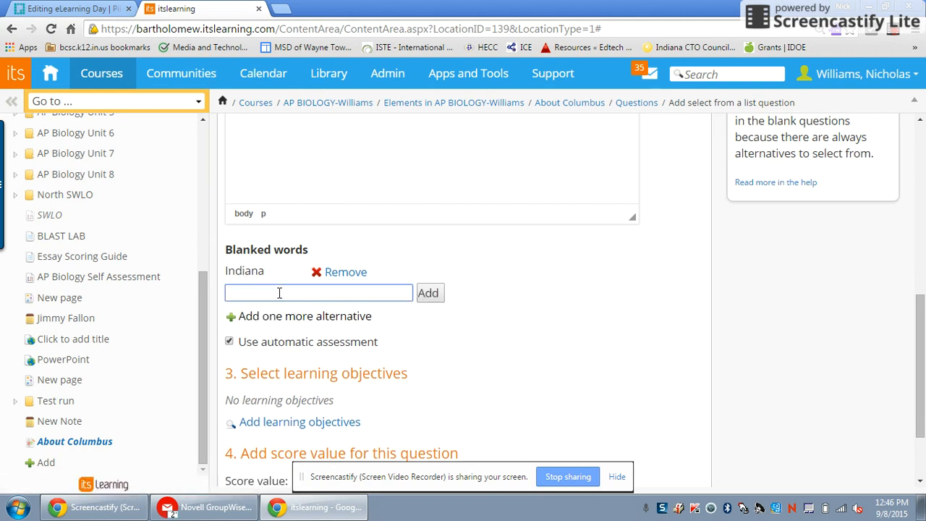
{"action": "type", "text": "Ohio"}
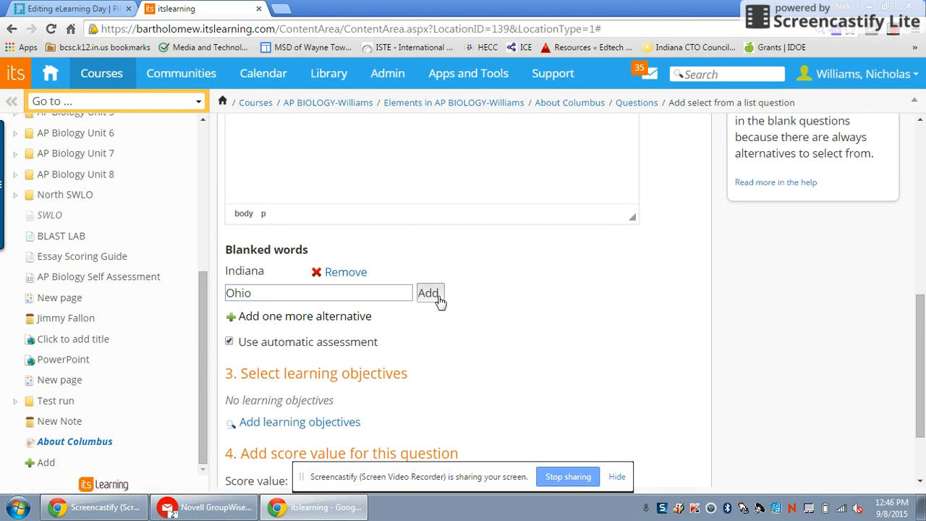
{"action": "left_click", "coordinate": [430, 293]}
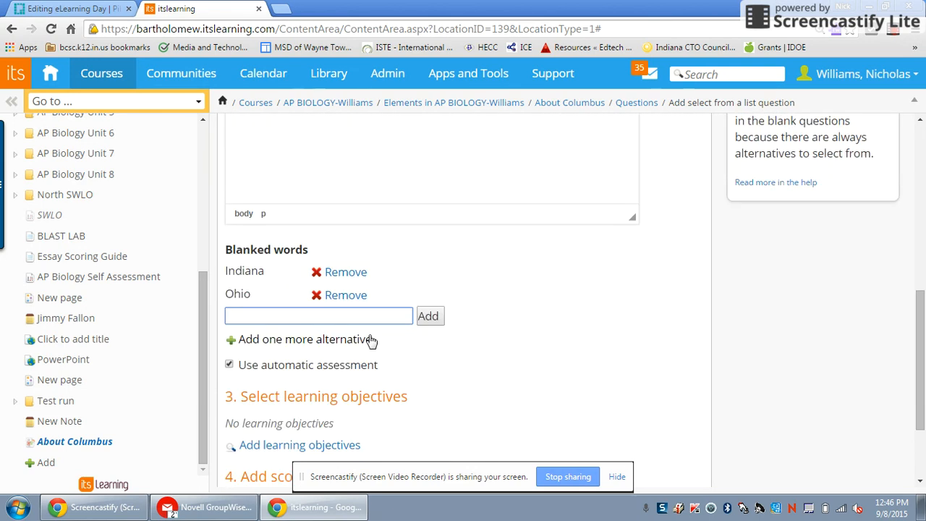
{"action": "scroll", "scroll_direction": "down", "scroll_amount": 3}
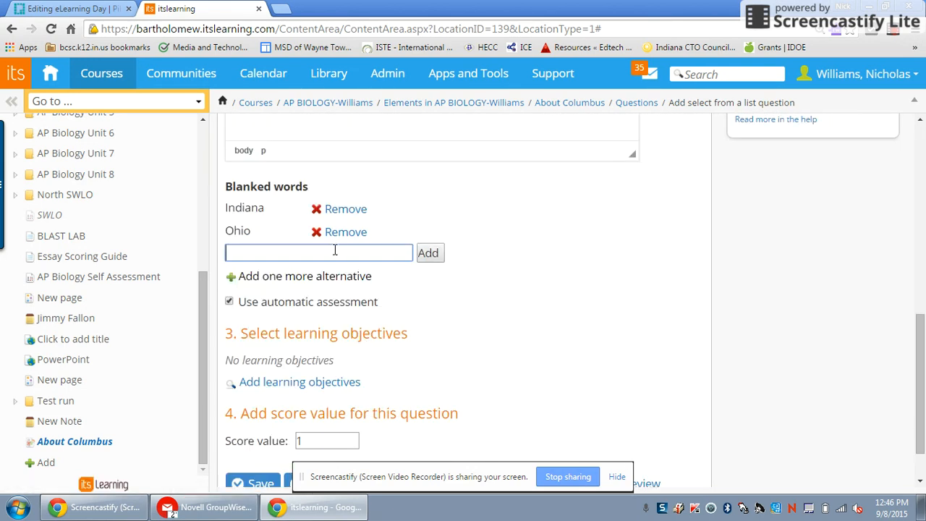
{"action": "type", "text": "Kentucky"}
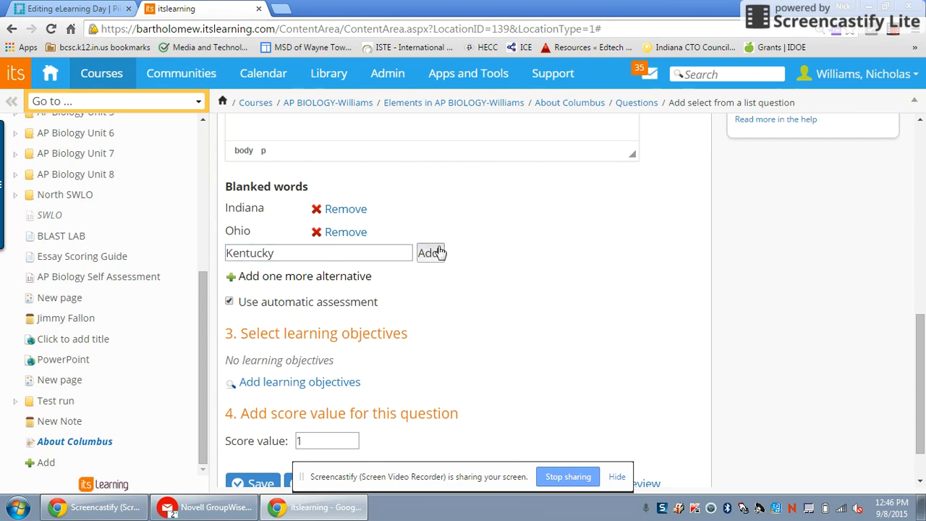
{"action": "left_click", "coordinate": [432, 252]}
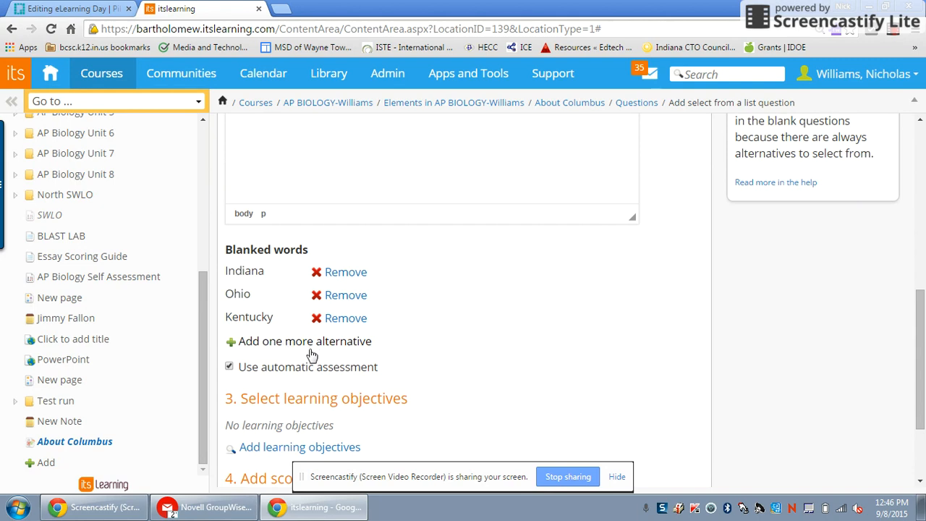
Save the select-from-a-list question as question 5.
{"action": "scroll", "scroll_direction": "down", "scroll_amount": 3}
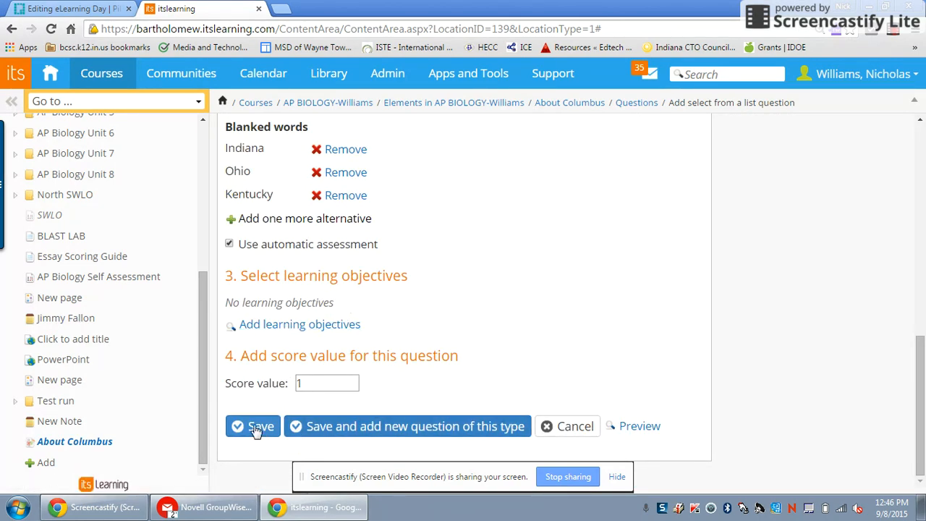
{"action": "left_click", "coordinate": [253, 425]}
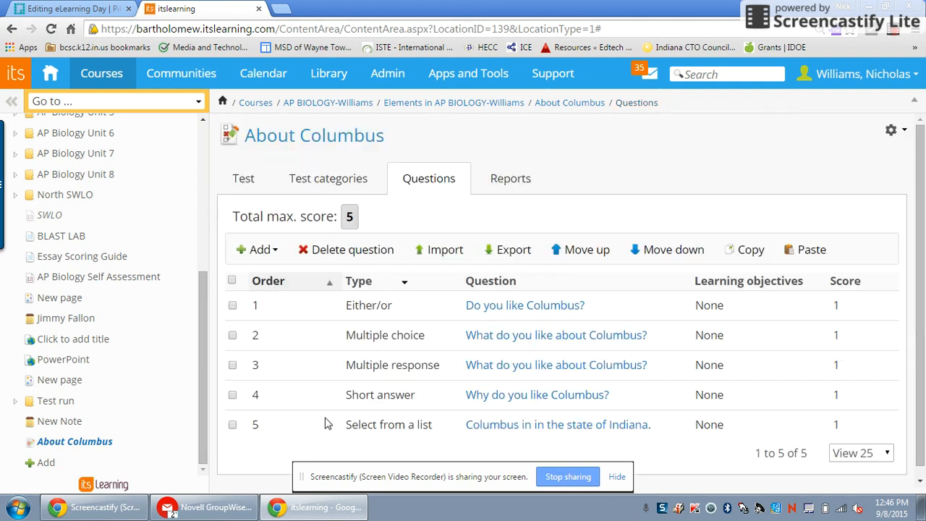
Create a match question 'Please match the following pairs.' with Columbus and Indiana entries and save it.
{"action": "left_click", "coordinate": [258, 240]}
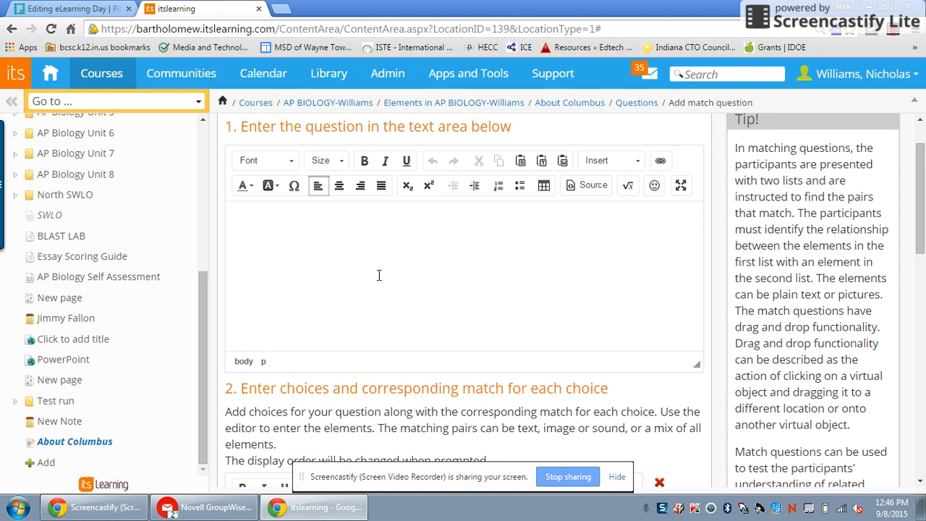
{"action": "type", "text": "P"}
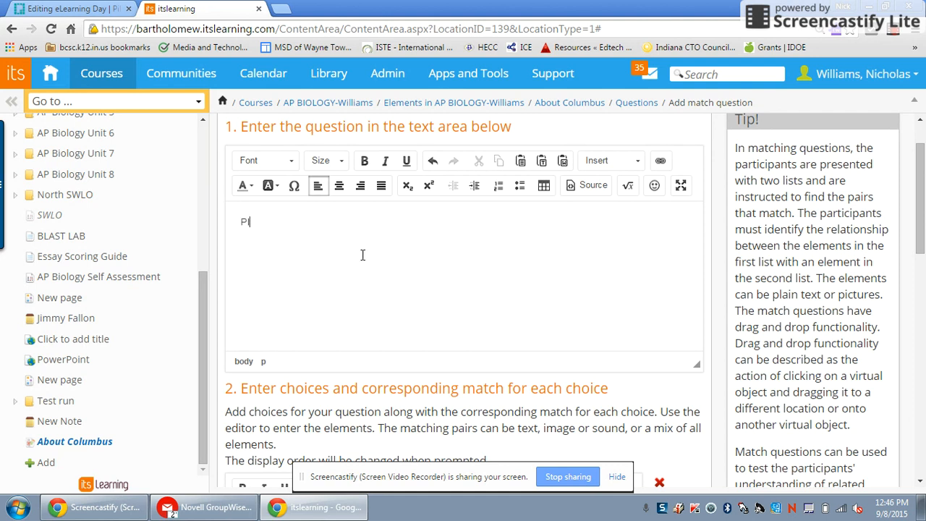
{"action": "type", "text": "lease mat"}
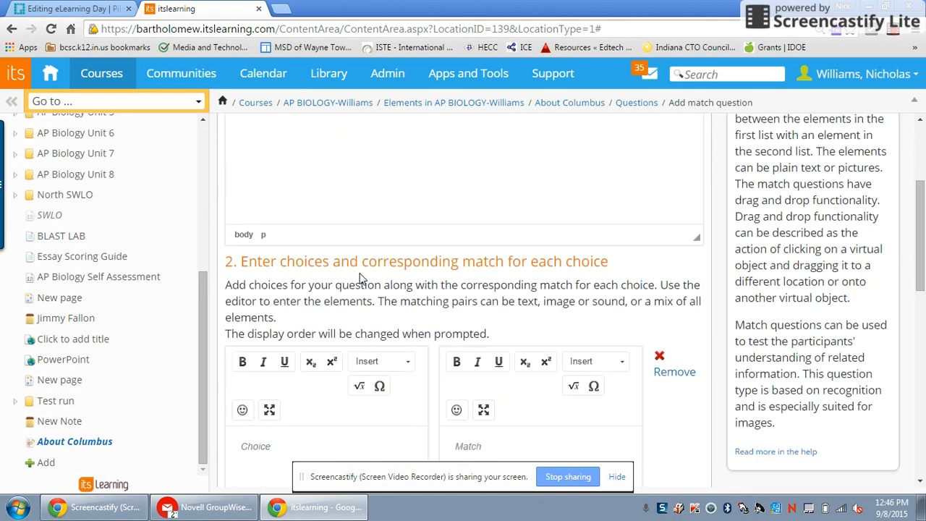
{"action": "scroll", "scroll_direction": "down", "scroll_amount": 3}
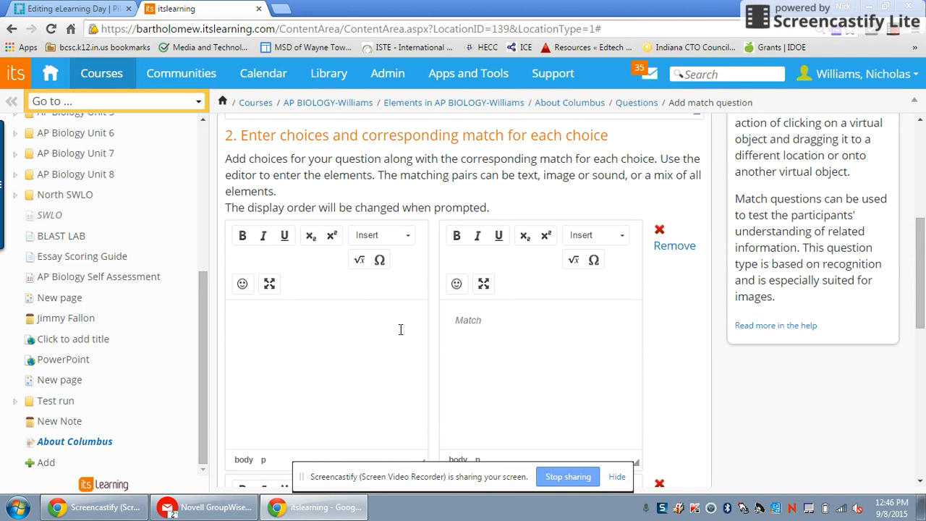
{"action": "type", "text": "Colum"}
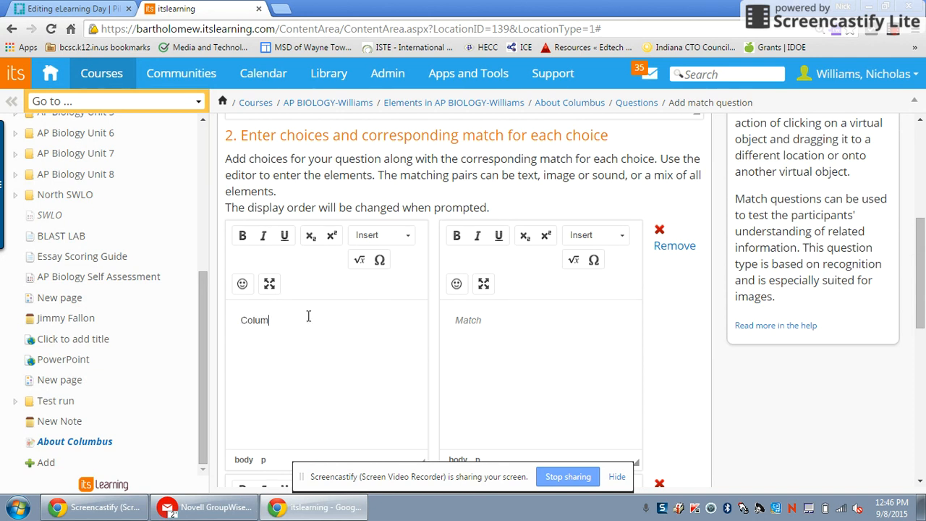
{"action": "type", "text": "India"}
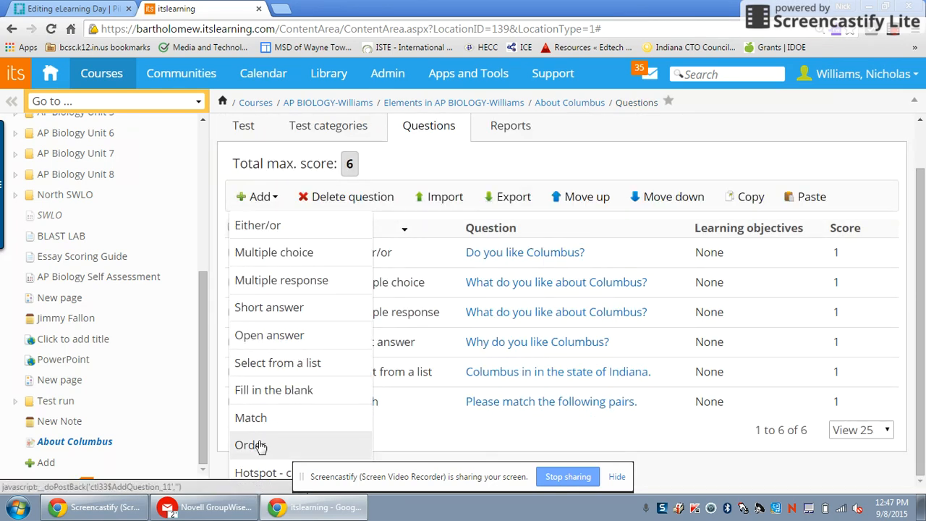
Start an order question with the text 'Which was first?'.
{"action": "left_click", "coordinate": [249, 446]}
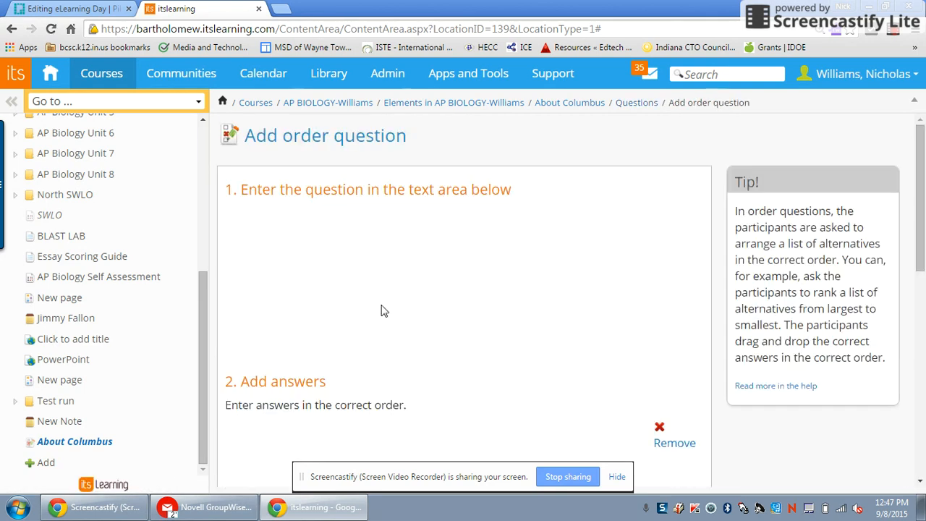
{"action": "left_click", "coordinate": [383, 310]}
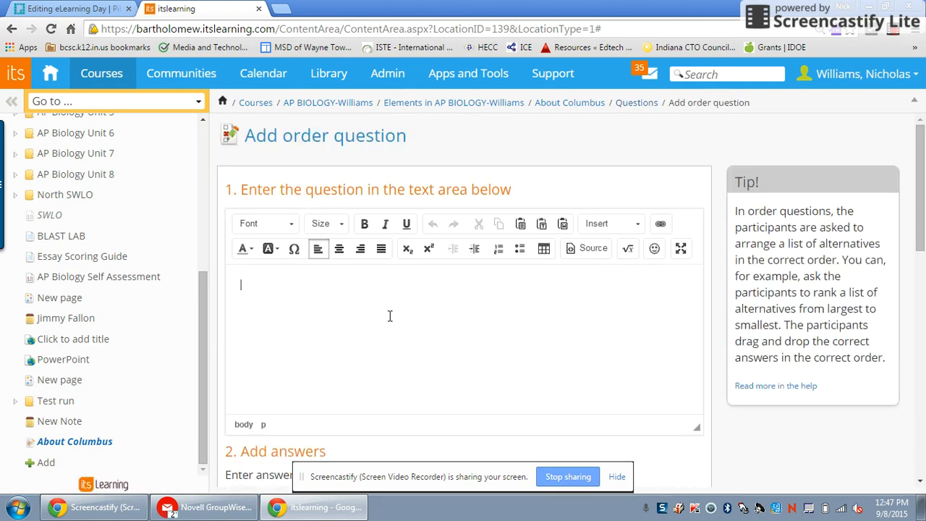
{"action": "scroll", "scroll_direction": "down", "scroll_amount": 3}
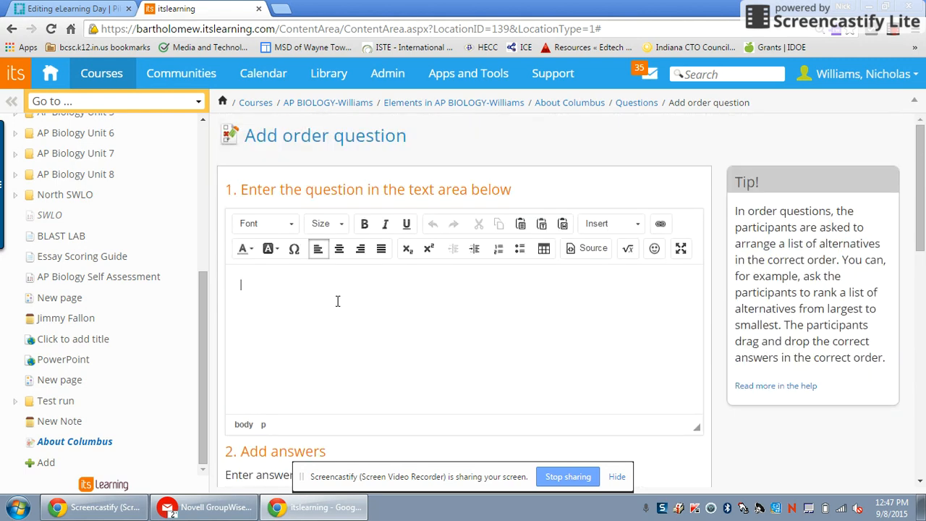
{"action": "type", "text": "Which was first"}
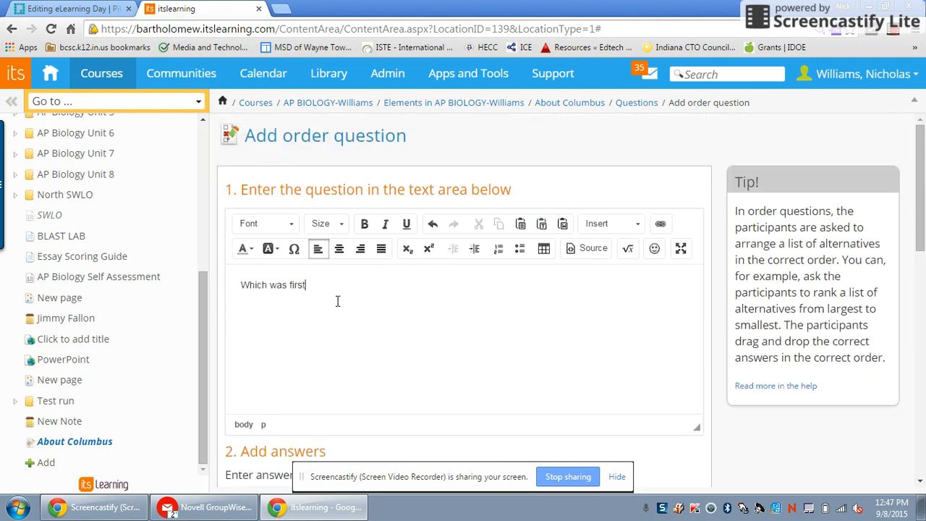
{"action": "scroll", "scroll_direction": "down", "scroll_amount": 3}
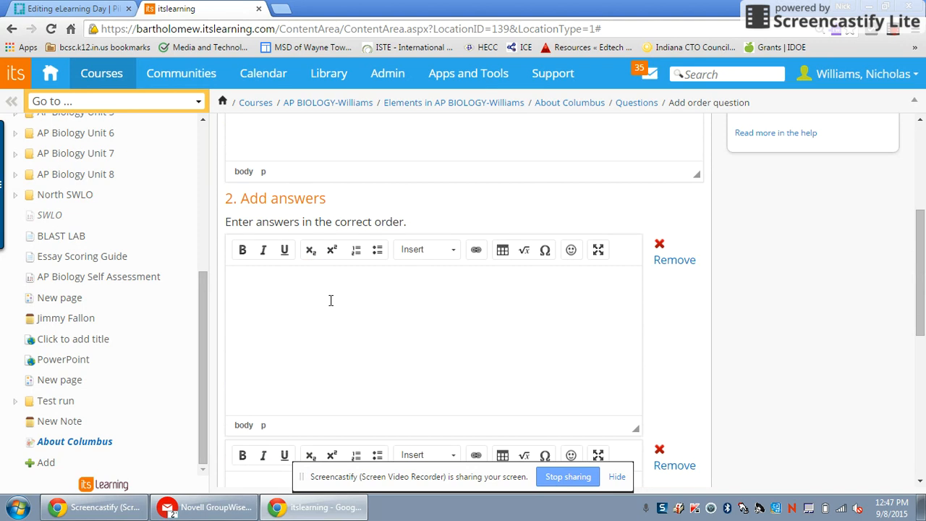
Enter answers Columbus Indiana and Denver, Colorado in order and save as question 7.
{"action": "type", "text": "Columbus Indiana"}
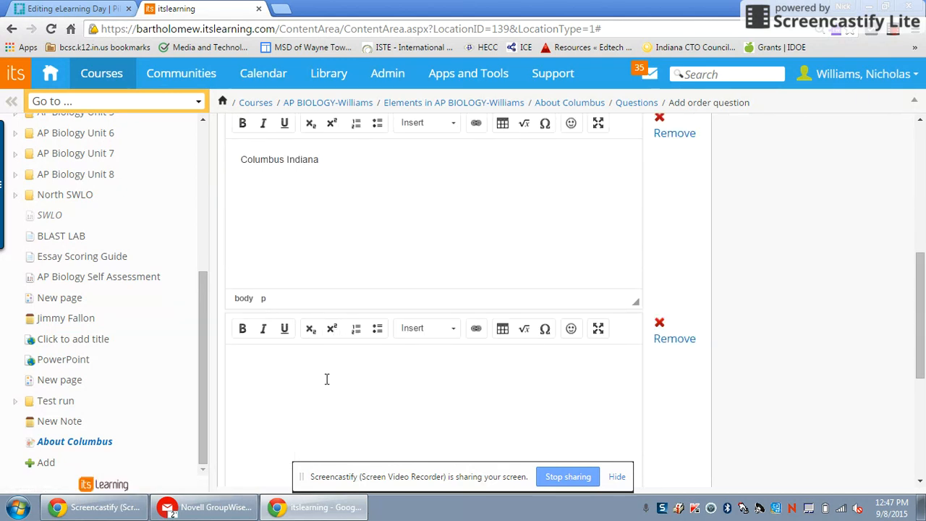
{"action": "type", "text": "Denver Colorado"}
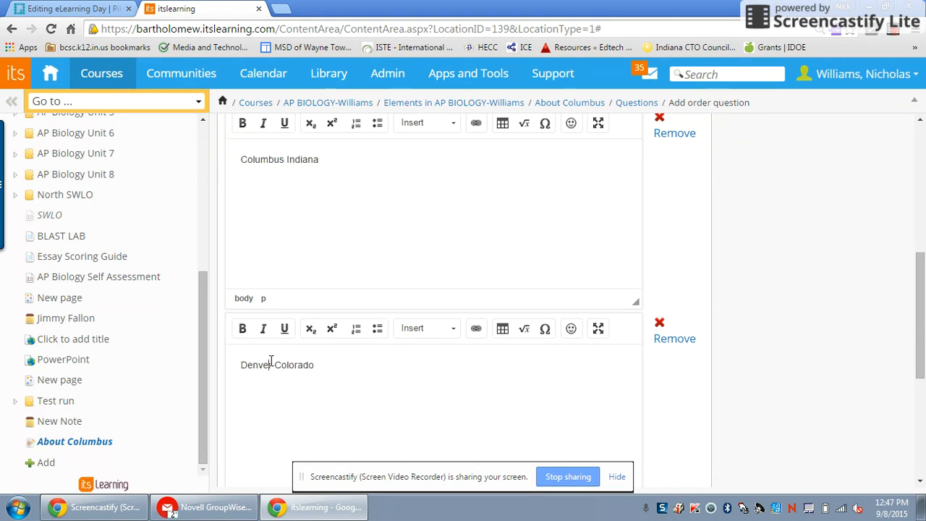
{"action": "type", "text": ","}
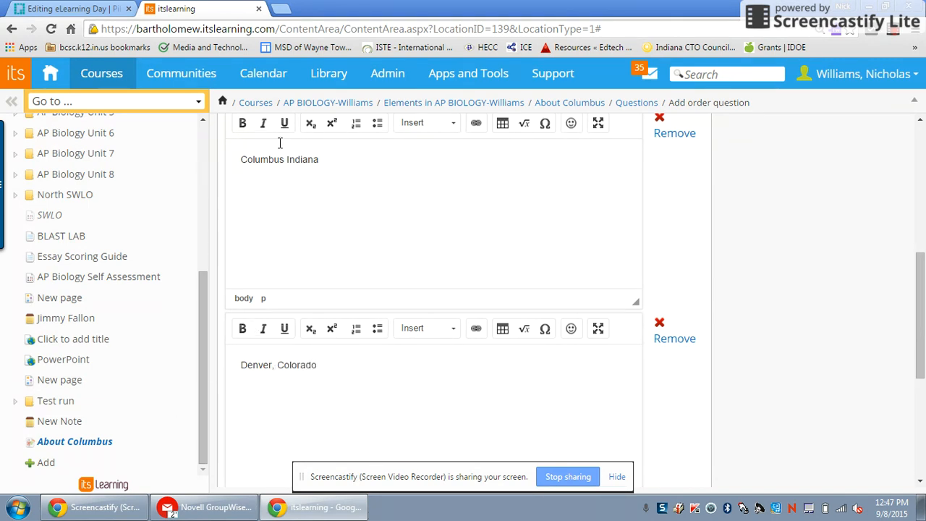
{"action": "scroll", "scroll_direction": "down", "scroll_amount": 3}
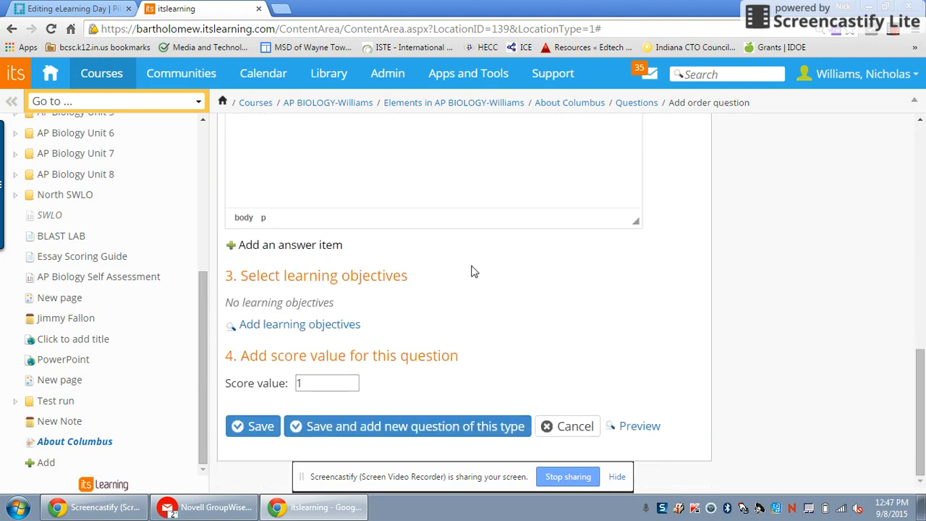
{"action": "mouse_move", "coordinate": [461, 267]}
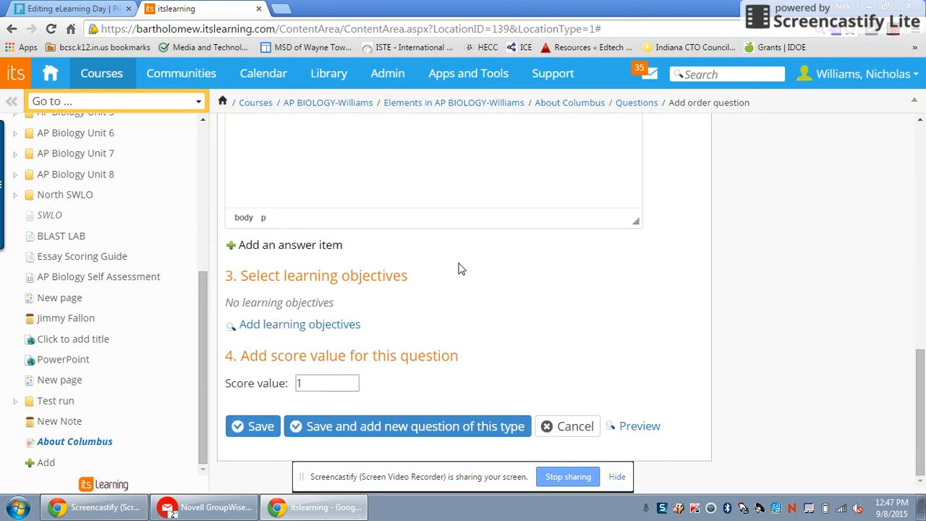
{"action": "mouse_move", "coordinate": [260, 434]}
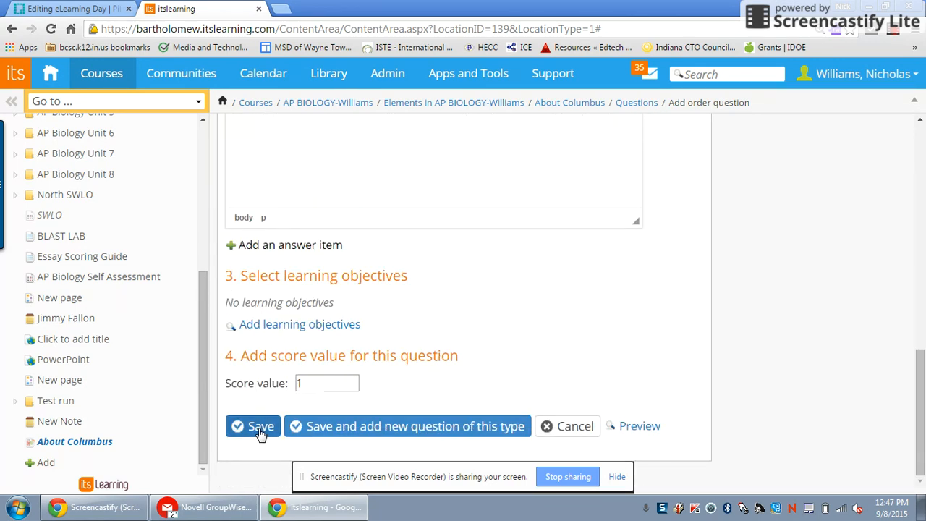
{"action": "left_click", "coordinate": [252, 425]}
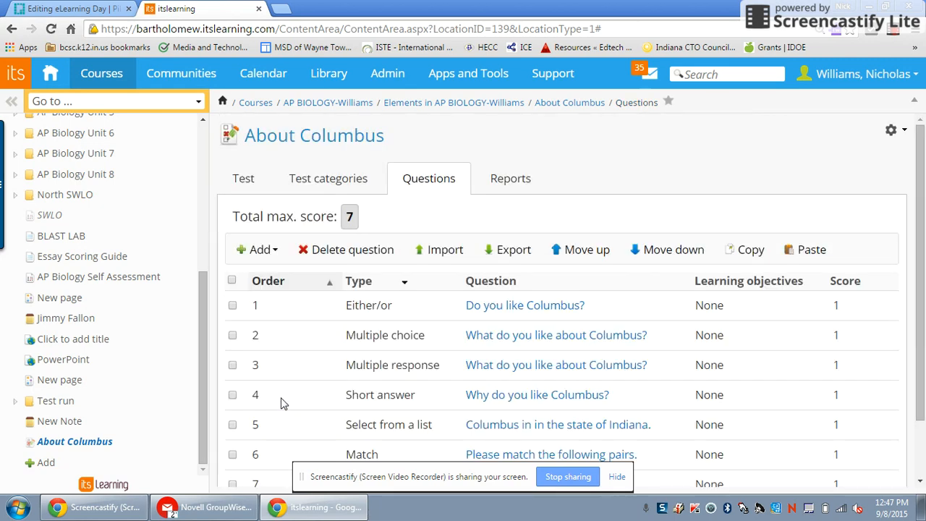
Start a hotspot click-the-picture question reading 'Click on City Hall?'.
{"action": "left_click", "coordinate": [257, 180]}
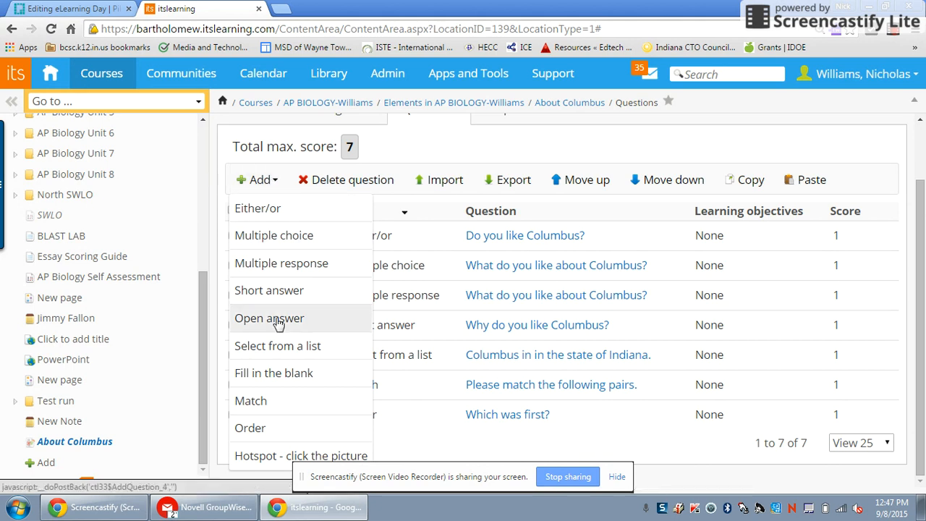
{"action": "mouse_move", "coordinate": [267, 428]}
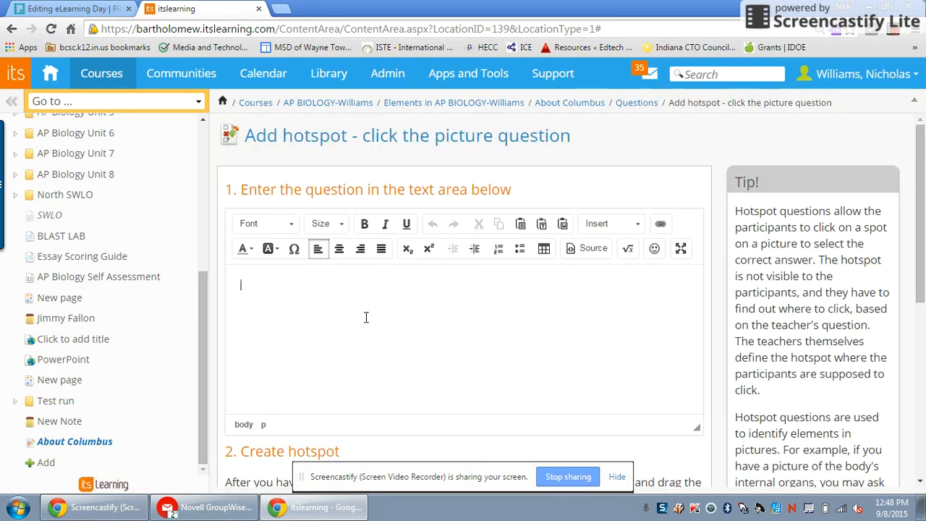
{"action": "type", "text": "Click on"}
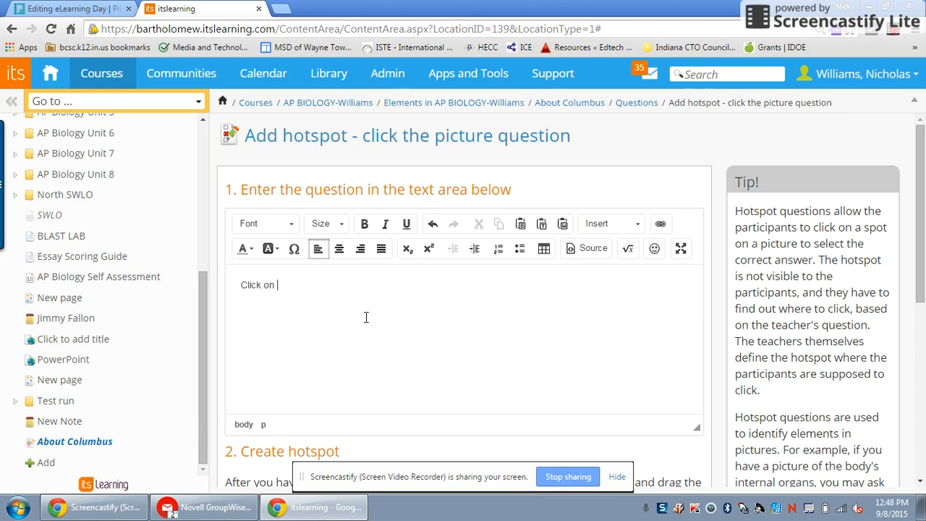
{"action": "type", "text": "Cit"}
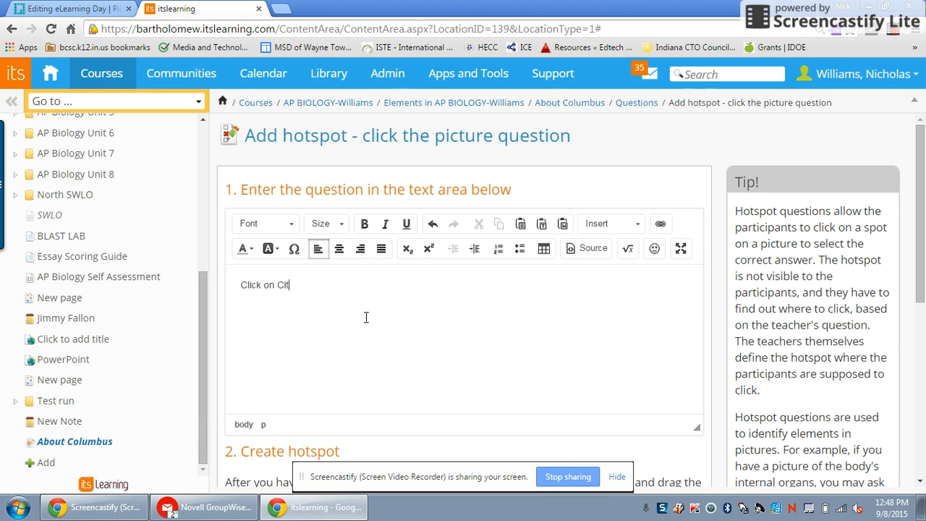
{"action": "type", "text": "y Hall?"}
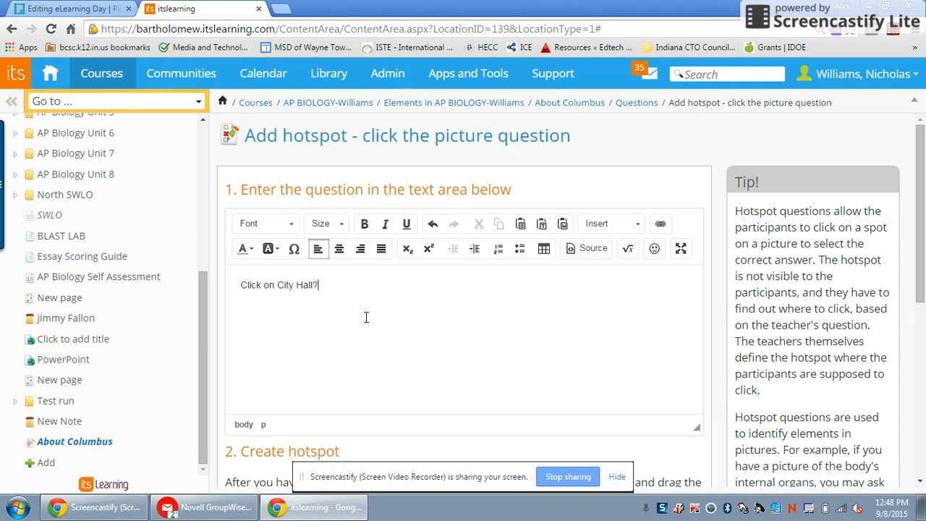
{"action": "scroll", "scroll_direction": "down", "scroll_amount": 3}
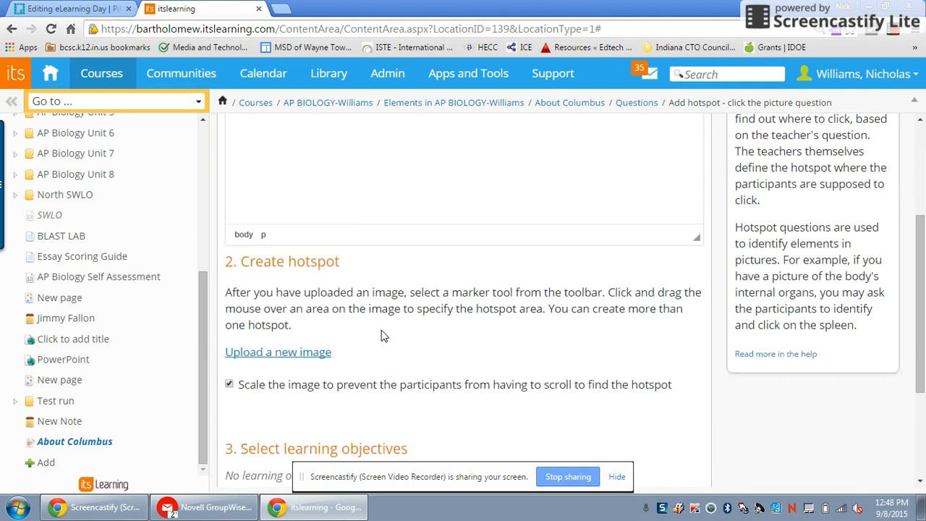
{"action": "scroll", "scroll_direction": "down", "scroll_amount": 3}
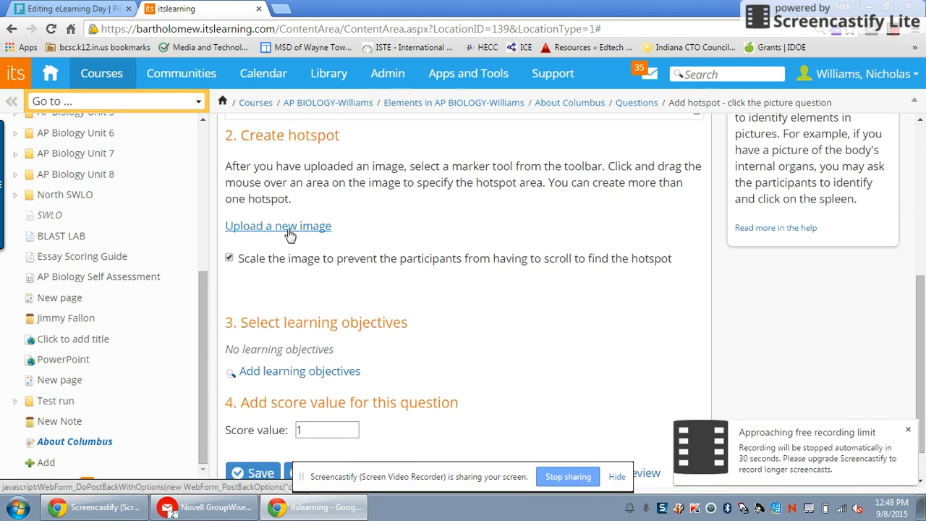
Upload Columbus-Indiana-1_photo.jpg as the hotspot picture and save as question 8.
{"action": "left_click", "coordinate": [278, 226]}
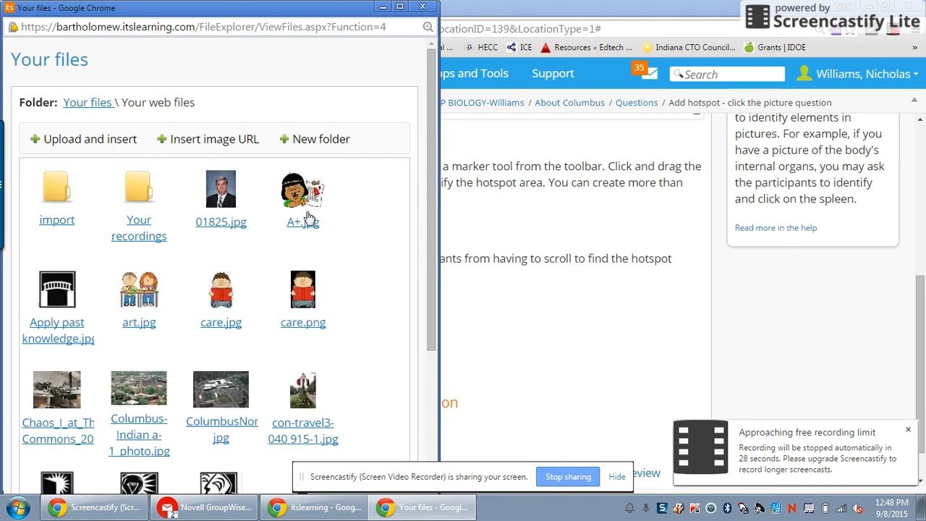
{"action": "scroll", "scroll_direction": "down", "scroll_amount": 3}
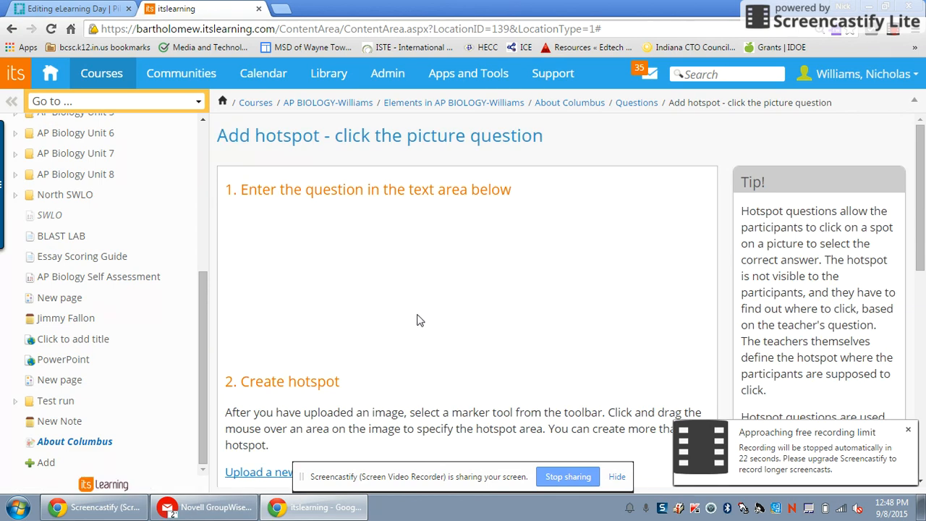
{"action": "scroll", "scroll_direction": "down", "scroll_amount": 3}
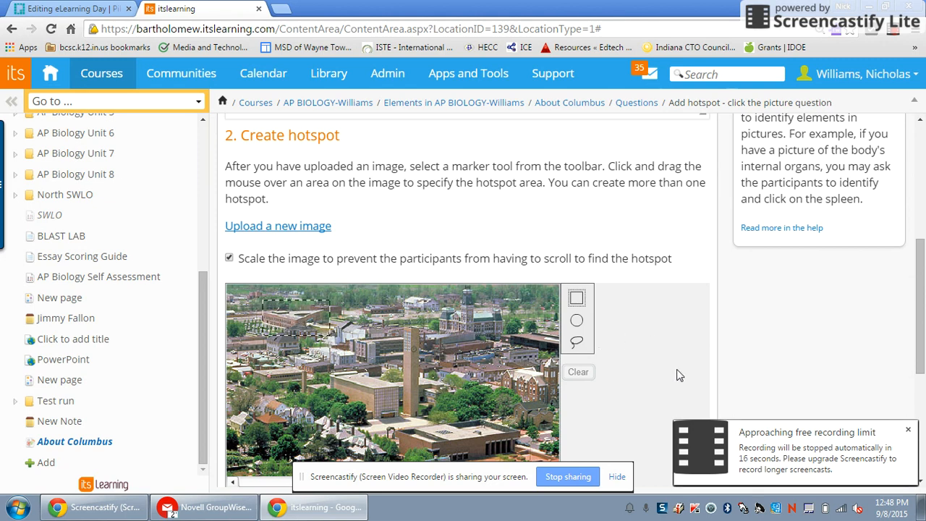
{"action": "scroll", "scroll_direction": "down", "scroll_amount": 3}
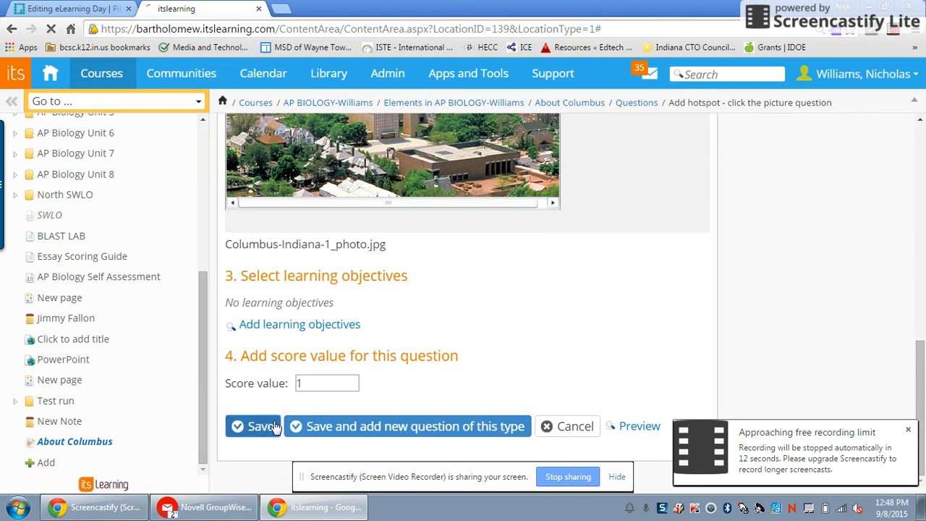
{"action": "left_click", "coordinate": [253, 425]}
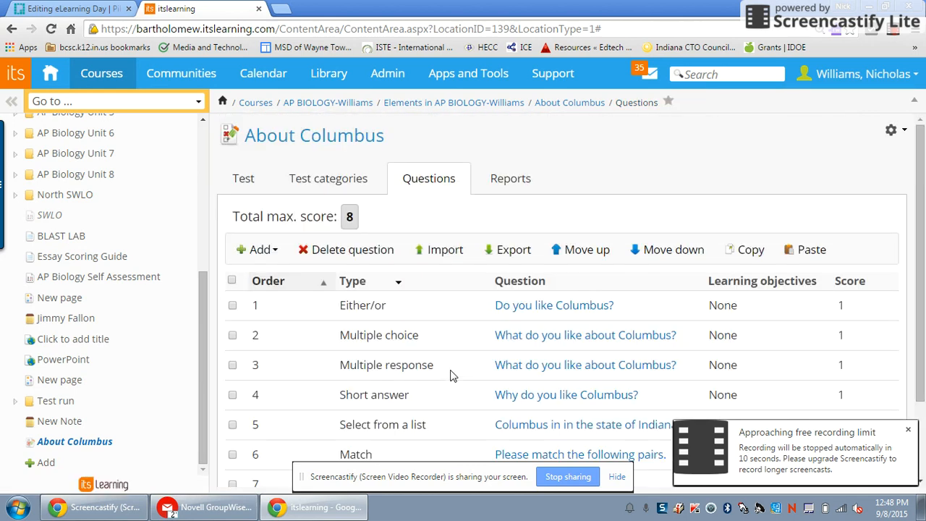
{"action": "mouse_move", "coordinate": [456, 364]}
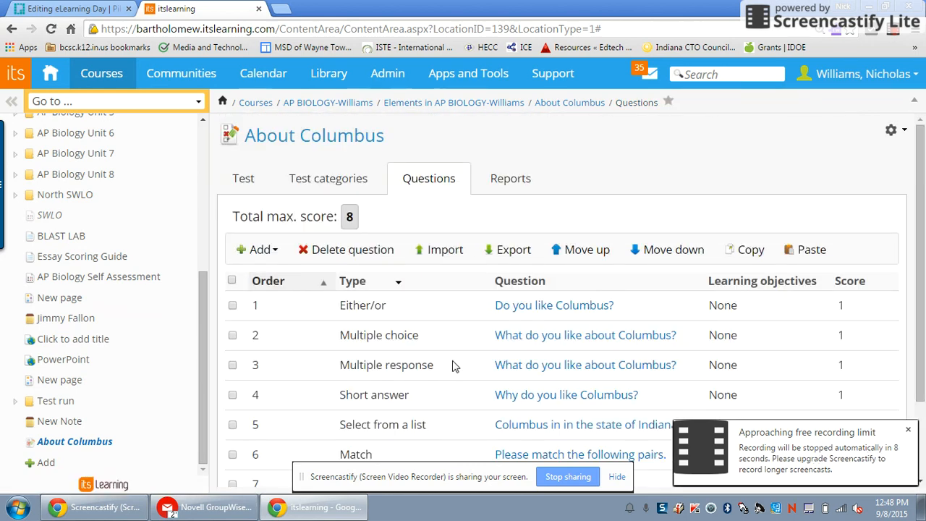
{"action": "mouse_move", "coordinate": [894, 35]}
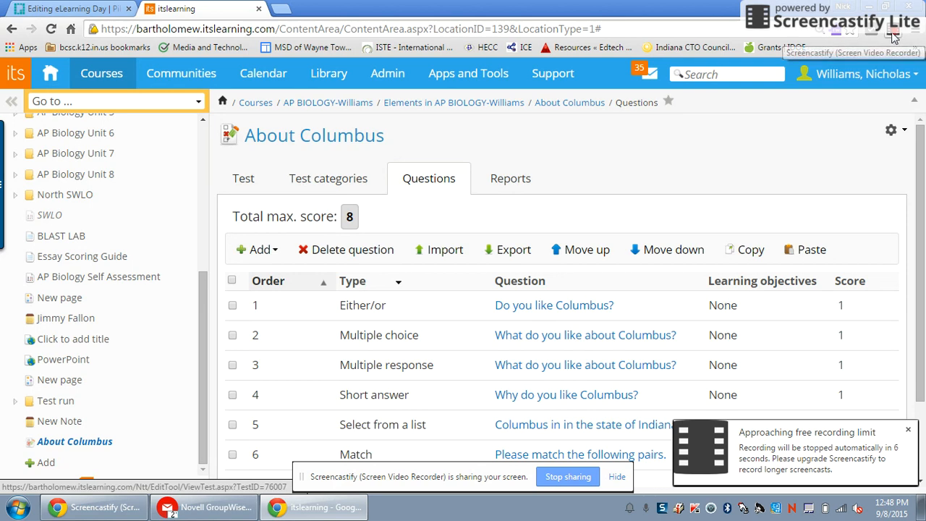